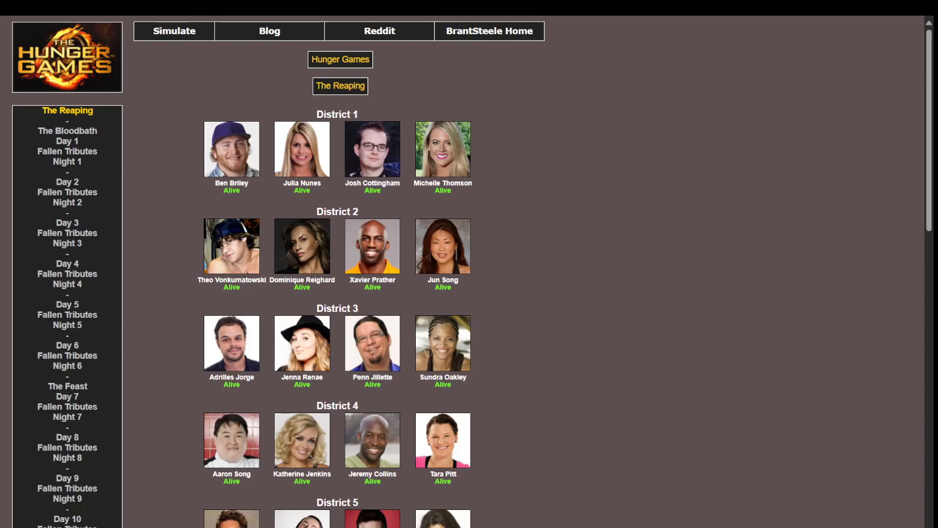
Step: Generate a new random season from the Simulate menu and scroll through the Reaping districts
{"action": "left_click", "coordinate": [174, 30]}
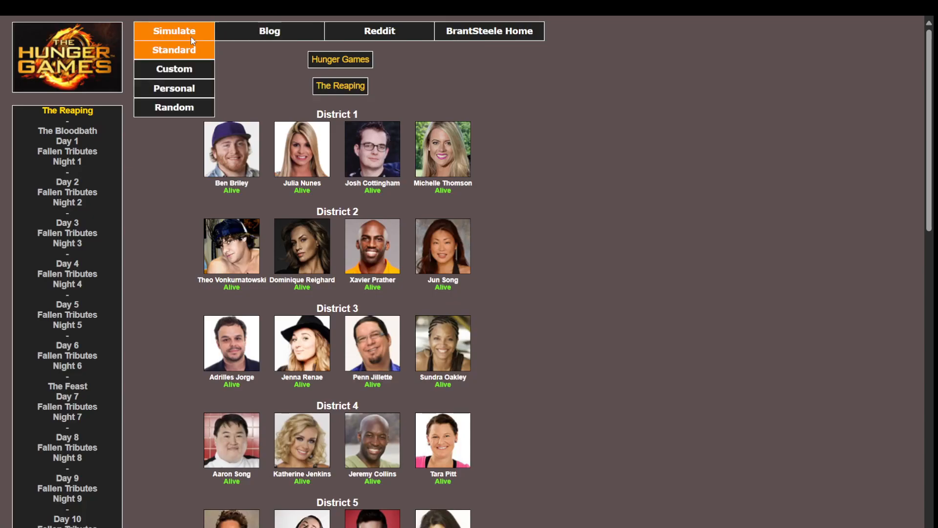
{"action": "left_click", "coordinate": [174, 107]}
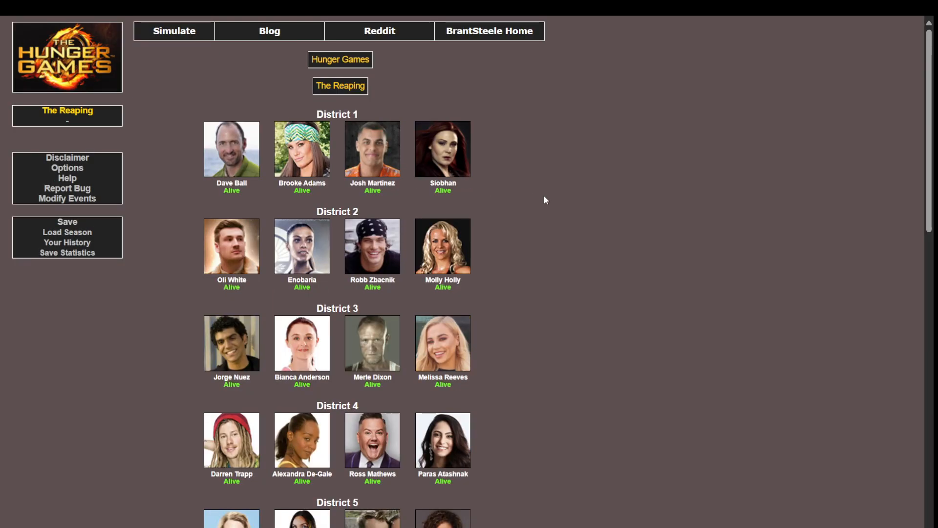
{"action": "scroll", "scroll_direction": "down", "scroll_amount": 3}
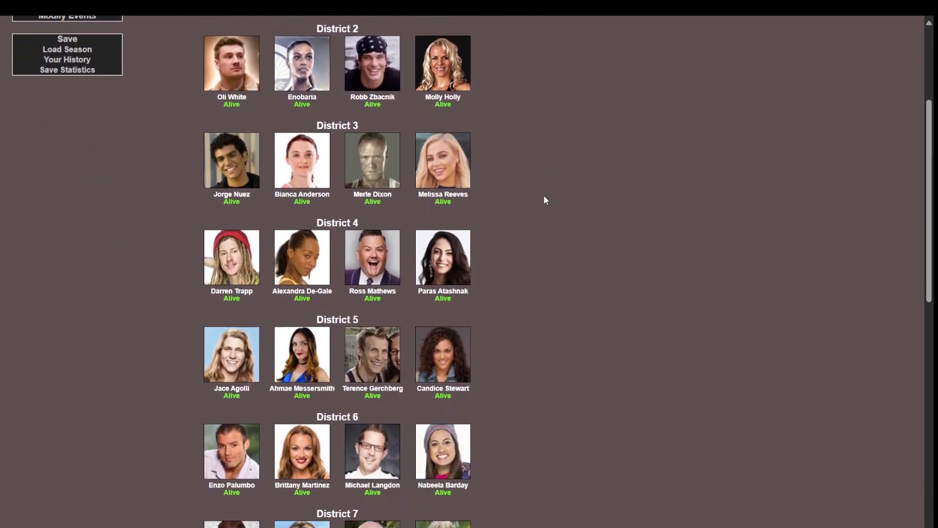
{"action": "scroll", "scroll_direction": "down", "scroll_amount": 3}
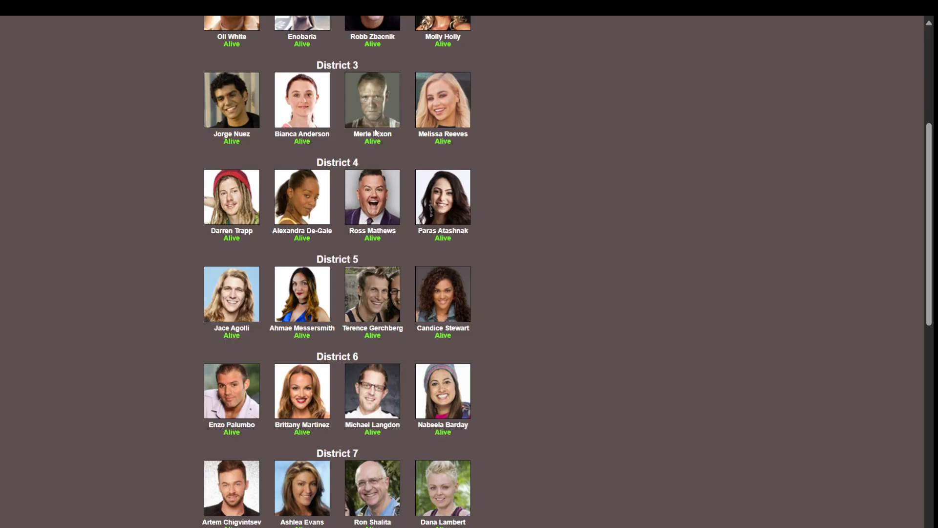
{"action": "scroll", "scroll_direction": "down", "scroll_amount": 3}
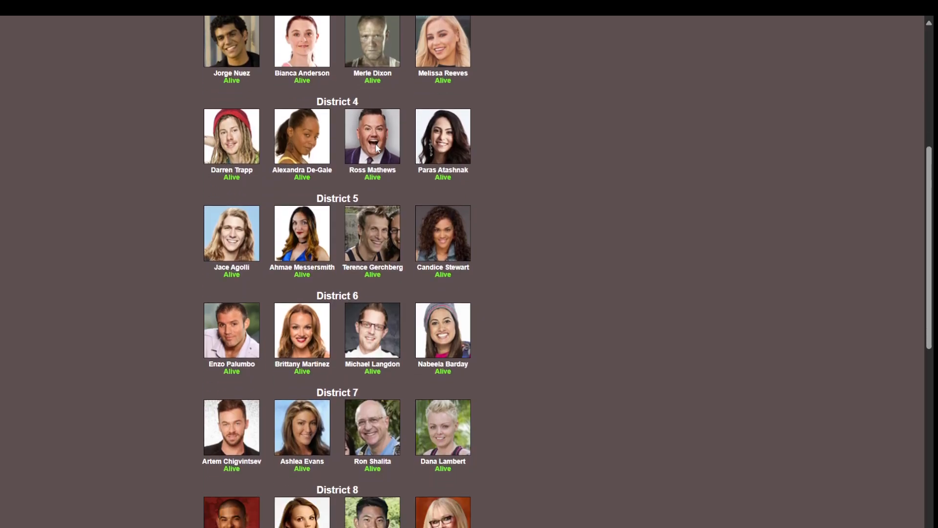
{"action": "scroll", "scroll_direction": "down", "scroll_amount": 3}
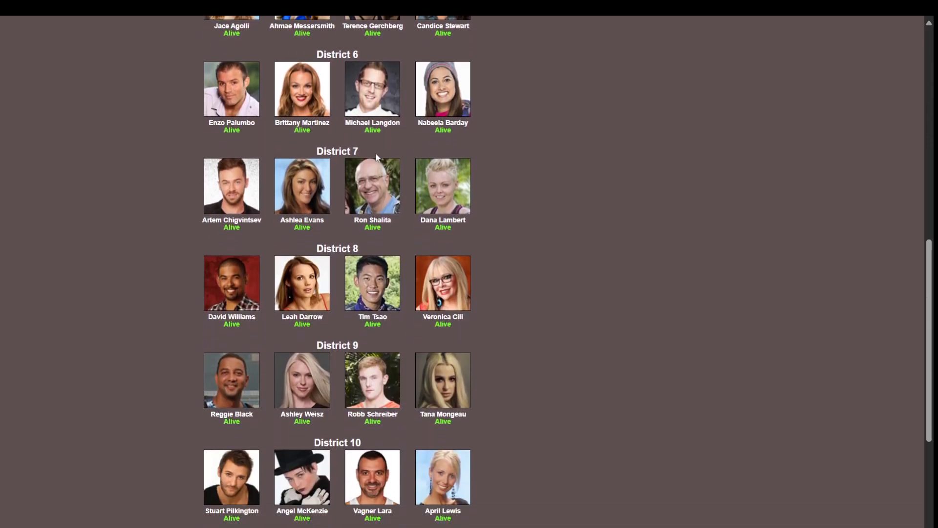
{"action": "scroll", "scroll_direction": "down", "scroll_amount": 3}
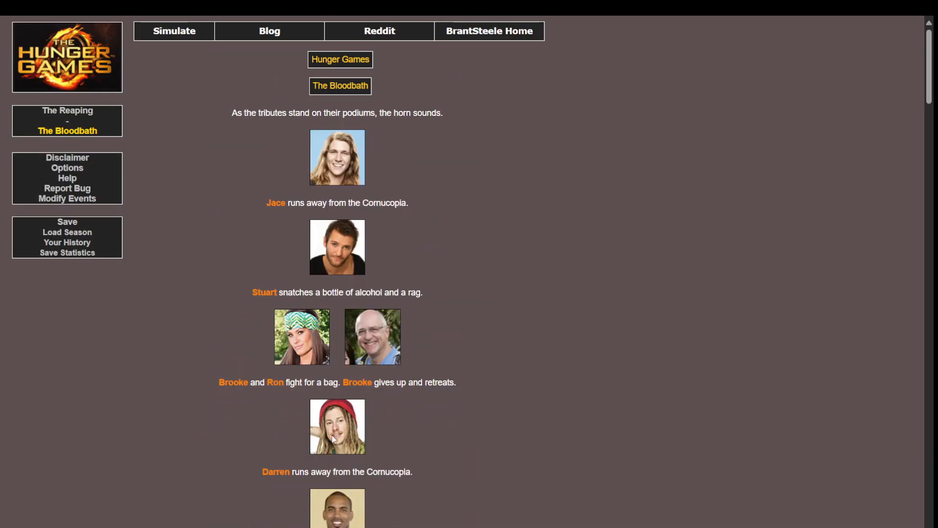
{"action": "mouse_move", "coordinate": [281, 202]}
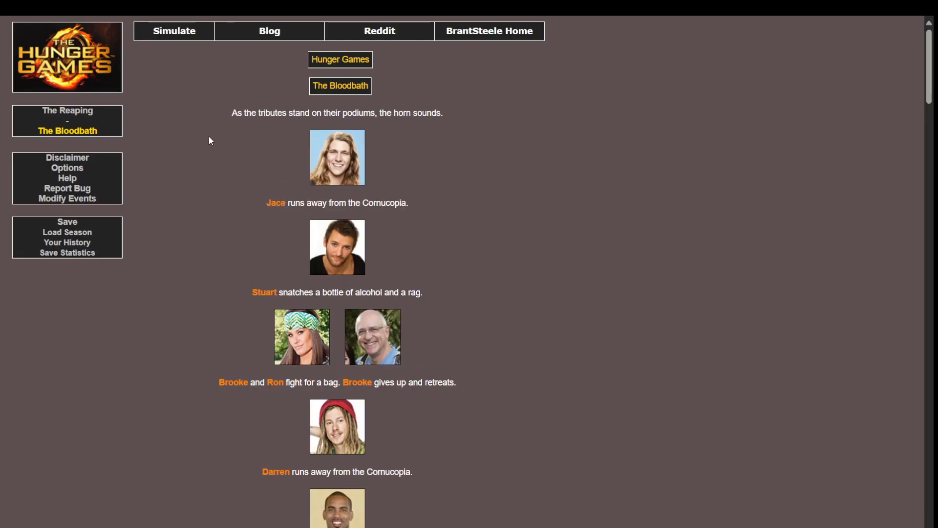
Step: Return to The Reaping and review all twelve districts' 48 tributes down to District 12
{"action": "left_click", "coordinate": [67, 112]}
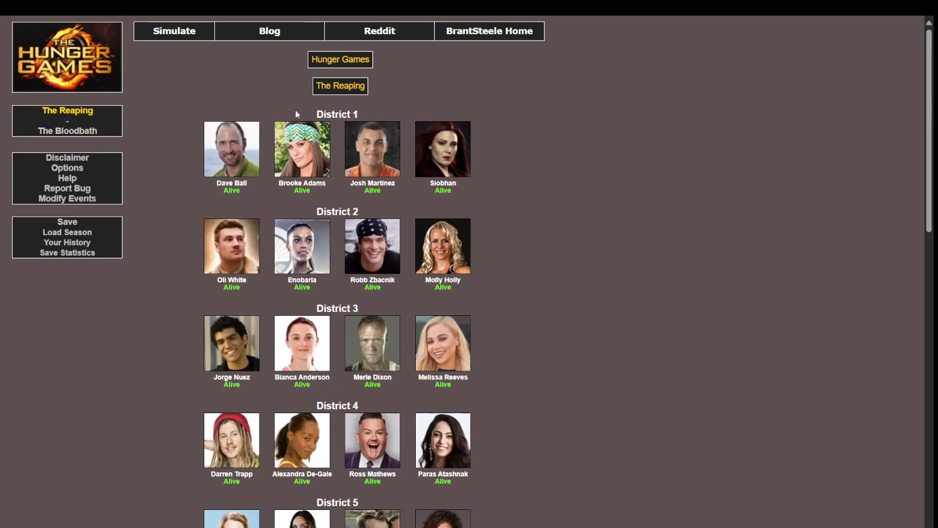
{"action": "mouse_move", "coordinate": [569, 210]}
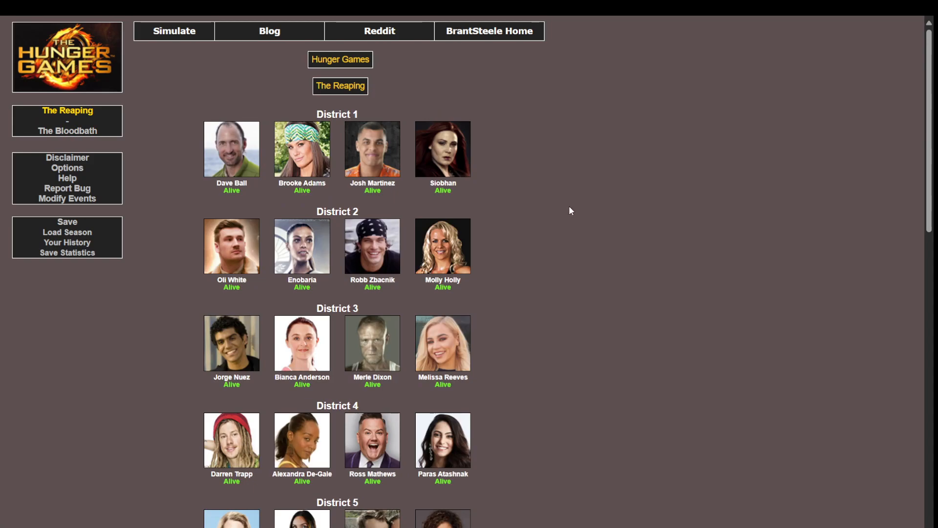
{"action": "scroll", "scroll_direction": "down", "scroll_amount": 3}
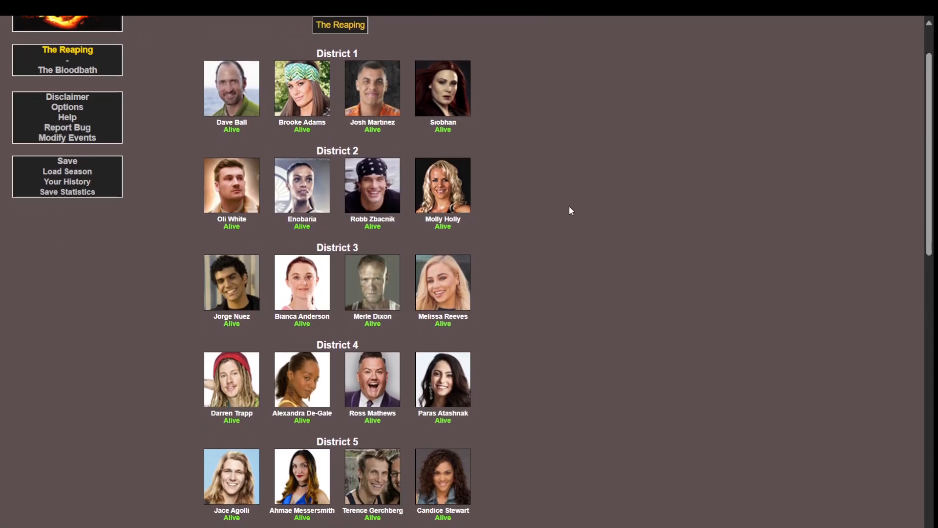
{"action": "scroll", "scroll_direction": "down", "scroll_amount": 3}
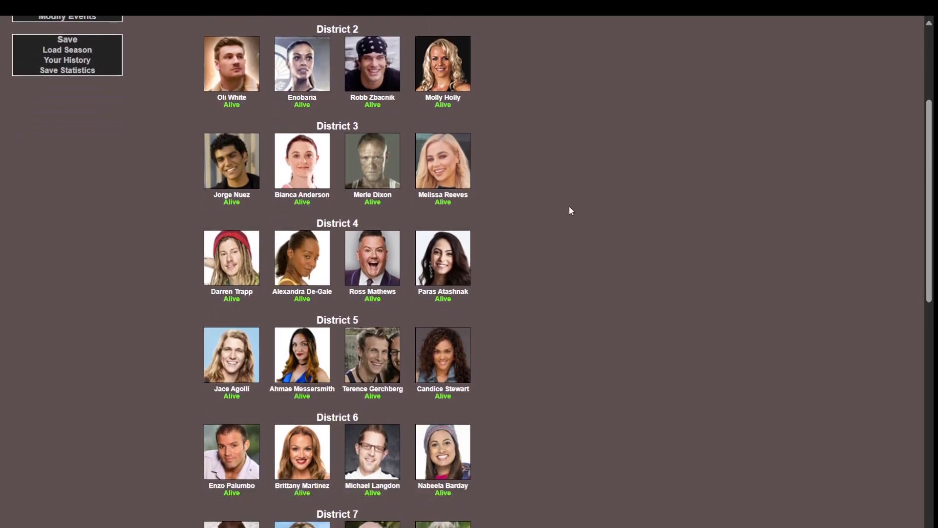
{"action": "scroll", "scroll_direction": "down", "scroll_amount": 3}
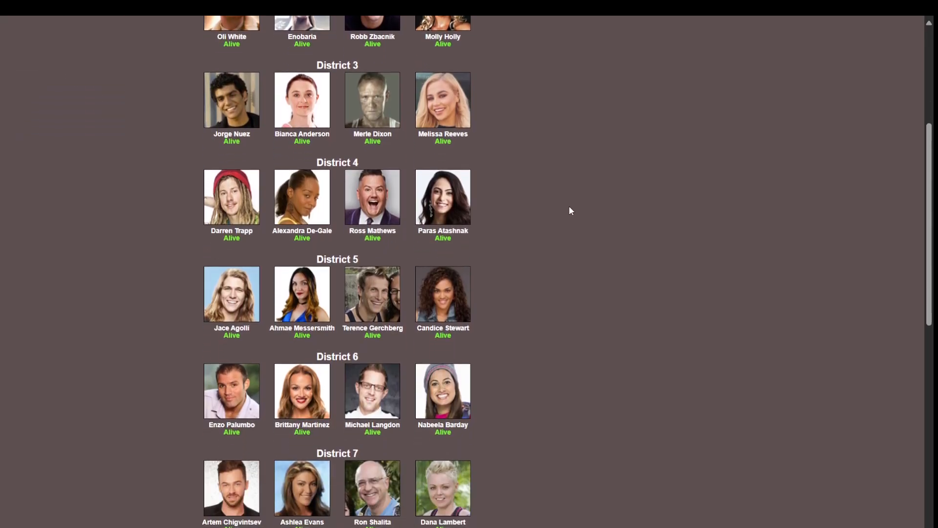
{"action": "scroll", "scroll_direction": "down", "scroll_amount": 3}
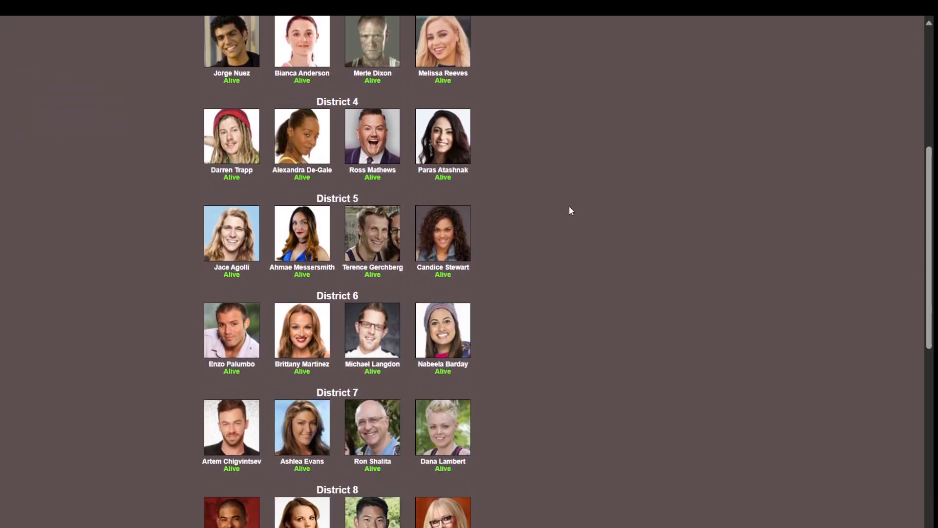
{"action": "scroll", "scroll_direction": "down", "scroll_amount": 3}
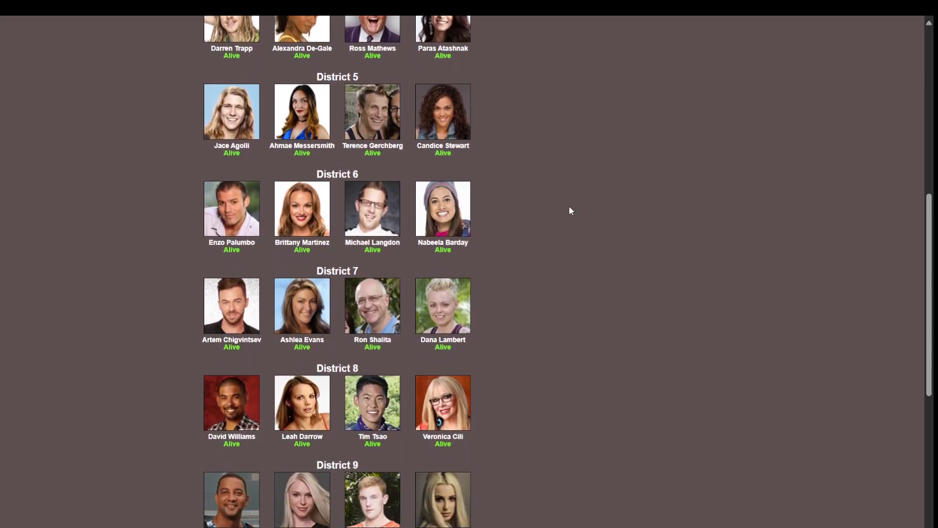
{"action": "scroll", "scroll_direction": "down", "scroll_amount": 3}
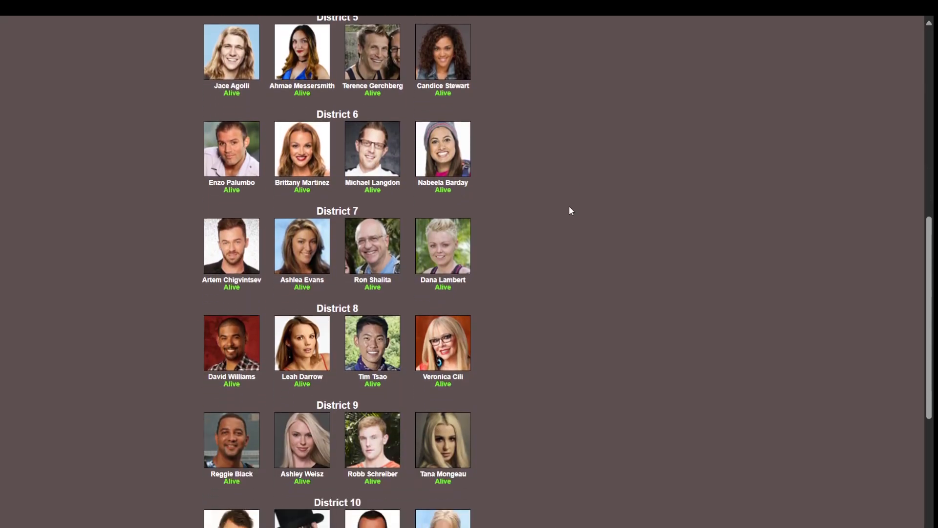
{"action": "scroll", "scroll_direction": "down", "scroll_amount": 3}
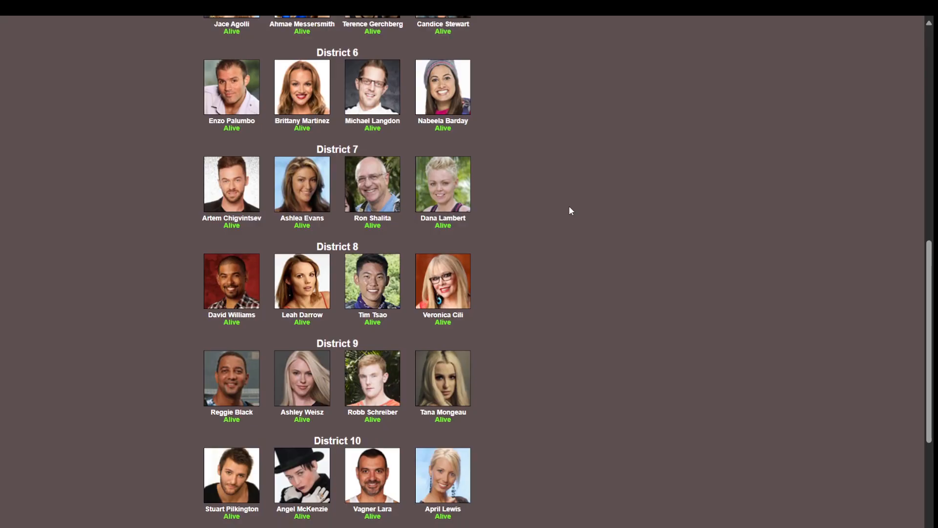
{"action": "scroll", "scroll_direction": "down", "scroll_amount": 3}
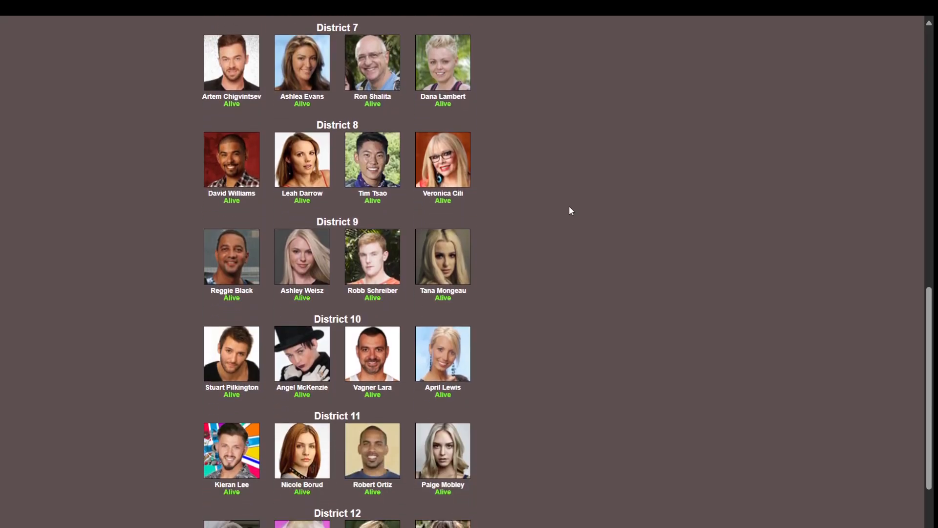
{"action": "scroll", "scroll_direction": "down", "scroll_amount": 3}
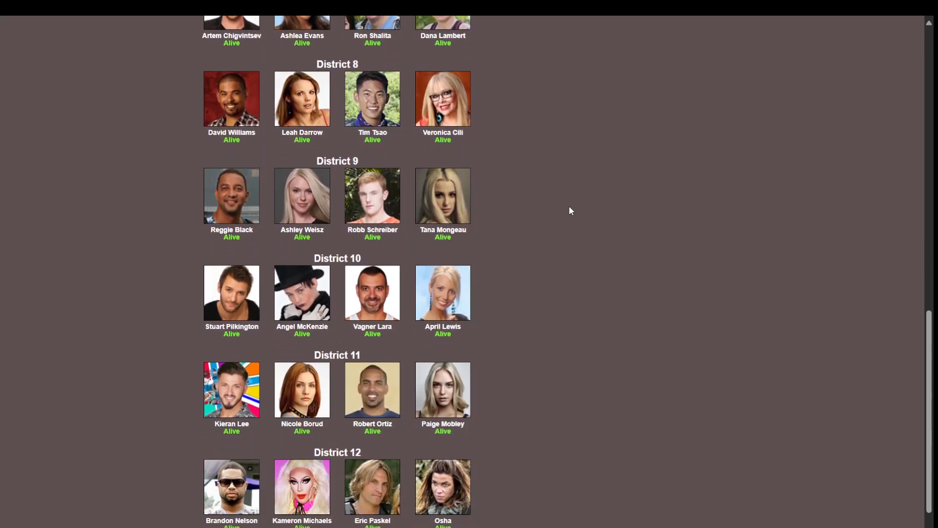
{"action": "mouse_move", "coordinate": [613, 285]}
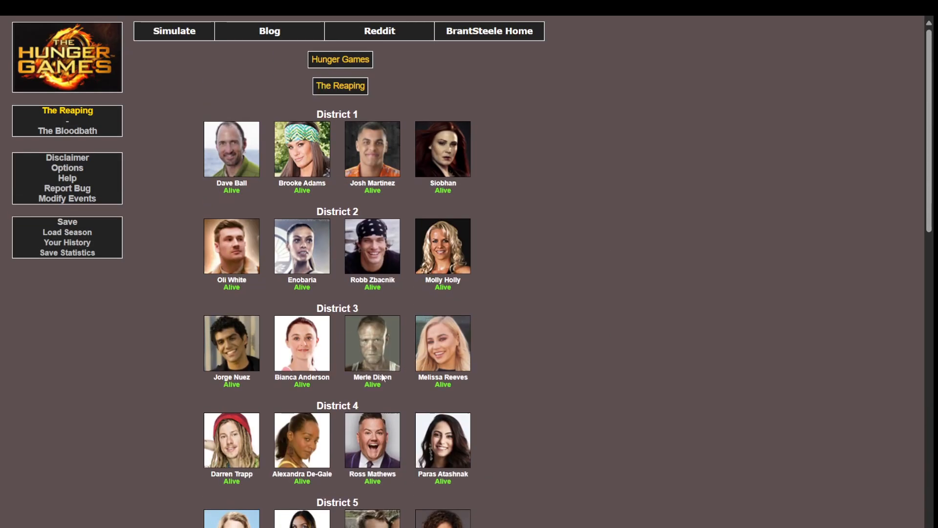
{"action": "mouse_move", "coordinate": [395, 376]}
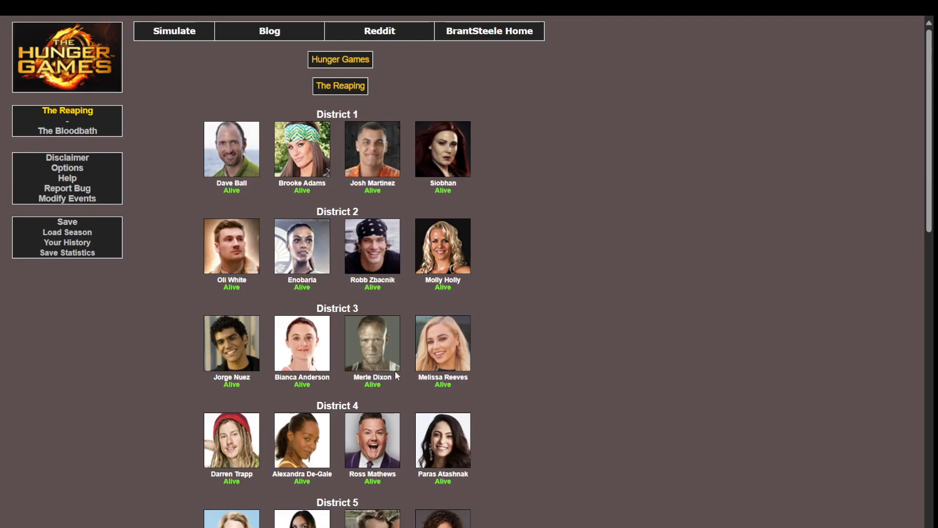
{"action": "mouse_move", "coordinate": [320, 373]}
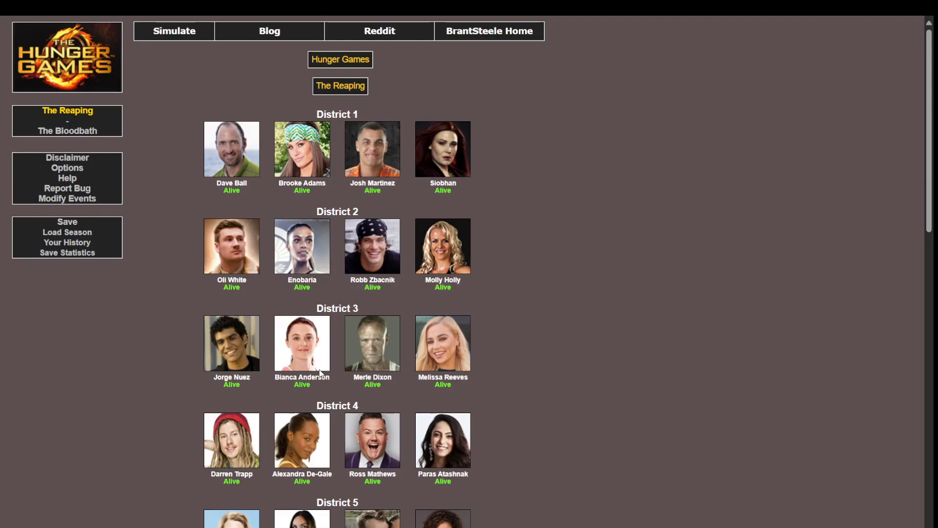
Step: Load the Bloodbath page and read through the first half of its events
{"action": "left_click", "coordinate": [67, 131]}
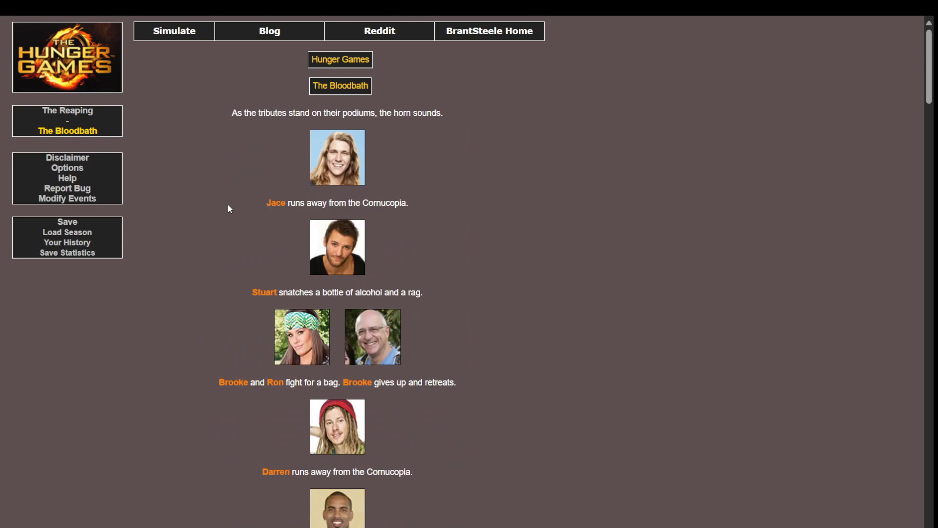
{"action": "mouse_move", "coordinate": [371, 163]}
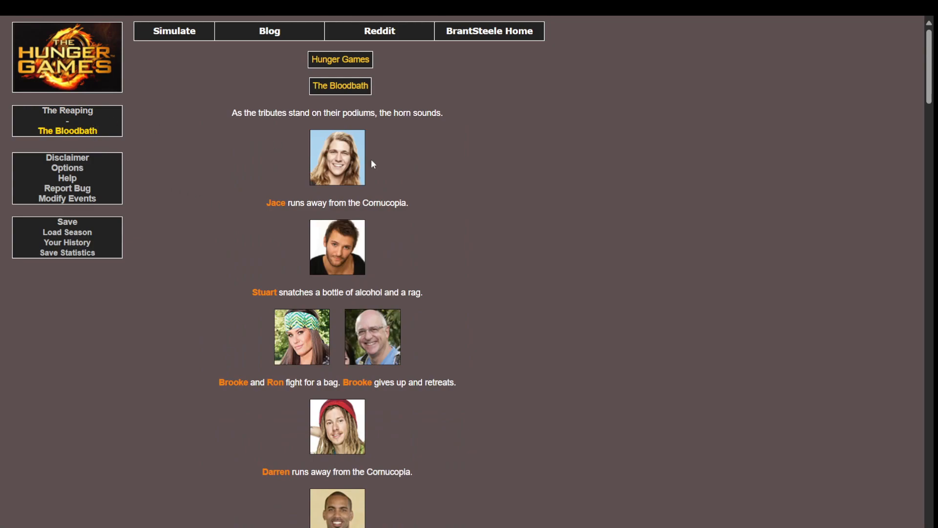
{"action": "mouse_move", "coordinate": [339, 217]}
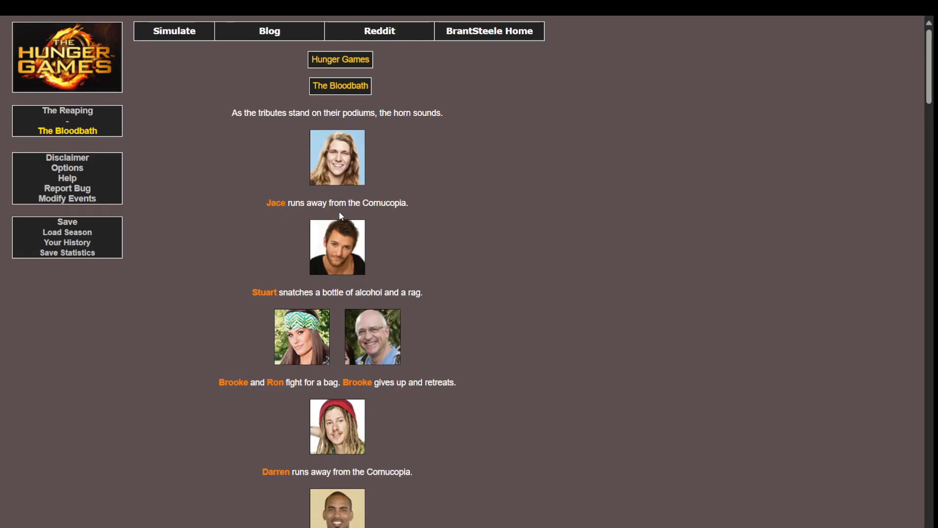
{"action": "scroll", "scroll_direction": "down", "scroll_amount": 3}
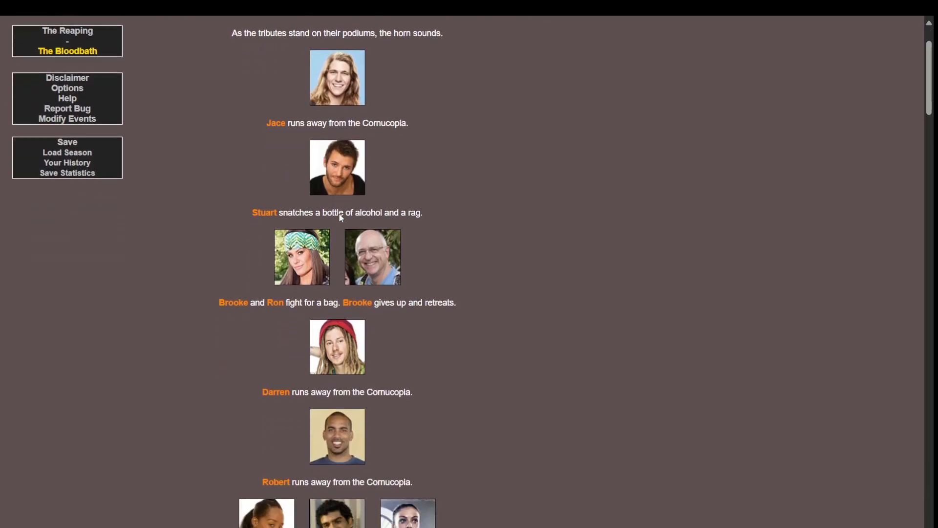
{"action": "scroll", "scroll_direction": "down", "scroll_amount": 3}
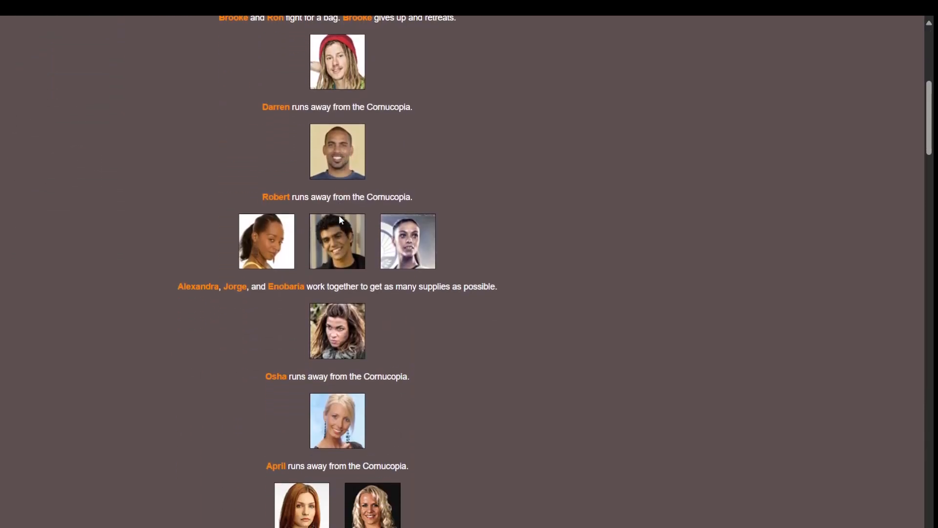
{"action": "scroll", "scroll_direction": "down", "scroll_amount": 3}
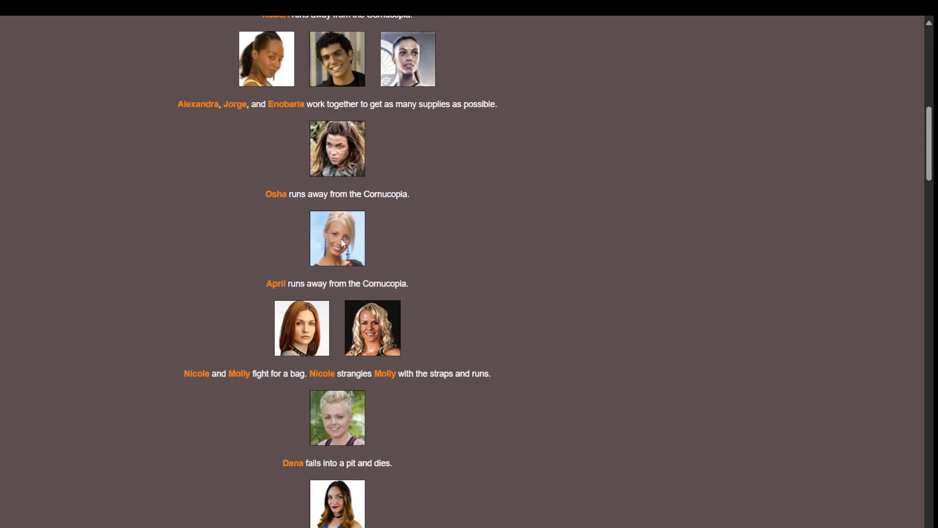
{"action": "mouse_move", "coordinate": [361, 337]}
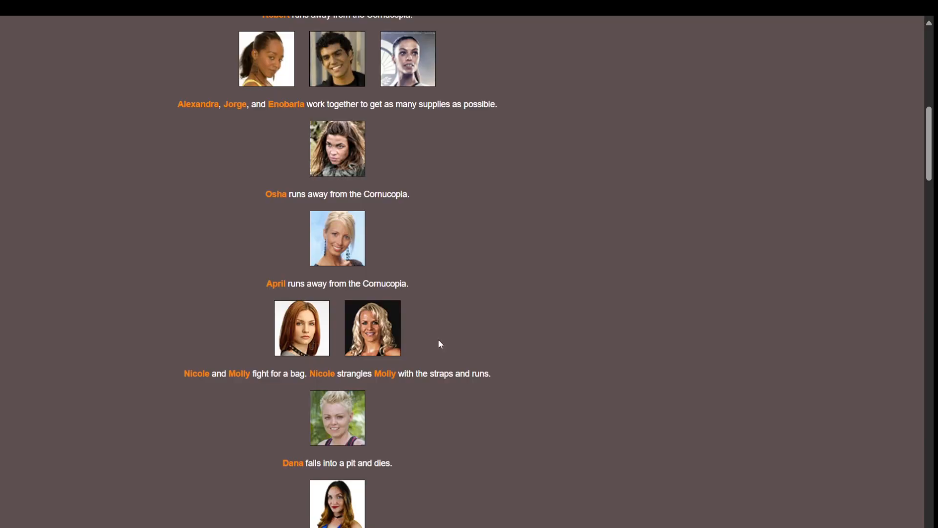
{"action": "scroll", "scroll_direction": "down", "scroll_amount": 3}
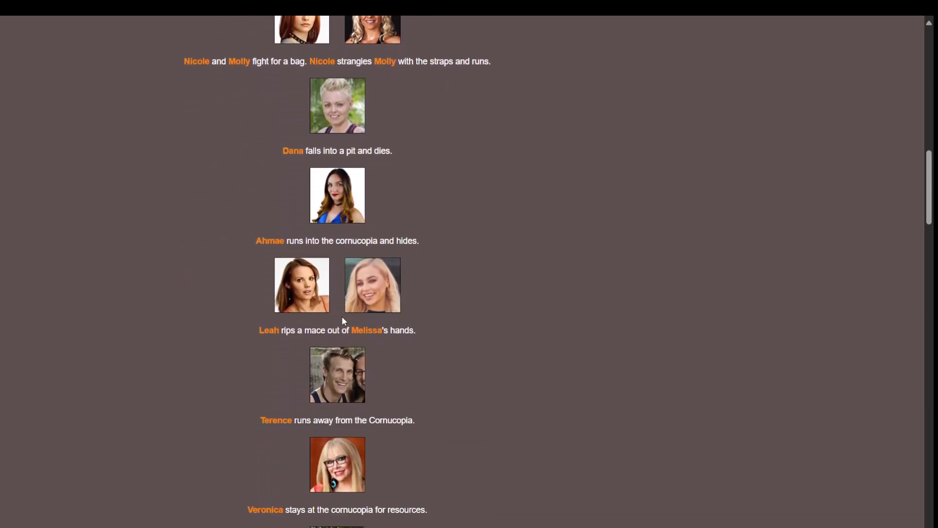
{"action": "scroll", "scroll_direction": "down", "scroll_amount": 3}
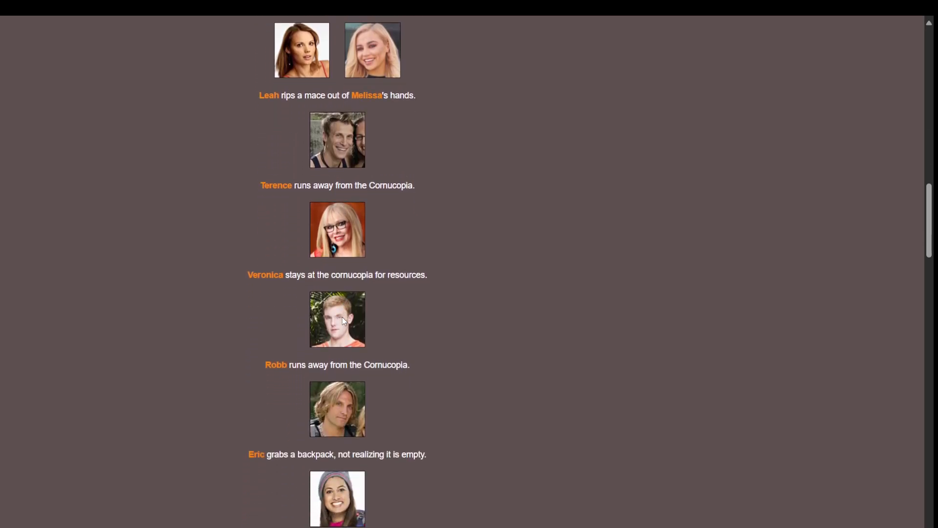
{"action": "scroll", "scroll_direction": "down", "scroll_amount": 3}
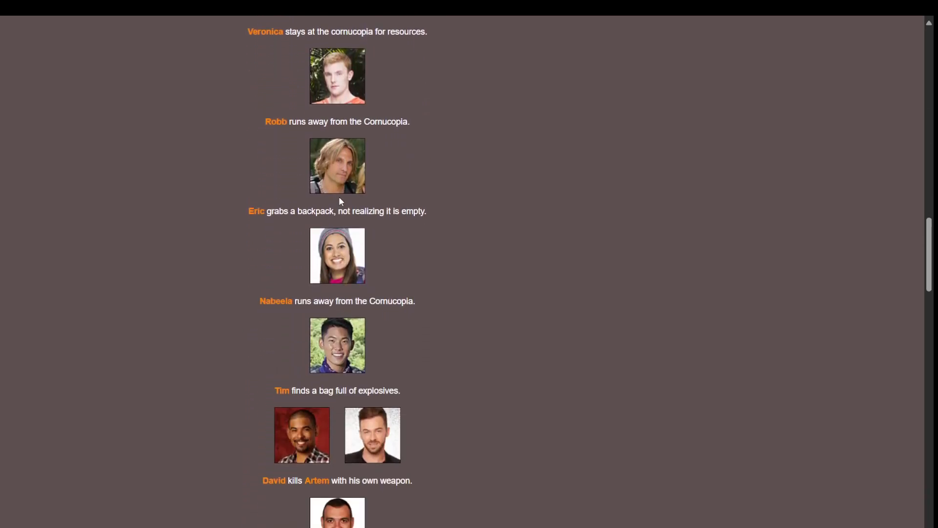
{"action": "scroll", "scroll_direction": "down", "scroll_amount": 3}
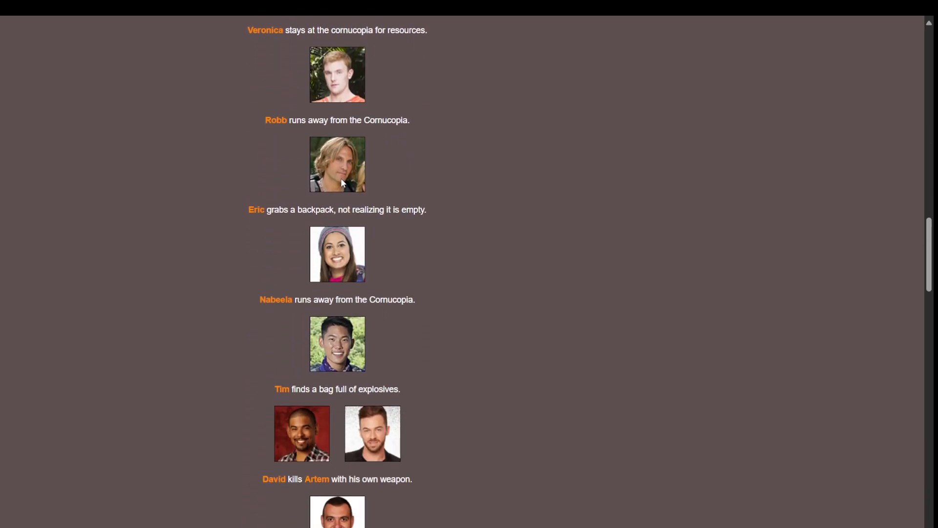
Step: Read the remaining Bloodbath events to the end and continue on to Day 1
{"action": "scroll", "scroll_direction": "down", "scroll_amount": 3}
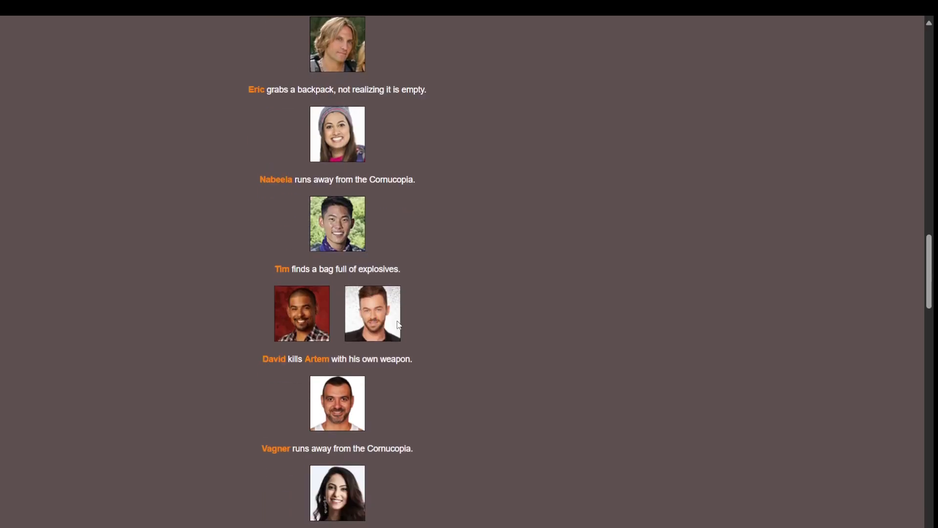
{"action": "scroll", "scroll_direction": "down", "scroll_amount": 3}
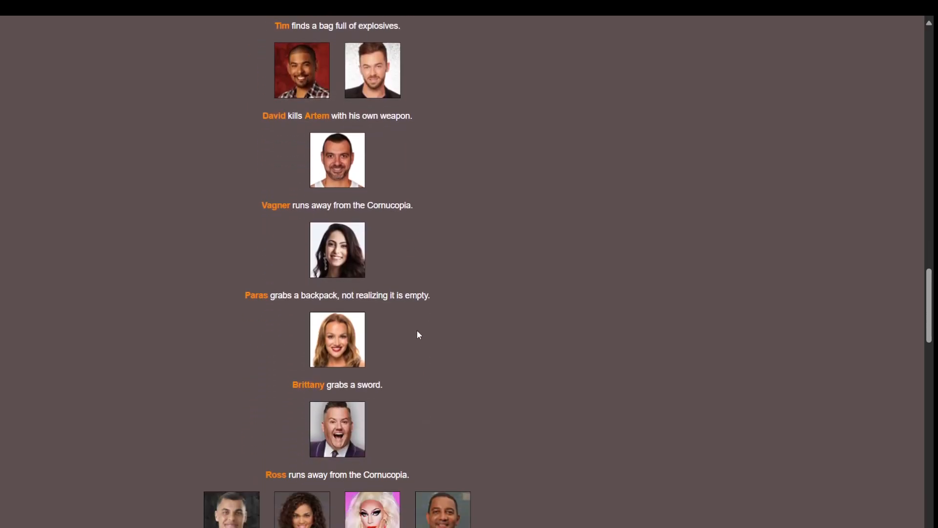
{"action": "scroll", "scroll_direction": "down", "scroll_amount": 3}
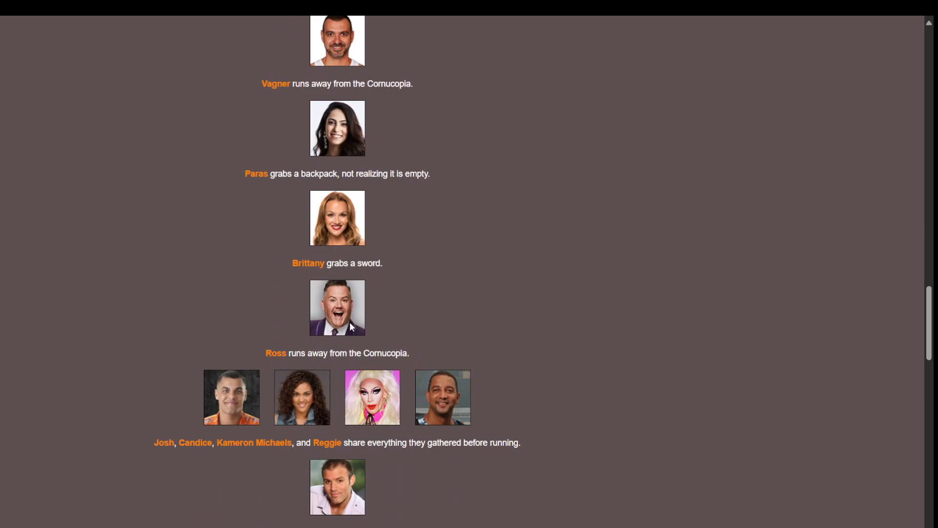
{"action": "scroll", "scroll_direction": "down", "scroll_amount": 3}
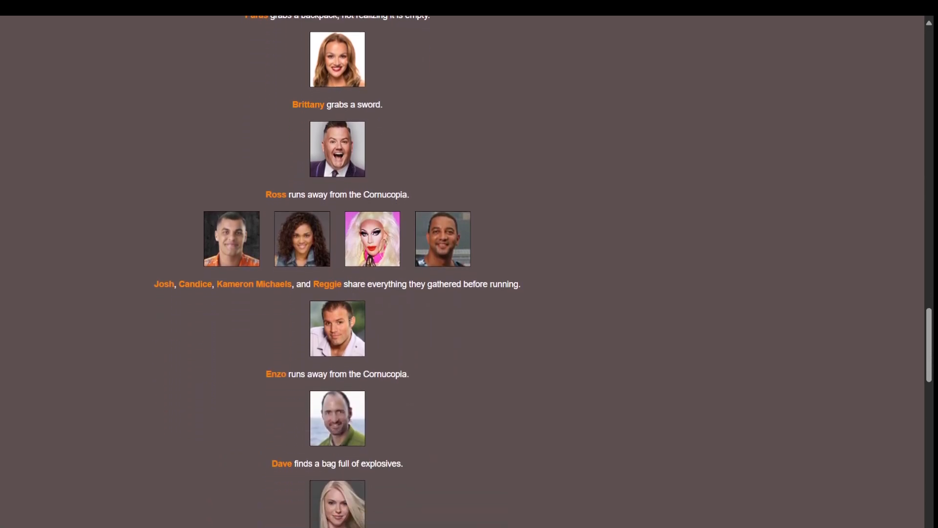
{"action": "scroll", "scroll_direction": "down", "scroll_amount": 3}
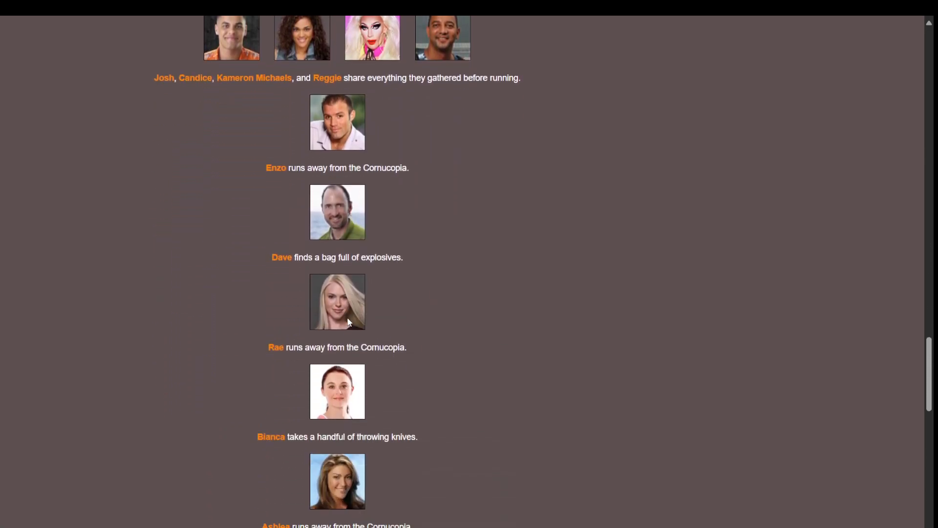
{"action": "scroll", "scroll_direction": "down", "scroll_amount": 3}
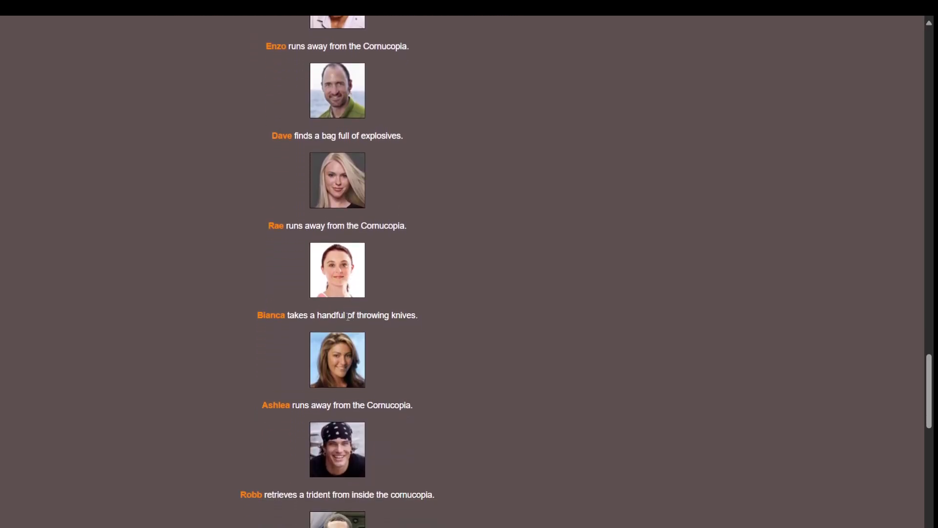
{"action": "scroll", "scroll_direction": "down", "scroll_amount": 3}
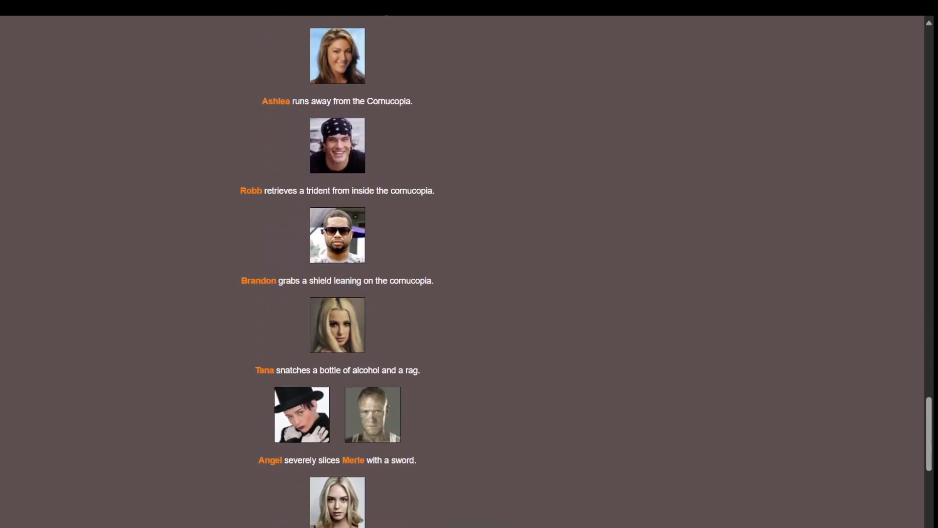
{"action": "scroll", "scroll_direction": "down", "scroll_amount": 3}
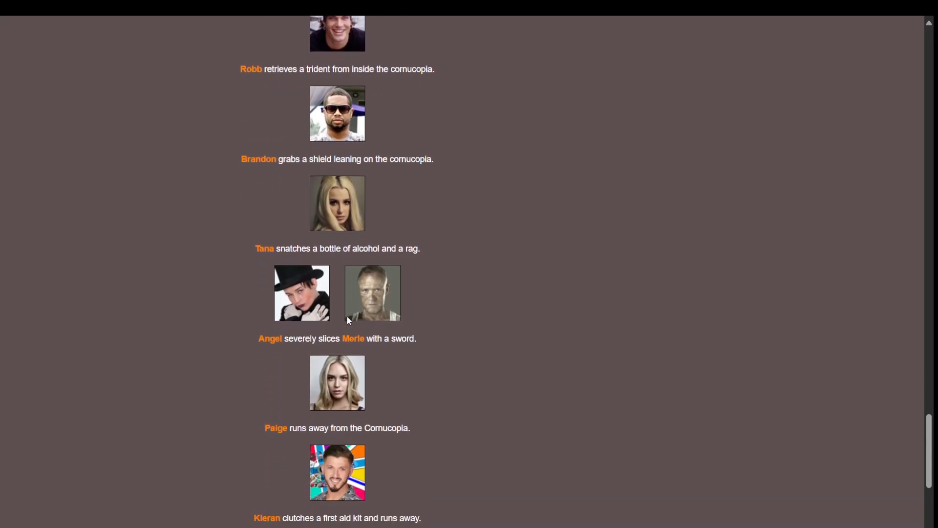
{"action": "mouse_move", "coordinate": [360, 297]}
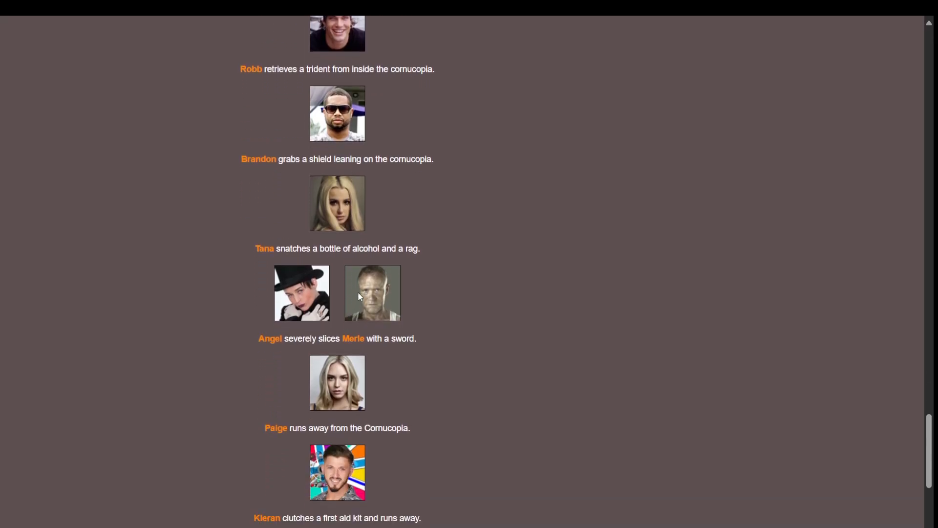
{"action": "mouse_move", "coordinate": [307, 294]}
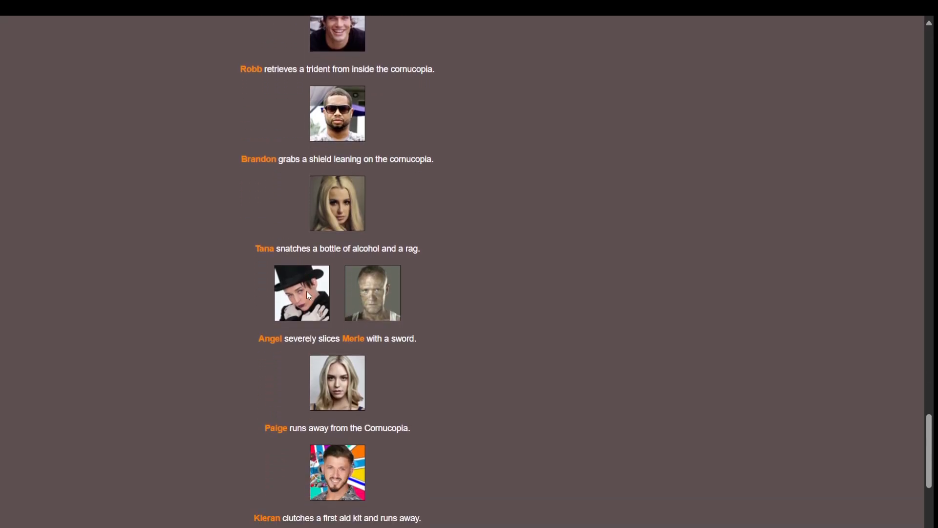
{"action": "scroll", "scroll_direction": "down", "scroll_amount": 3}
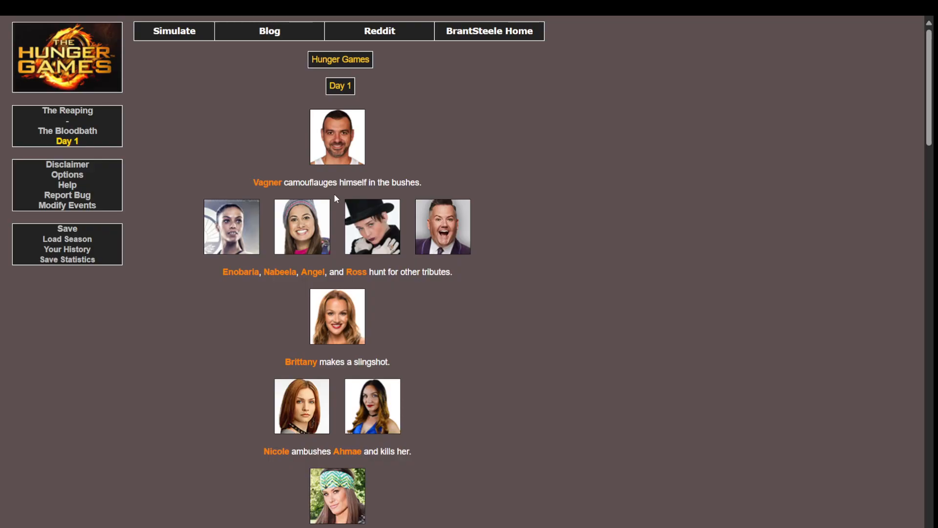
Step: Read through Day 1's events and reach the Fallen Tributes page with five cannon shots
{"action": "scroll", "scroll_direction": "down", "scroll_amount": 3}
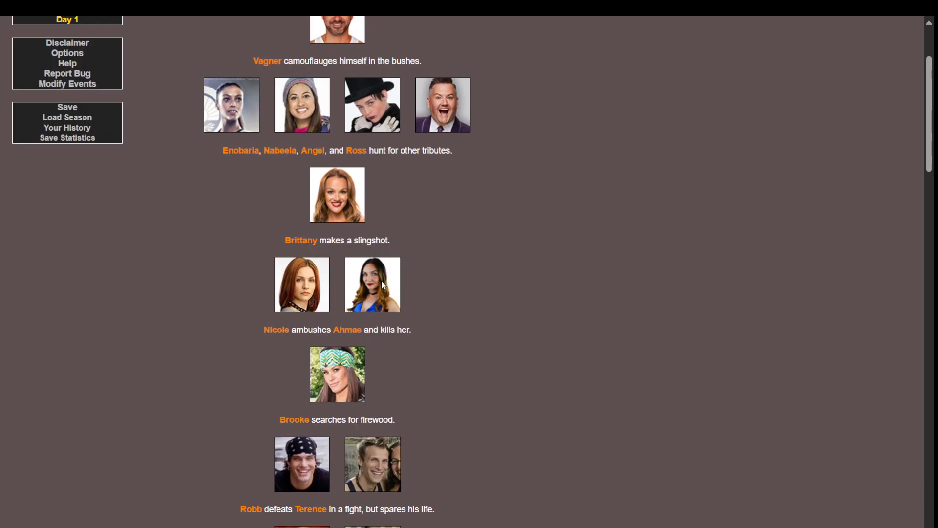
{"action": "scroll", "scroll_direction": "down", "scroll_amount": 3}
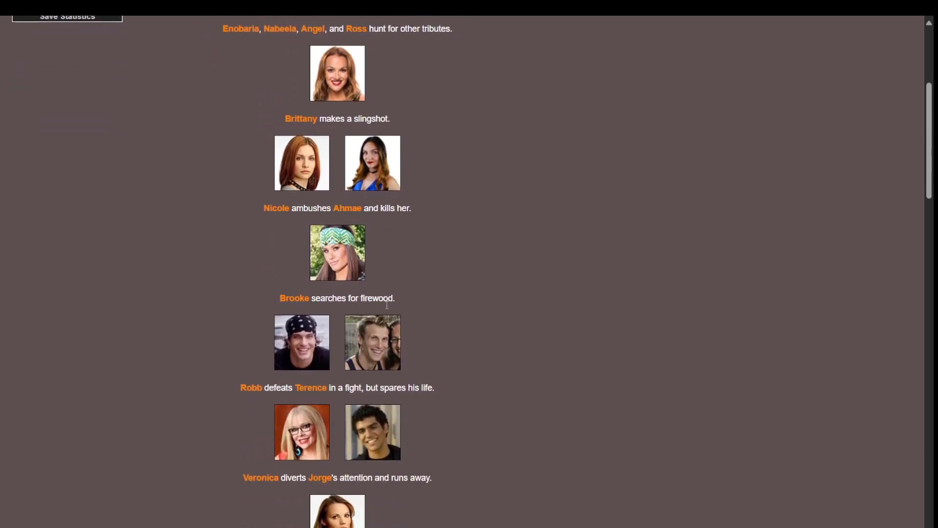
{"action": "scroll", "scroll_direction": "down", "scroll_amount": 3}
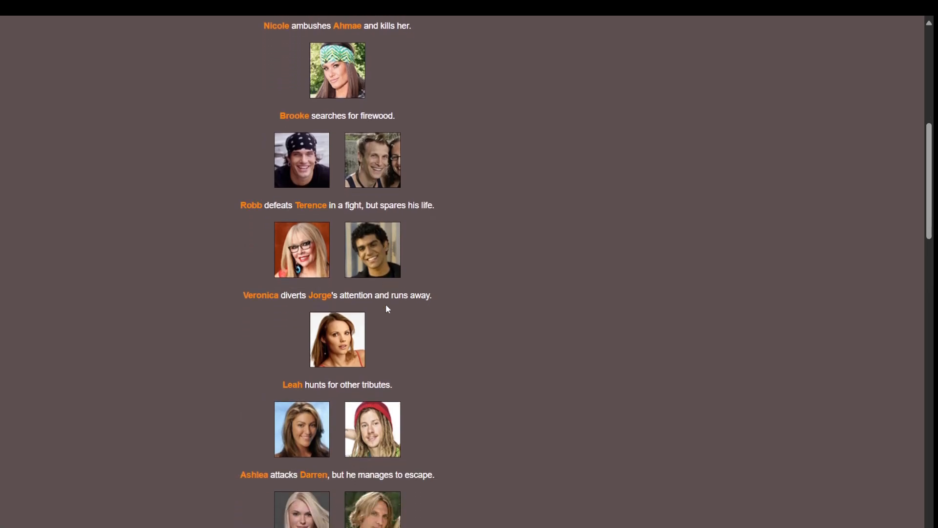
{"action": "scroll", "scroll_direction": "down", "scroll_amount": 3}
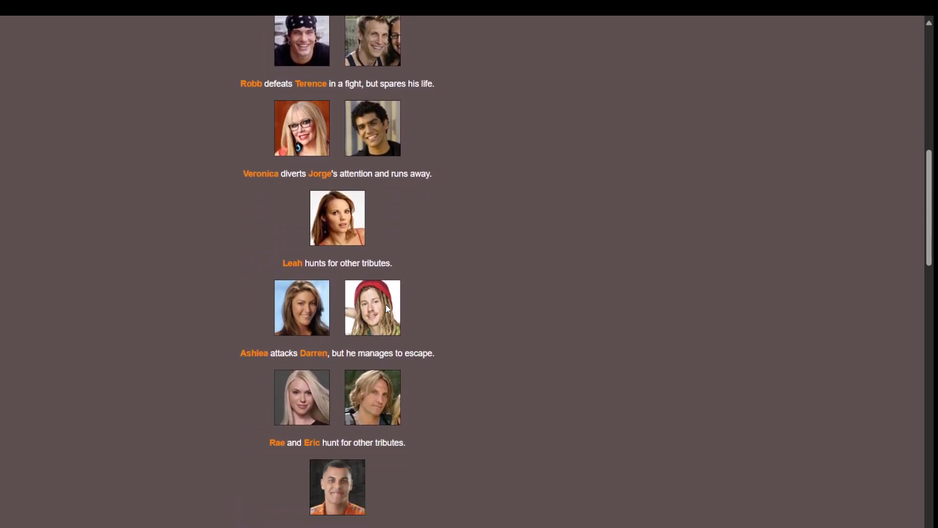
{"action": "scroll", "scroll_direction": "down", "scroll_amount": 3}
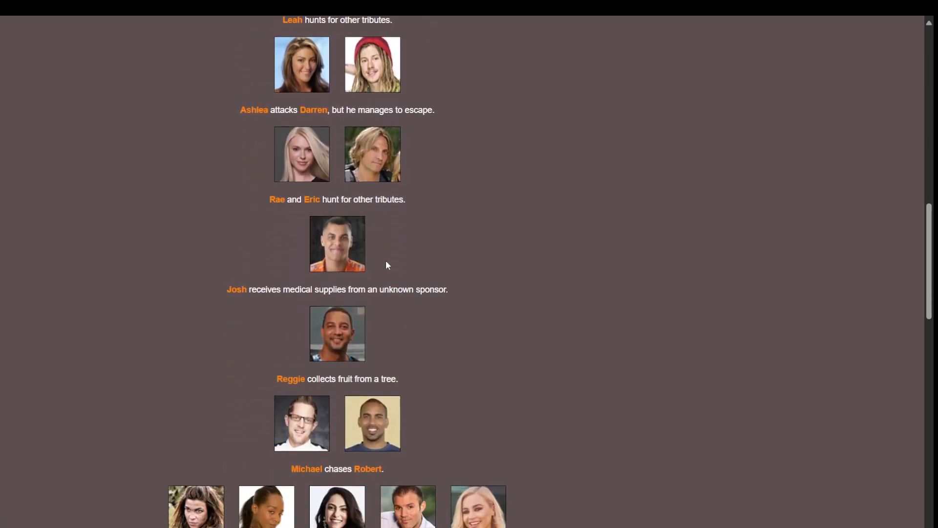
{"action": "scroll", "scroll_direction": "down", "scroll_amount": 3}
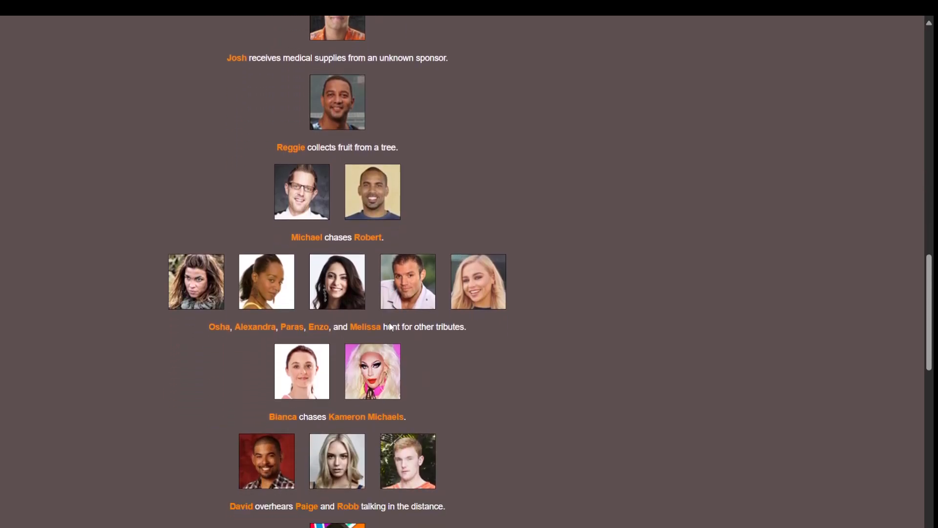
{"action": "scroll", "scroll_direction": "down", "scroll_amount": 3}
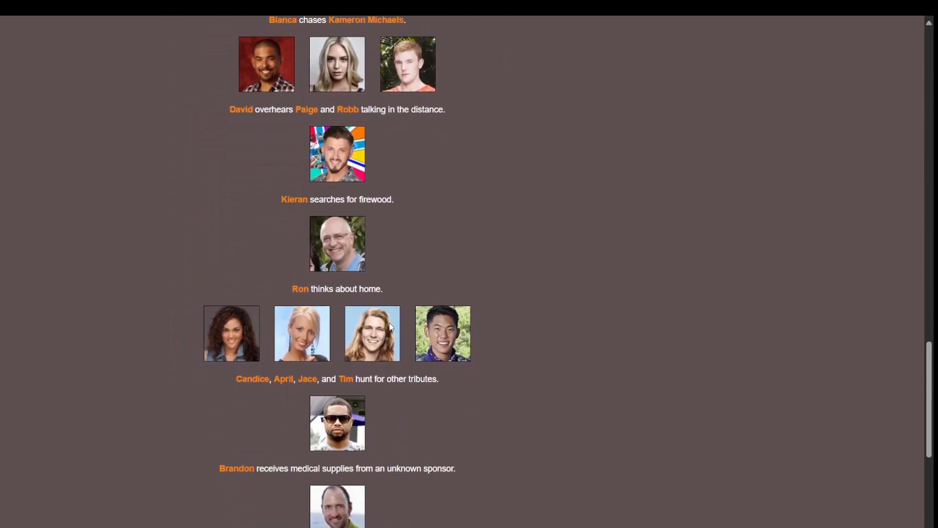
{"action": "scroll", "scroll_direction": "down", "scroll_amount": 3}
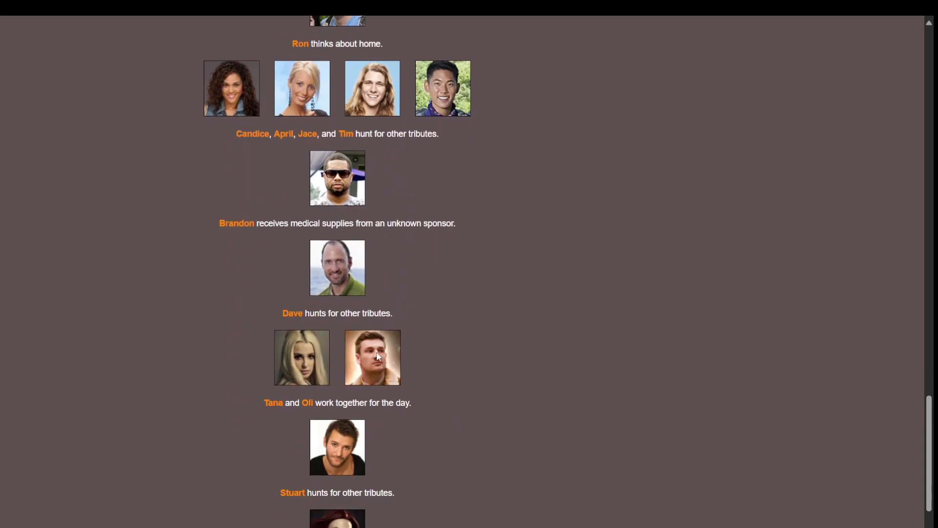
{"action": "scroll", "scroll_direction": "down", "scroll_amount": 3}
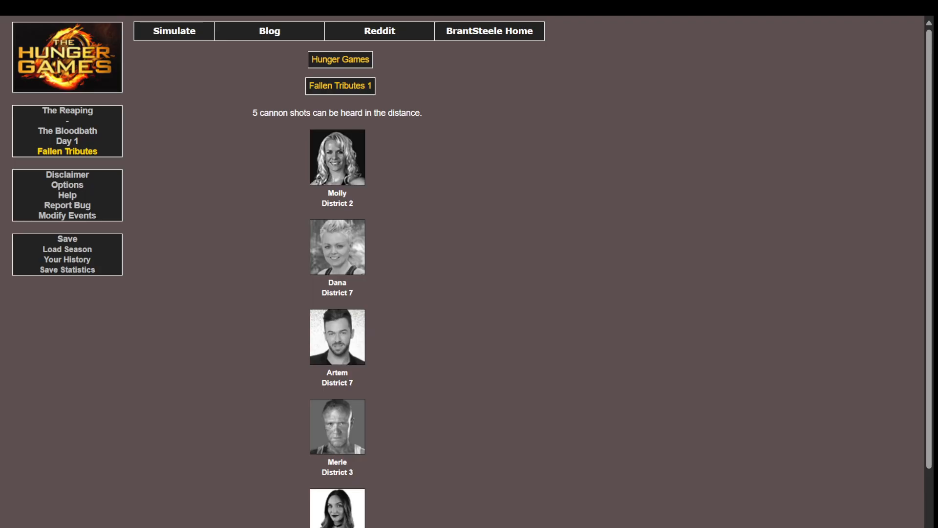
Step: Scroll the Fallen Tributes page to see all five fallen, ending with Ahmae from District 5
{"action": "scroll", "scroll_direction": "down", "scroll_amount": 3}
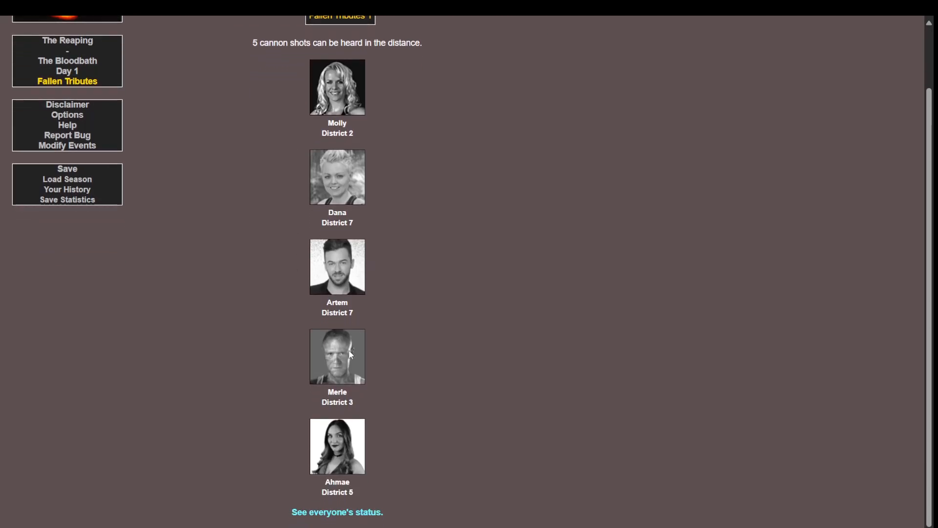
{"action": "mouse_move", "coordinate": [341, 378]}
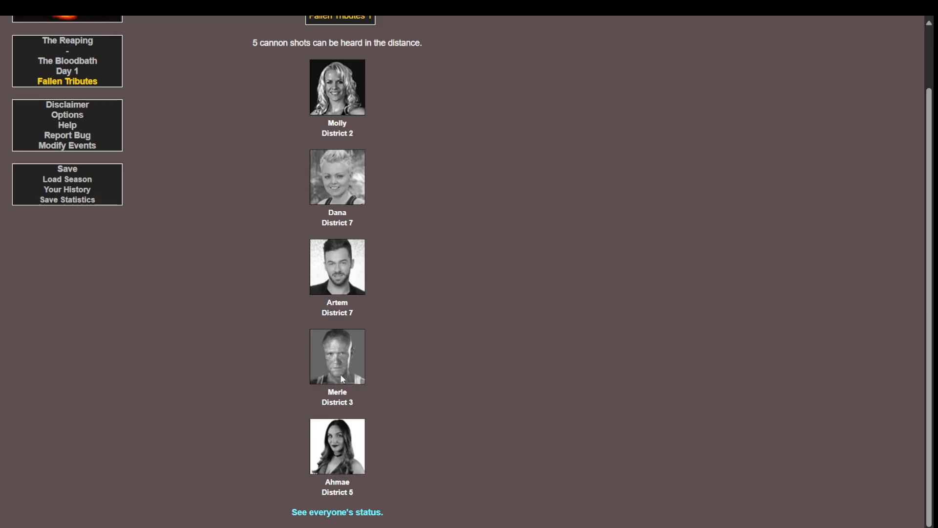
{"action": "mouse_move", "coordinate": [355, 381]}
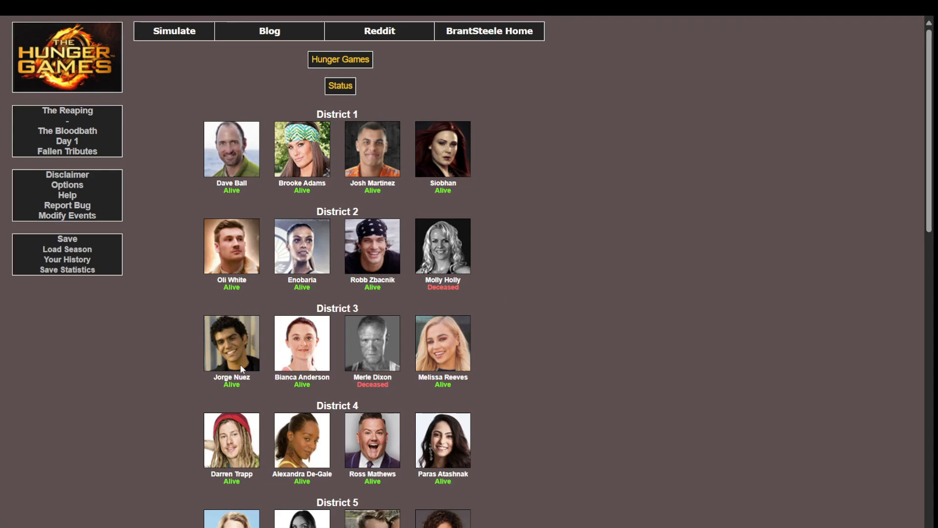
Step: Finish checking the district status grid and go back to the Fallen Tributes 1 page
{"action": "scroll", "scroll_direction": "down", "scroll_amount": 3}
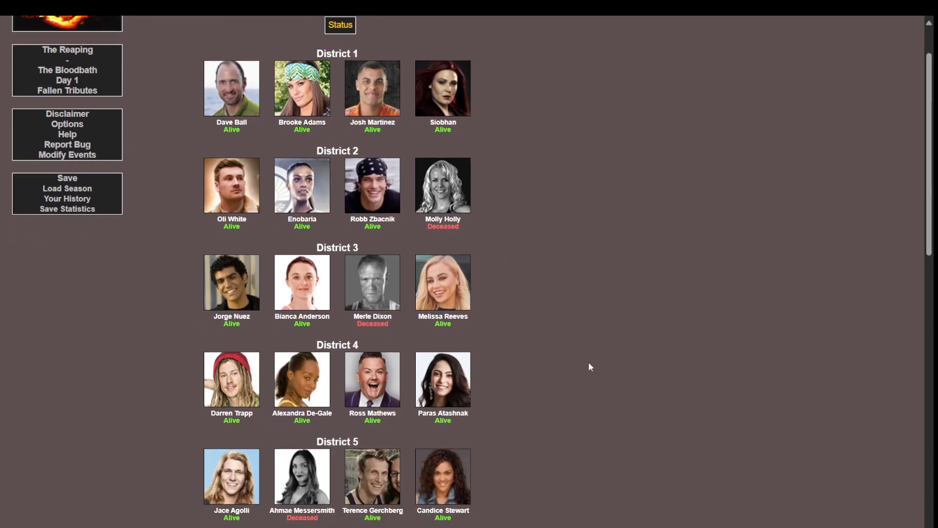
{"action": "scroll", "scroll_direction": "down", "scroll_amount": 3}
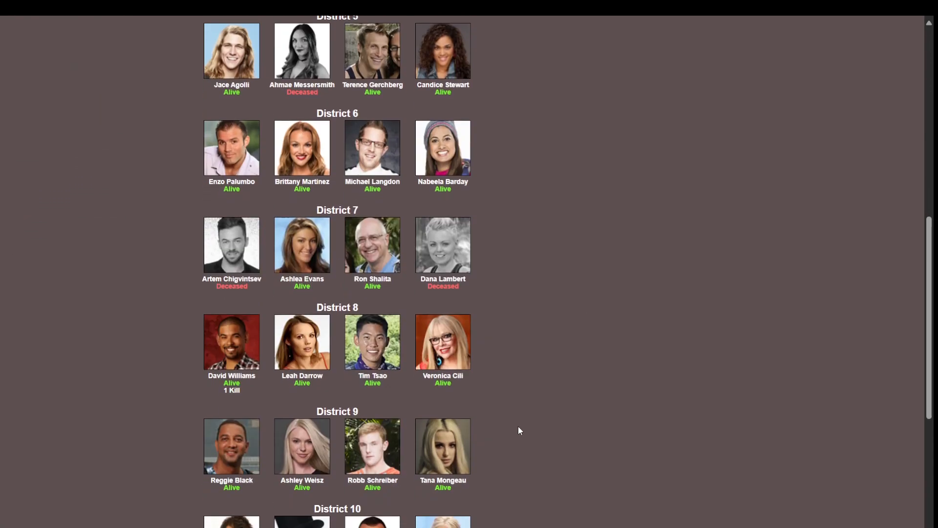
{"action": "left_click", "coordinate": [67, 151]}
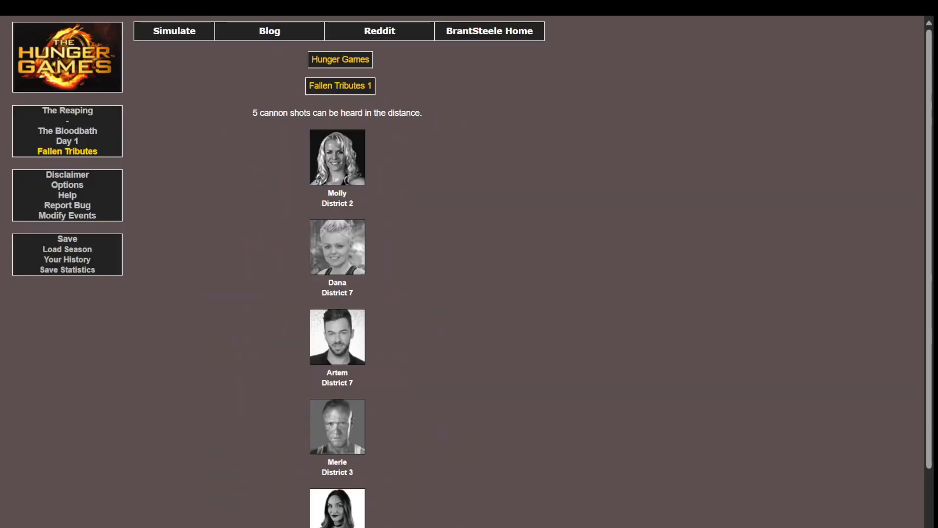
Step: Simulate Night 1 and read through all of that night's events into Day 2
{"action": "left_click", "coordinate": [174, 30]}
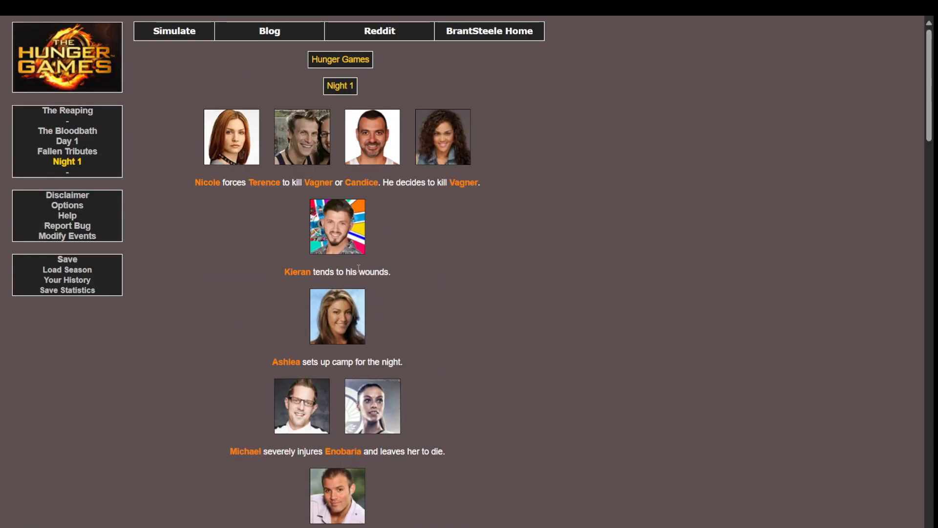
{"action": "mouse_move", "coordinate": [456, 152]}
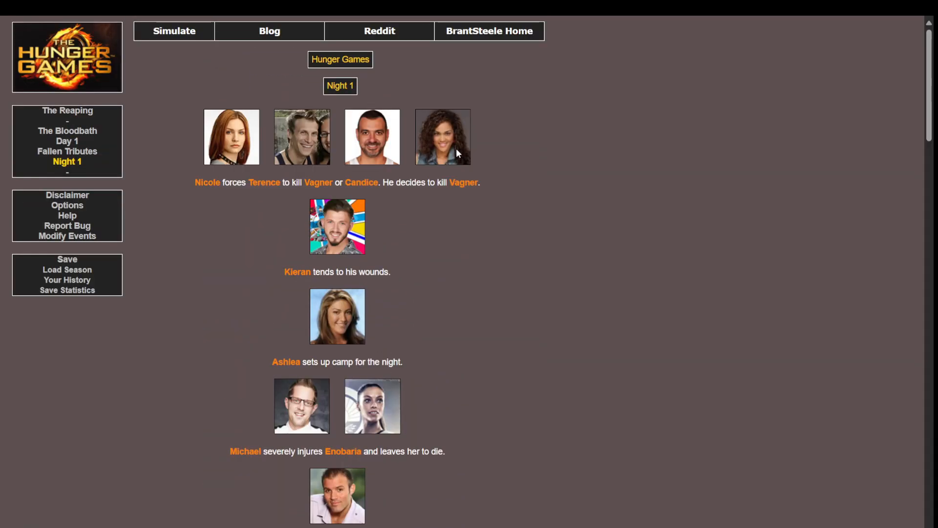
{"action": "mouse_move", "coordinate": [434, 201]}
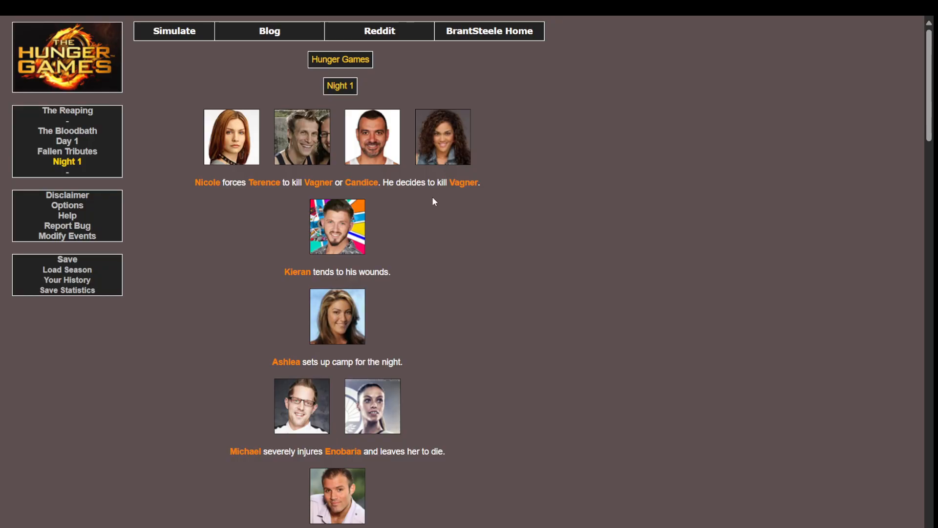
{"action": "scroll", "scroll_direction": "down", "scroll_amount": 3}
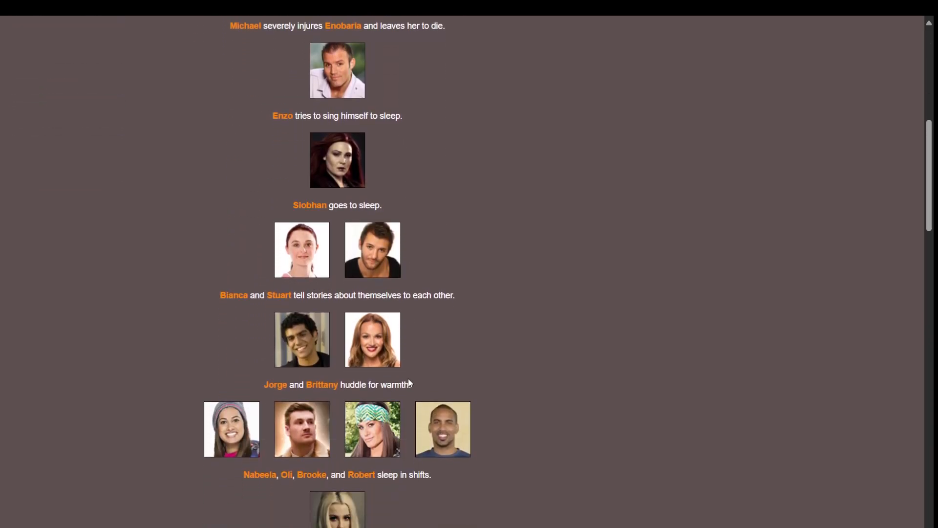
{"action": "scroll", "scroll_direction": "down", "scroll_amount": 3}
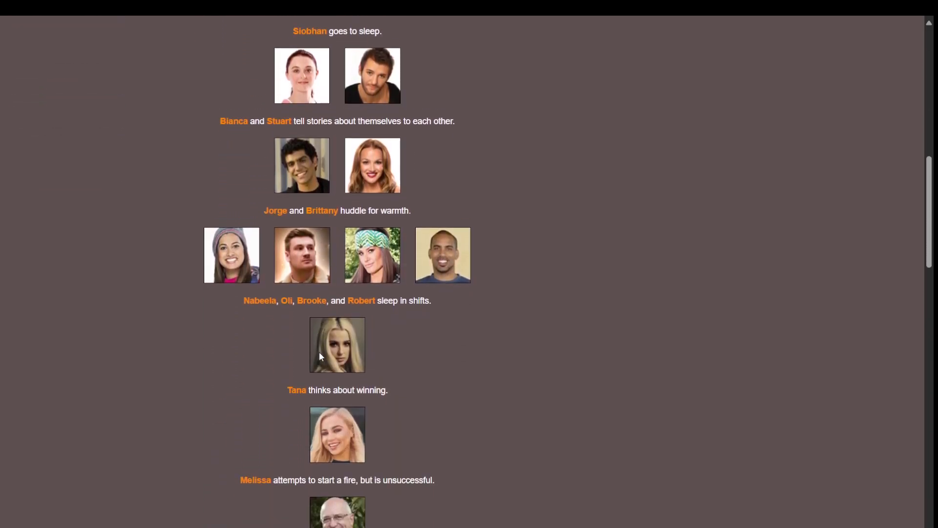
{"action": "scroll", "scroll_direction": "down", "scroll_amount": 3}
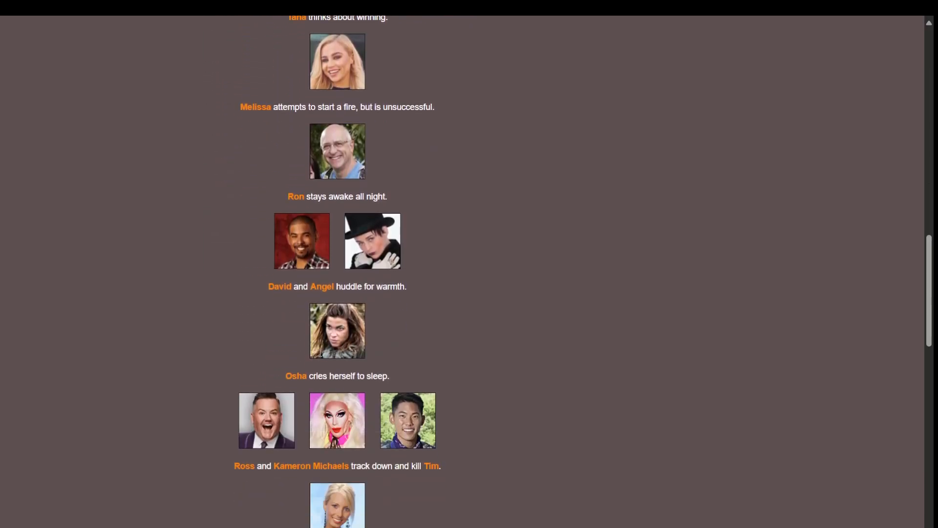
{"action": "scroll", "scroll_direction": "down", "scroll_amount": 3}
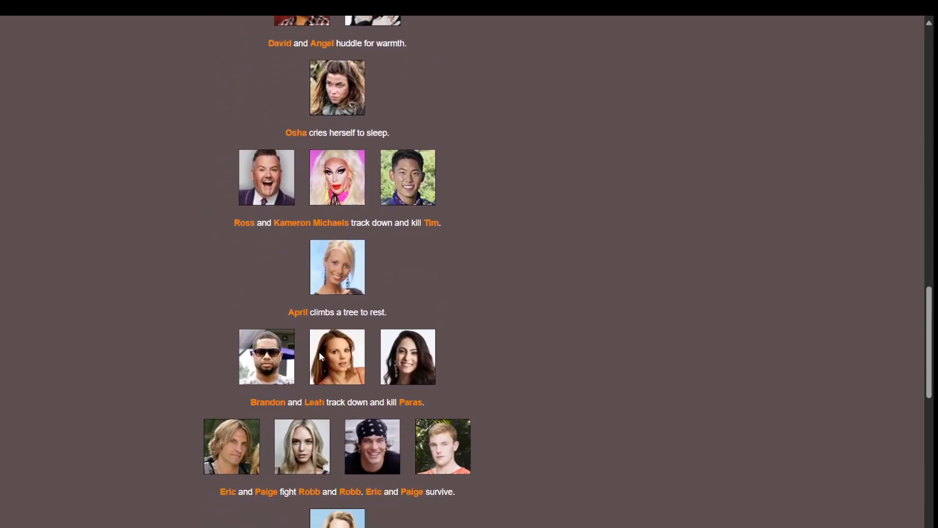
{"action": "scroll", "scroll_direction": "down", "scroll_amount": 3}
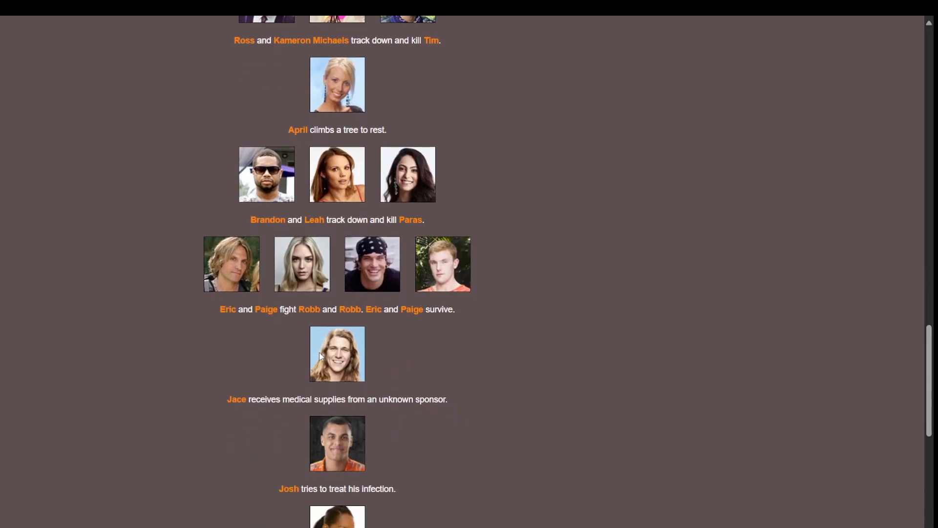
{"action": "scroll", "scroll_direction": "down", "scroll_amount": 3}
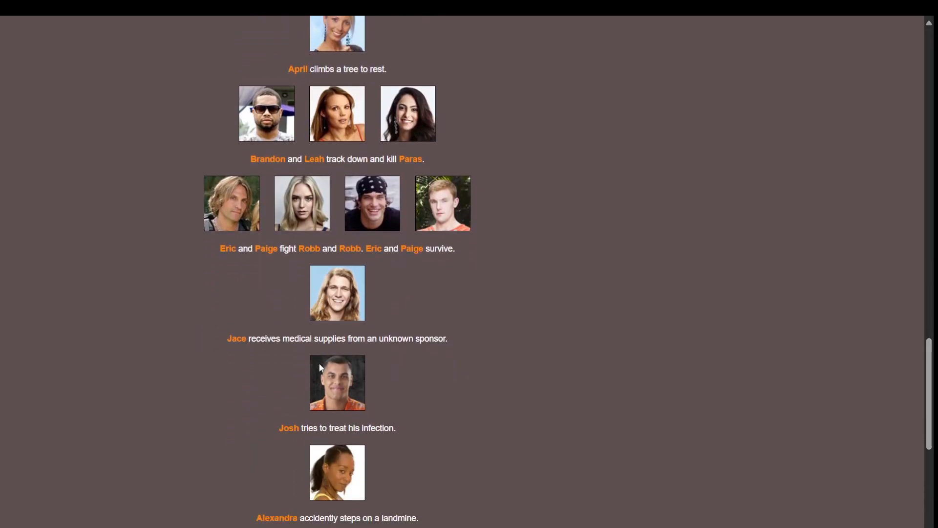
{"action": "scroll", "scroll_direction": "down", "scroll_amount": 3}
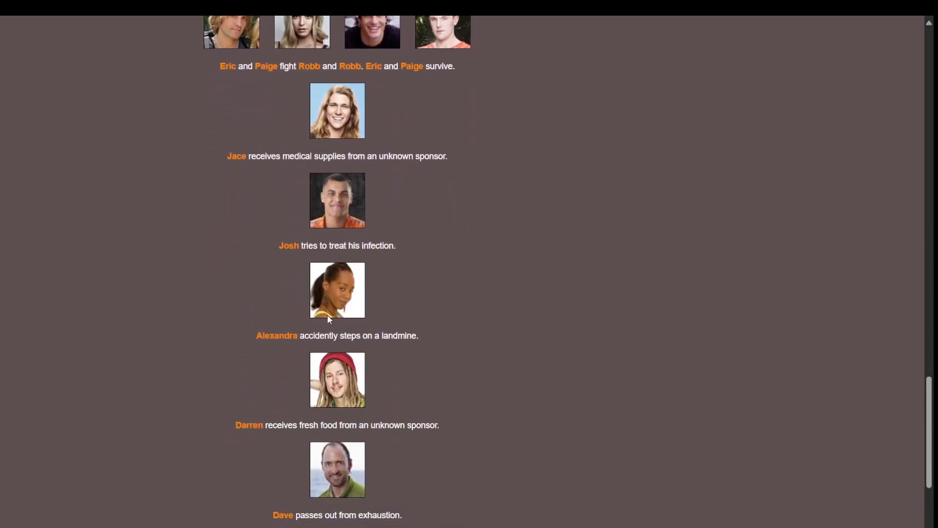
{"action": "mouse_move", "coordinate": [335, 306]}
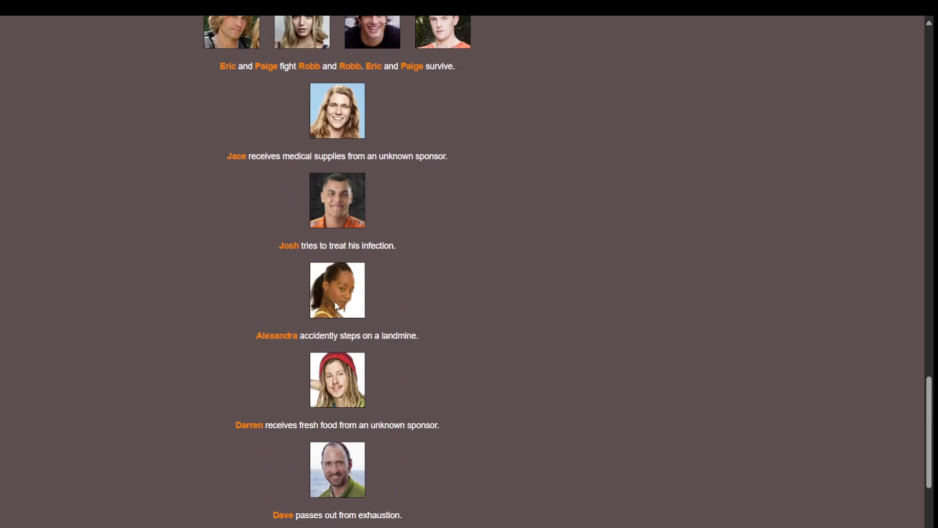
{"action": "scroll", "scroll_direction": "down", "scroll_amount": 3}
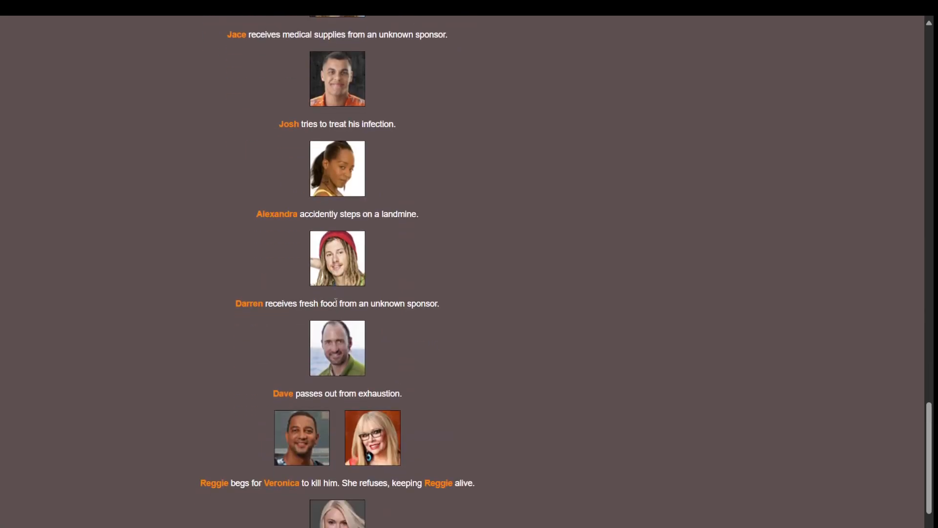
{"action": "scroll", "scroll_direction": "down", "scroll_amount": 3}
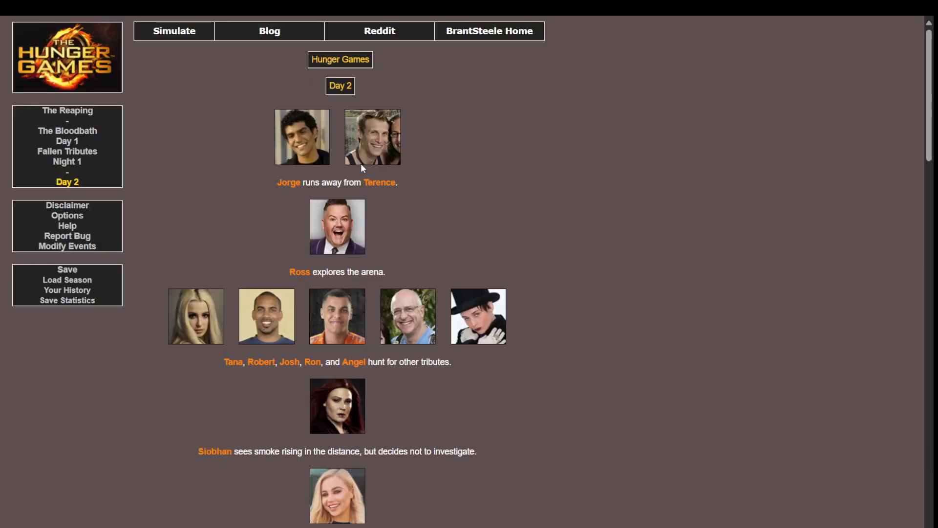
Step: Read through the Day 2 events, scrolling back up to recheck earlier ones
{"action": "scroll", "scroll_direction": "down", "scroll_amount": 3}
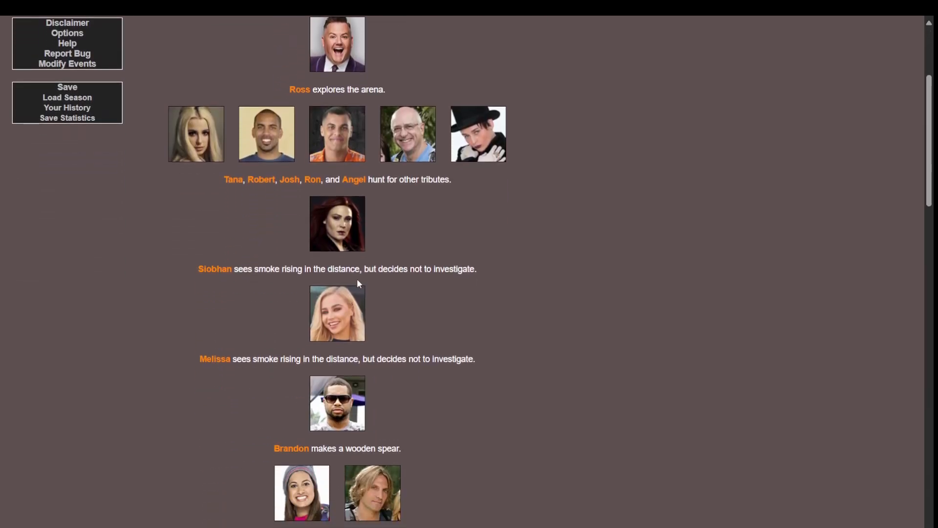
{"action": "scroll", "scroll_direction": "down", "scroll_amount": 3}
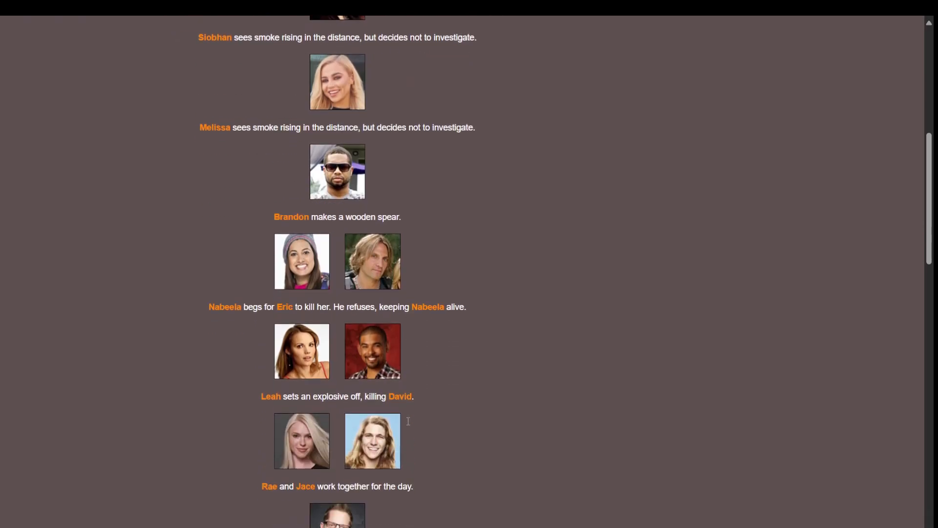
{"action": "scroll", "scroll_direction": "up", "scroll_amount": 3}
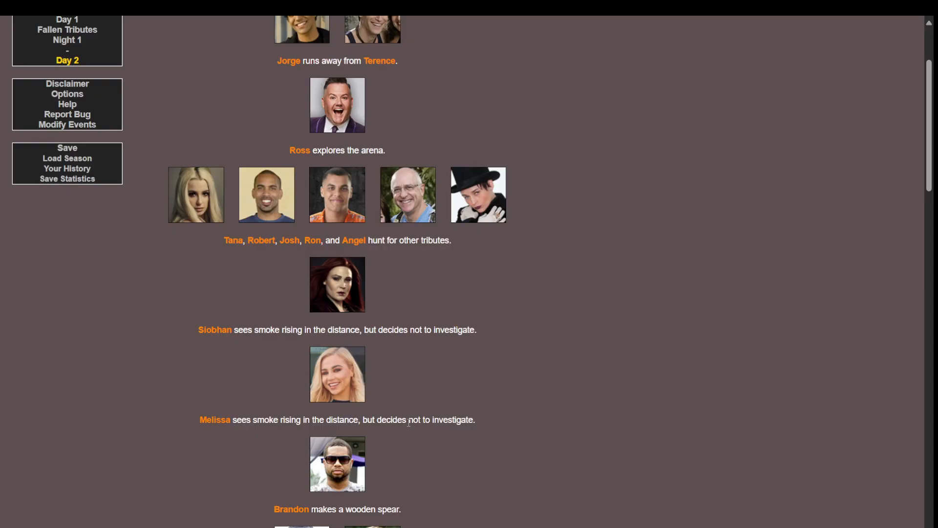
{"action": "scroll", "scroll_direction": "down", "scroll_amount": 3}
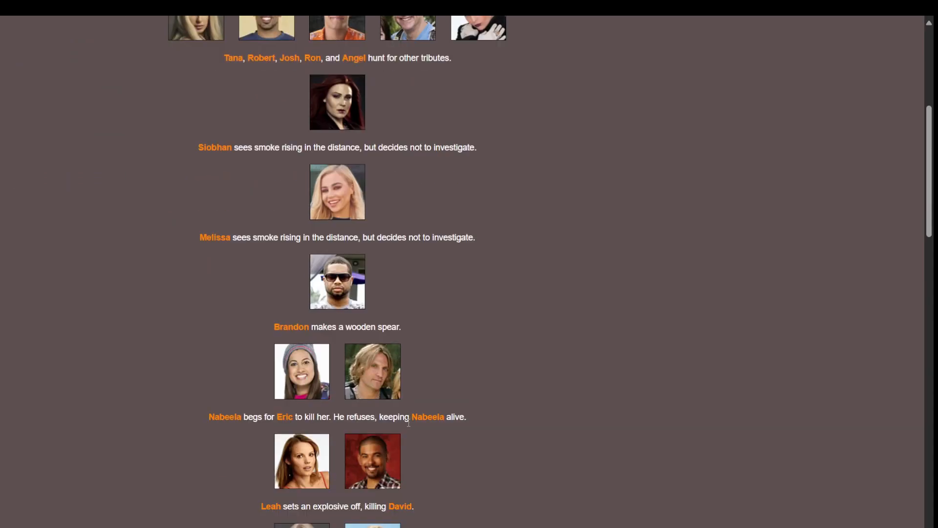
{"action": "scroll", "scroll_direction": "down", "scroll_amount": 3}
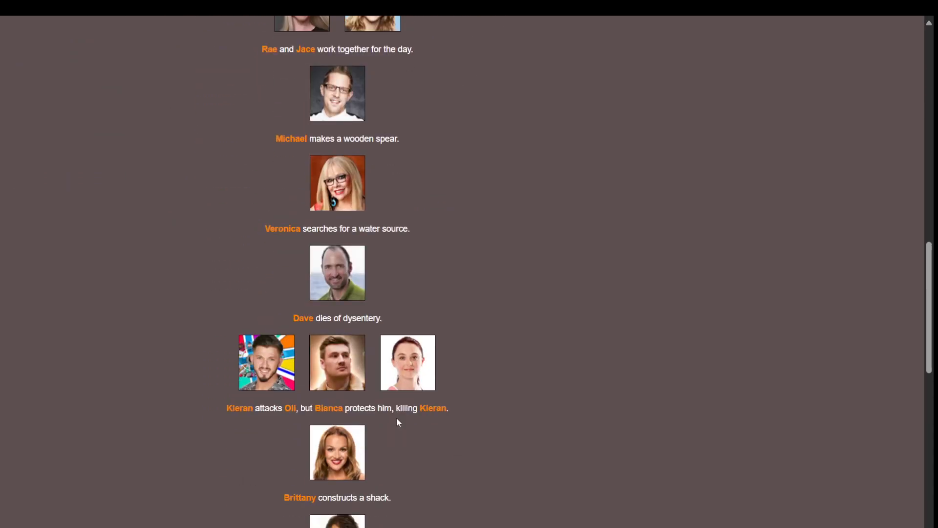
{"action": "scroll", "scroll_direction": "down", "scroll_amount": 3}
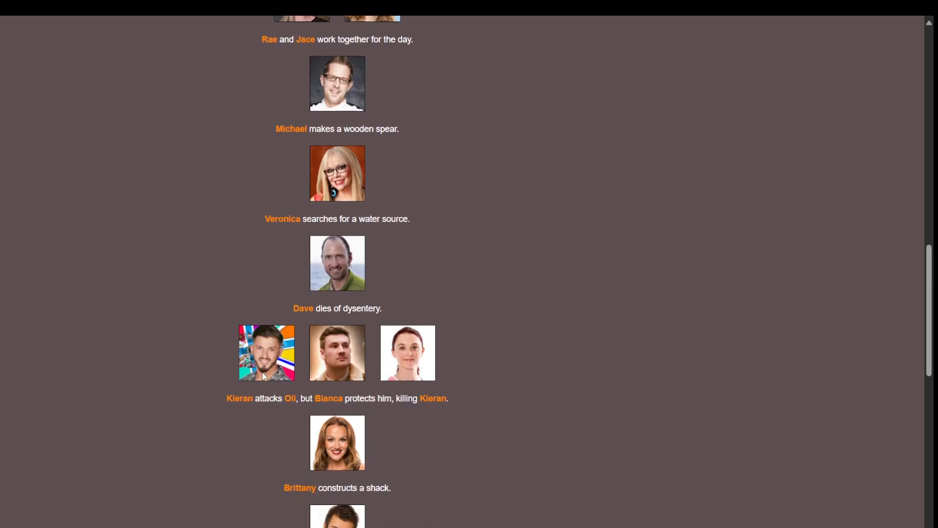
{"action": "scroll", "scroll_direction": "up", "scroll_amount": 3}
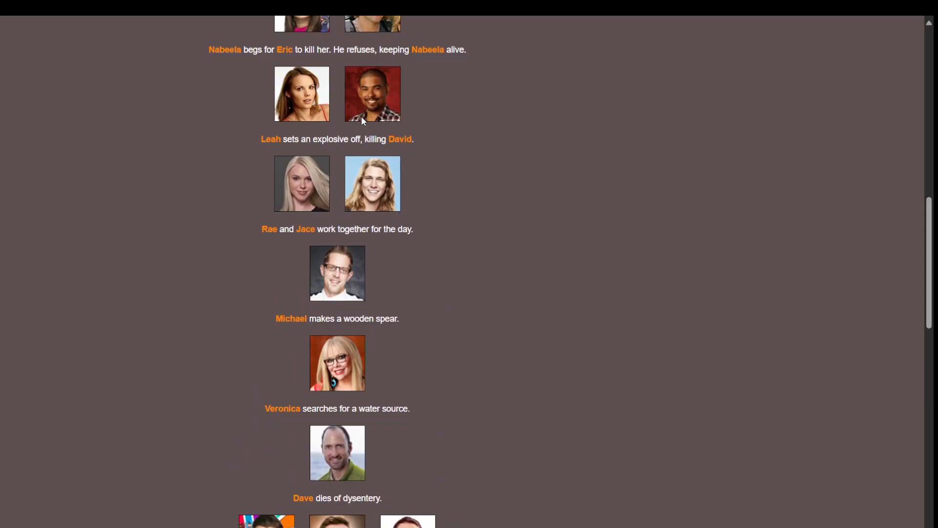
Step: Finish Day 2 and review the Fallen Tributes 2 page announcing ten cannon shots
{"action": "scroll", "scroll_direction": "down", "scroll_amount": 3}
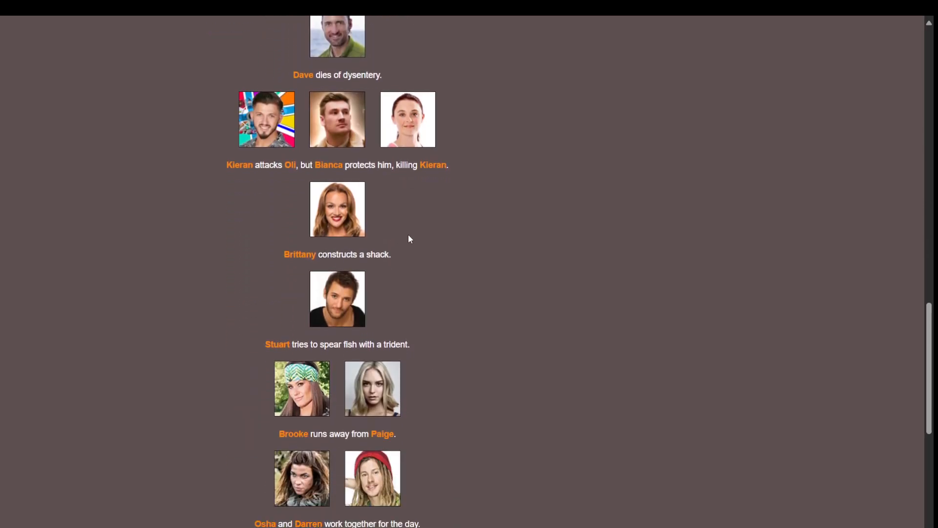
{"action": "scroll", "scroll_direction": "down", "scroll_amount": 3}
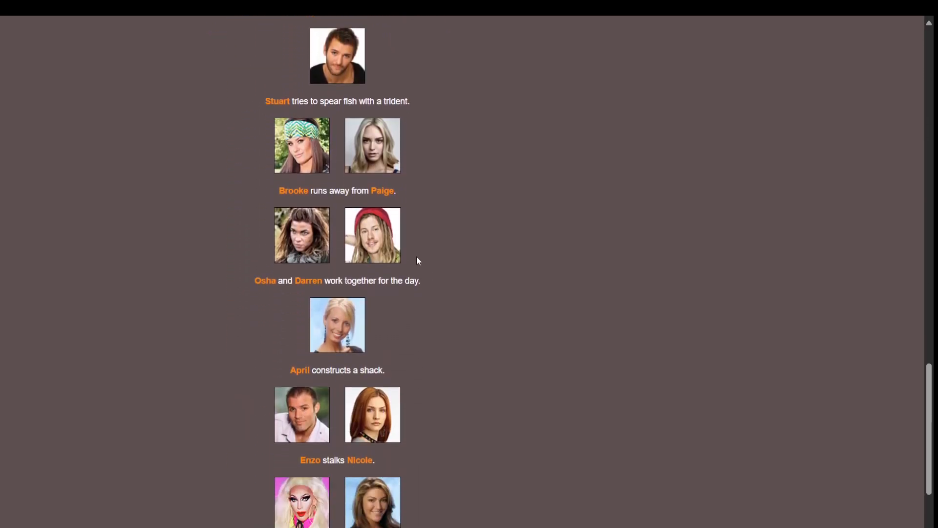
{"action": "scroll", "scroll_direction": "down", "scroll_amount": 3}
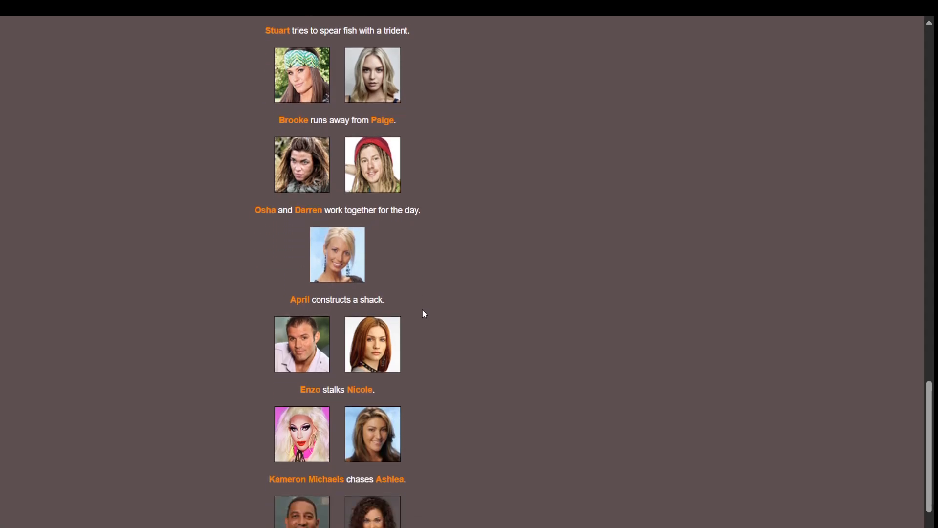
{"action": "scroll", "scroll_direction": "down", "scroll_amount": 3}
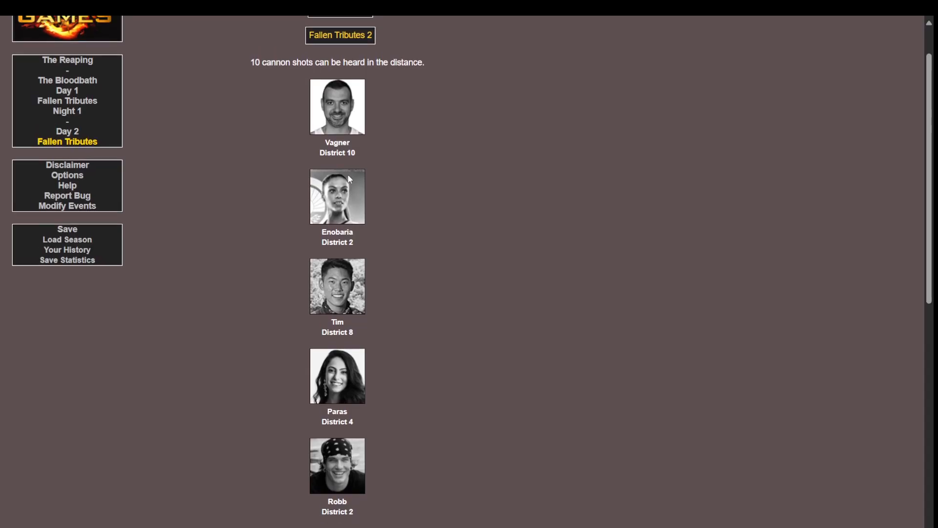
{"action": "scroll", "scroll_direction": "down", "scroll_amount": 3}
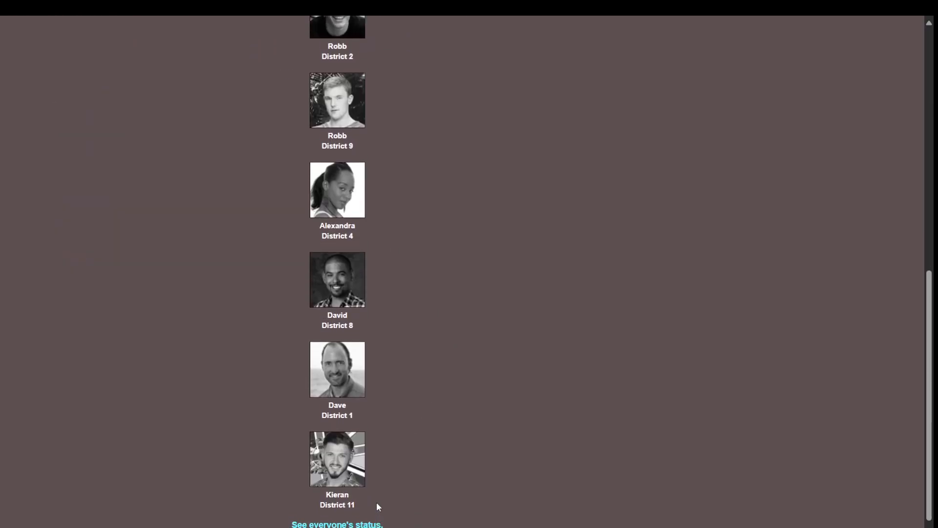
{"action": "scroll", "scroll_direction": "down", "scroll_amount": 3}
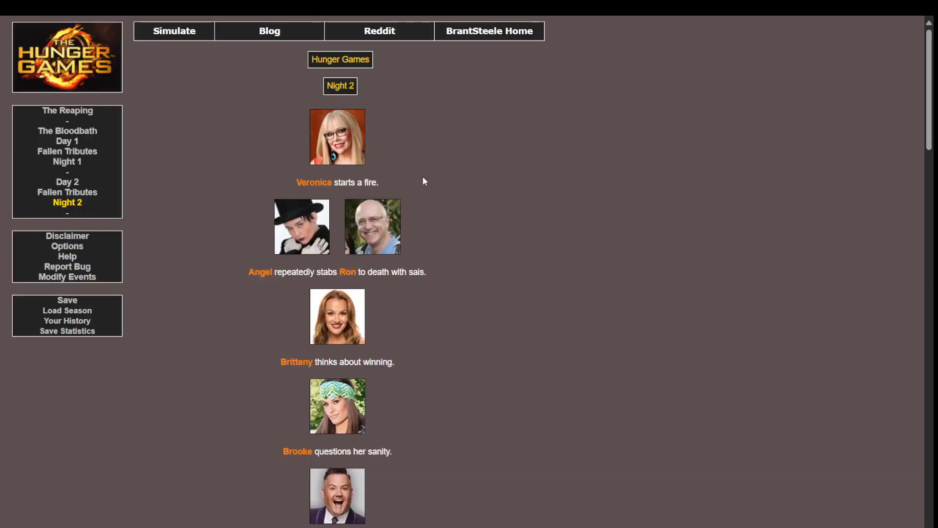
{"action": "mouse_move", "coordinate": [373, 256]}
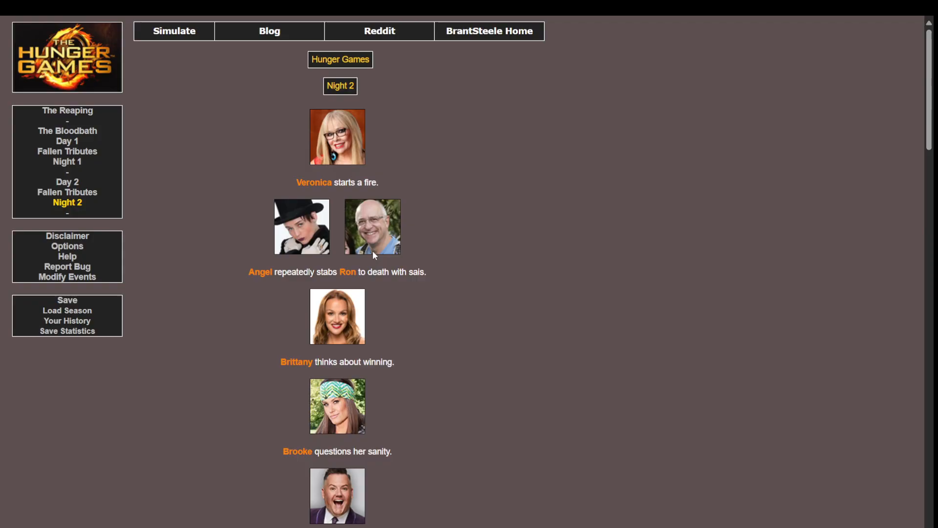
{"action": "mouse_move", "coordinate": [272, 251]}
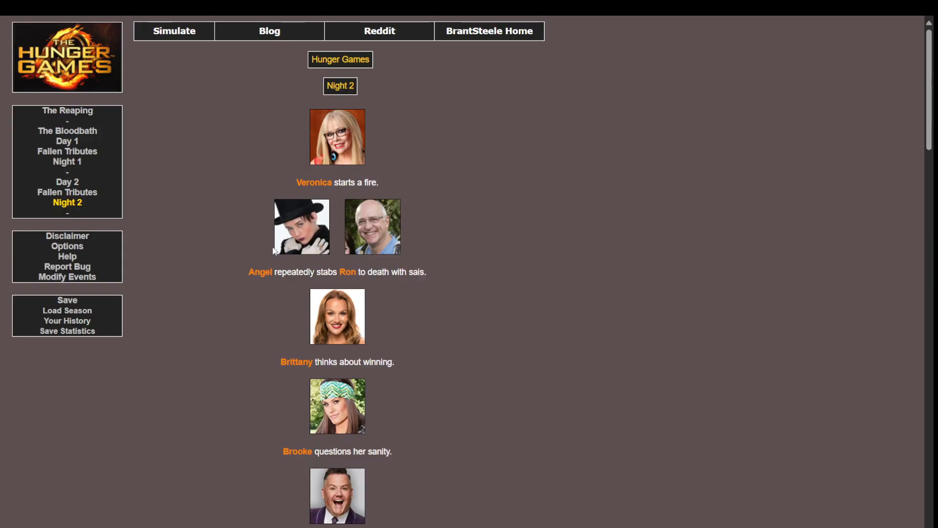
{"action": "mouse_move", "coordinate": [292, 244]}
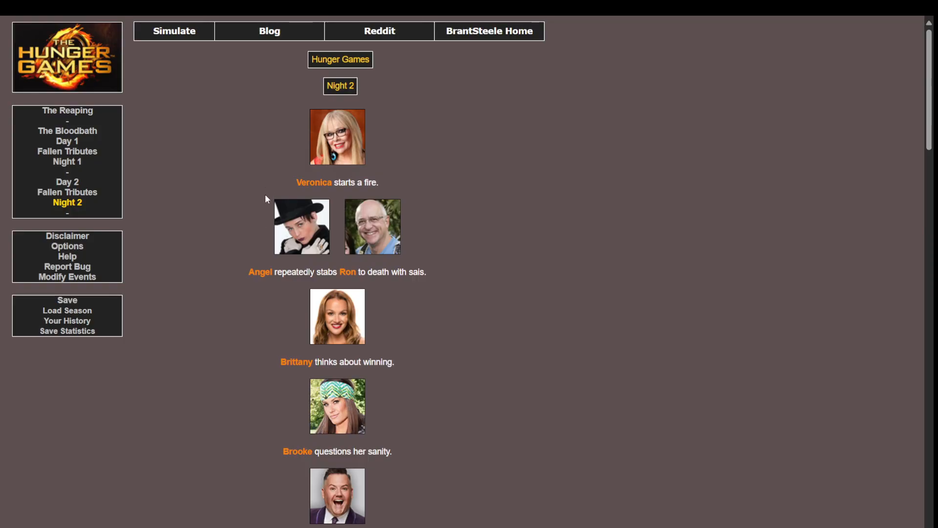
Step: Read through Night 2's events, including Angel killing Ron and Jorge killing Ashlea
{"action": "scroll", "scroll_direction": "down", "scroll_amount": 3}
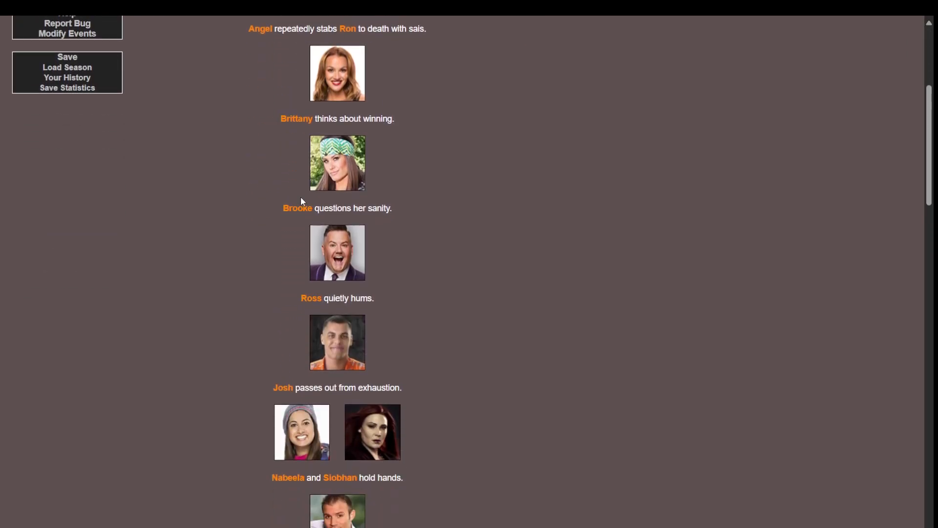
{"action": "scroll", "scroll_direction": "down", "scroll_amount": 3}
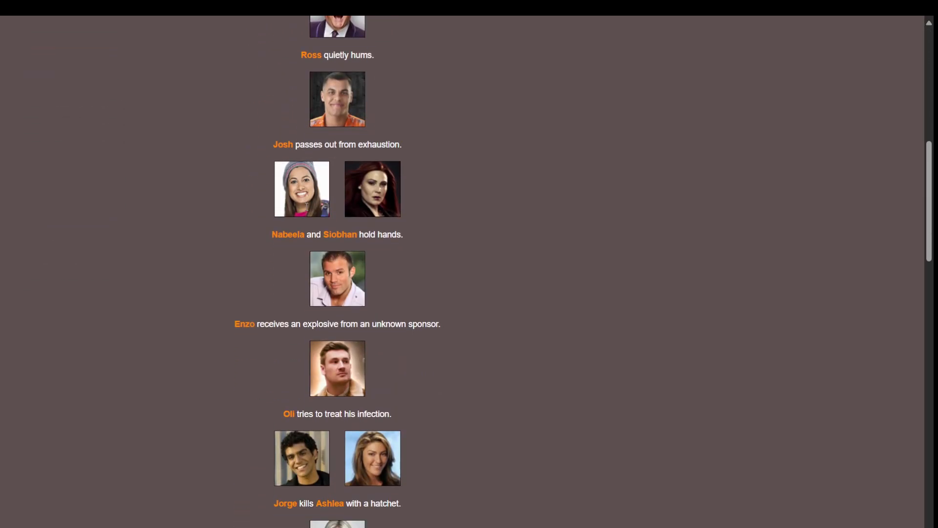
{"action": "scroll", "scroll_direction": "down", "scroll_amount": 3}
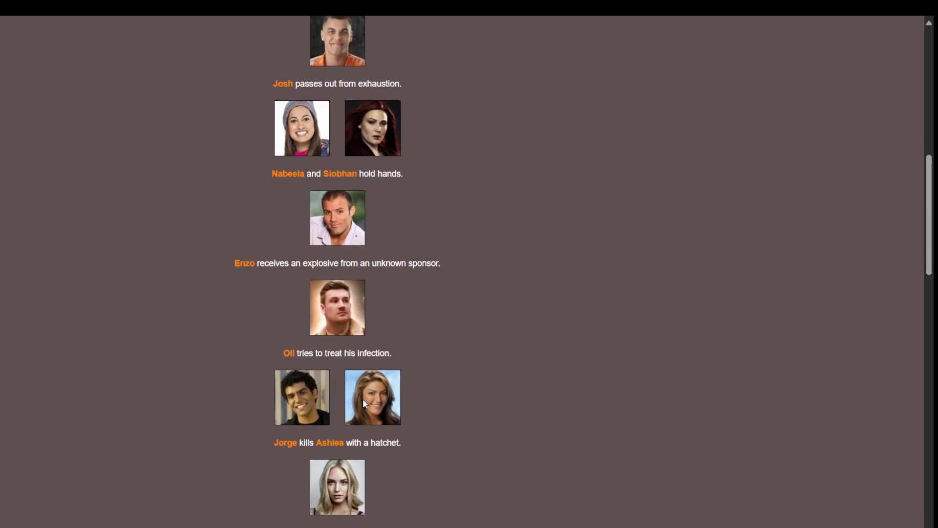
{"action": "scroll", "scroll_direction": "down", "scroll_amount": 3}
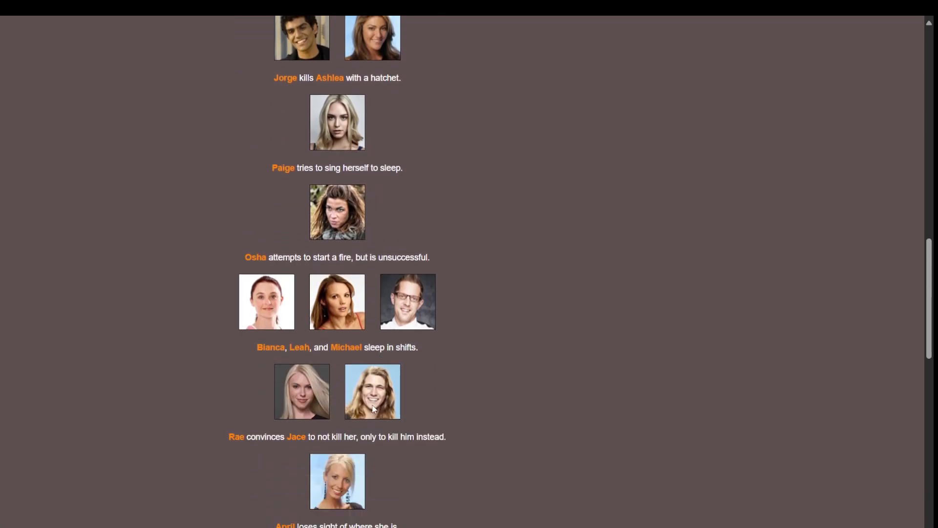
{"action": "scroll", "scroll_direction": "down", "scroll_amount": 3}
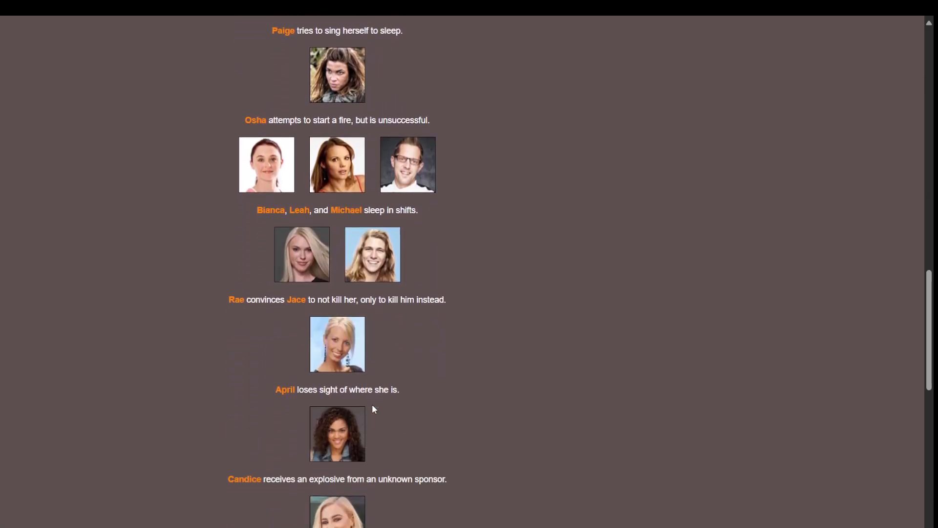
{"action": "scroll", "scroll_direction": "down", "scroll_amount": 3}
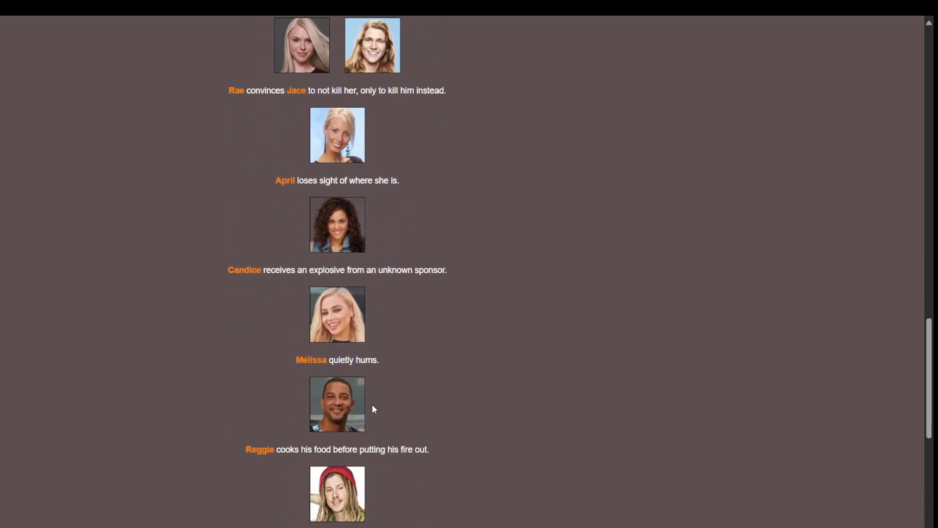
{"action": "scroll", "scroll_direction": "down", "scroll_amount": 3}
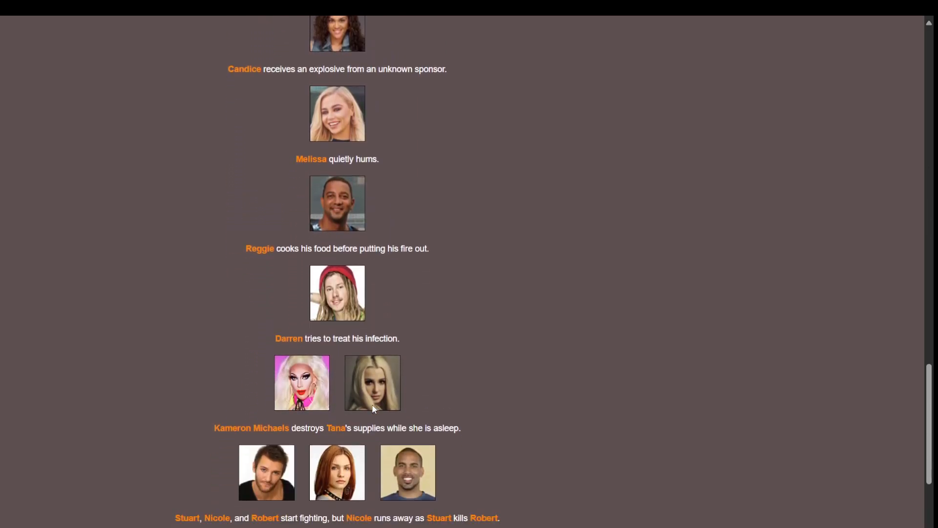
{"action": "scroll", "scroll_direction": "down", "scroll_amount": 3}
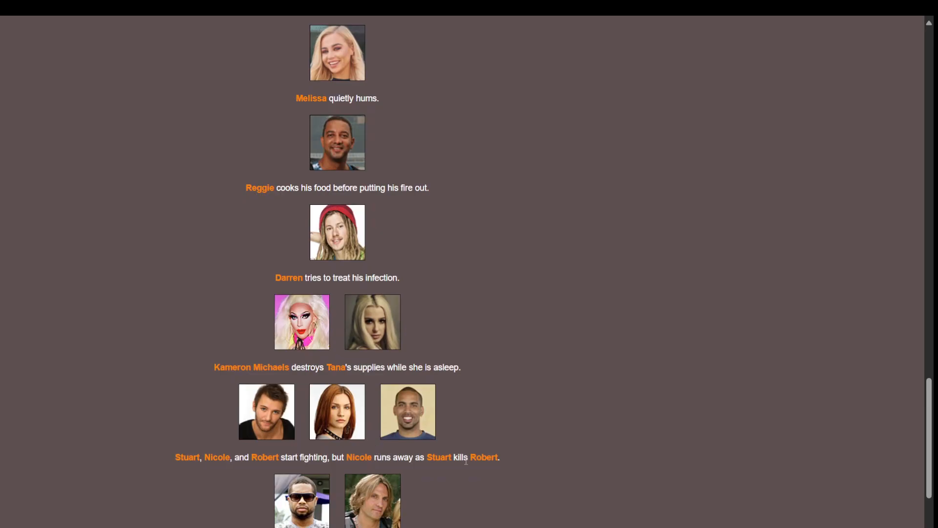
{"action": "scroll", "scroll_direction": "down", "scroll_amount": 3}
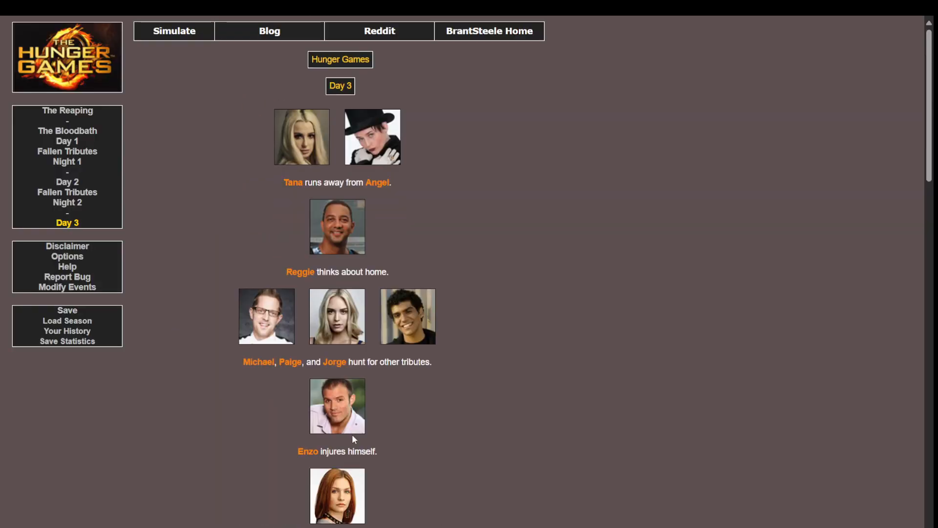
{"action": "mouse_move", "coordinate": [355, 173]}
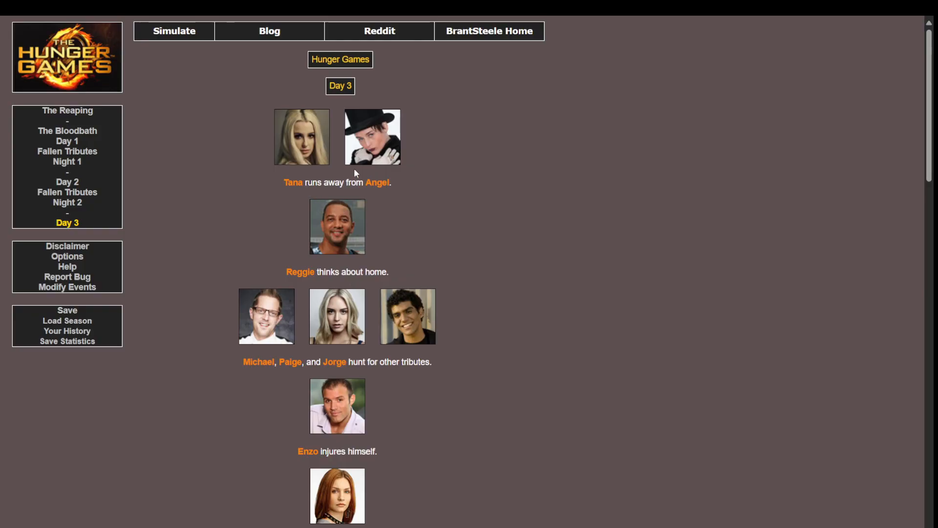
Step: Read through Day 3's events down to the Fallen Tributes 3 page with four cannon shots
{"action": "scroll", "scroll_direction": "down", "scroll_amount": 3}
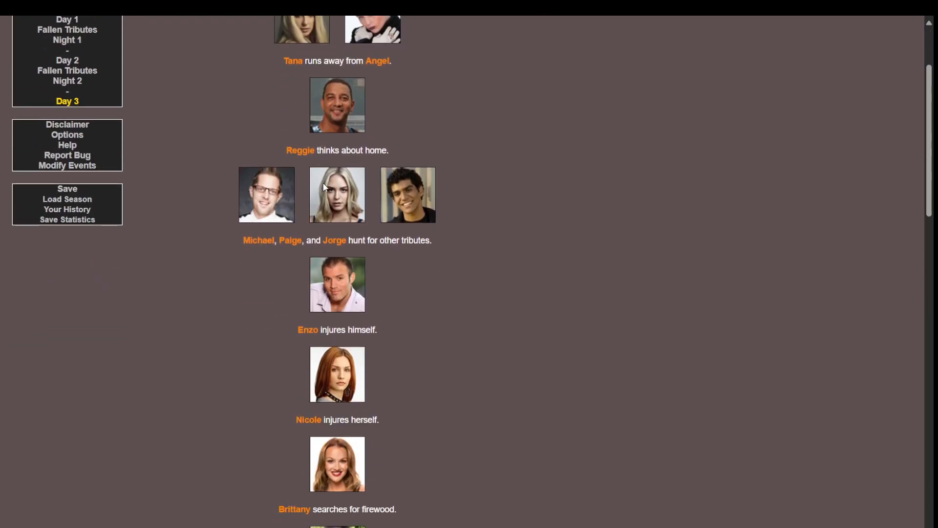
{"action": "scroll", "scroll_direction": "down", "scroll_amount": 3}
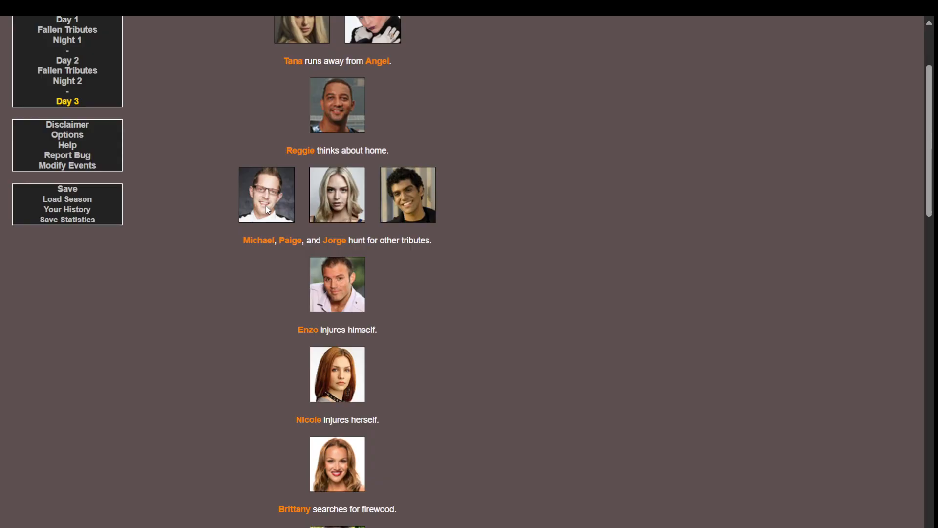
{"action": "scroll", "scroll_direction": "down", "scroll_amount": 3}
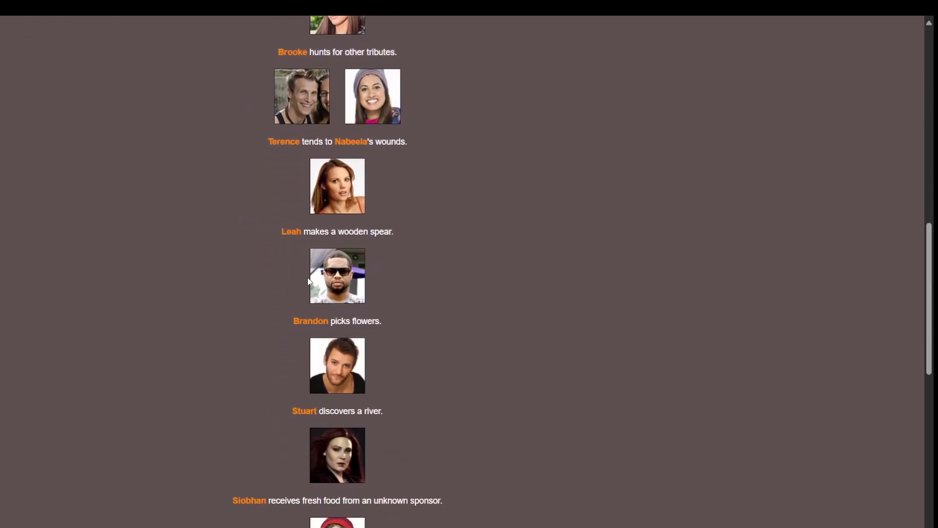
{"action": "scroll", "scroll_direction": "down", "scroll_amount": 3}
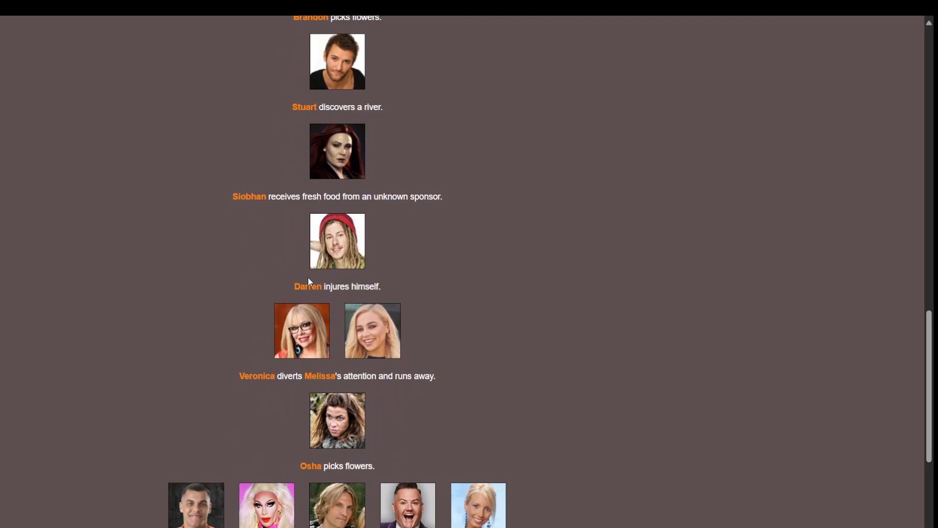
{"action": "scroll", "scroll_direction": "down", "scroll_amount": 3}
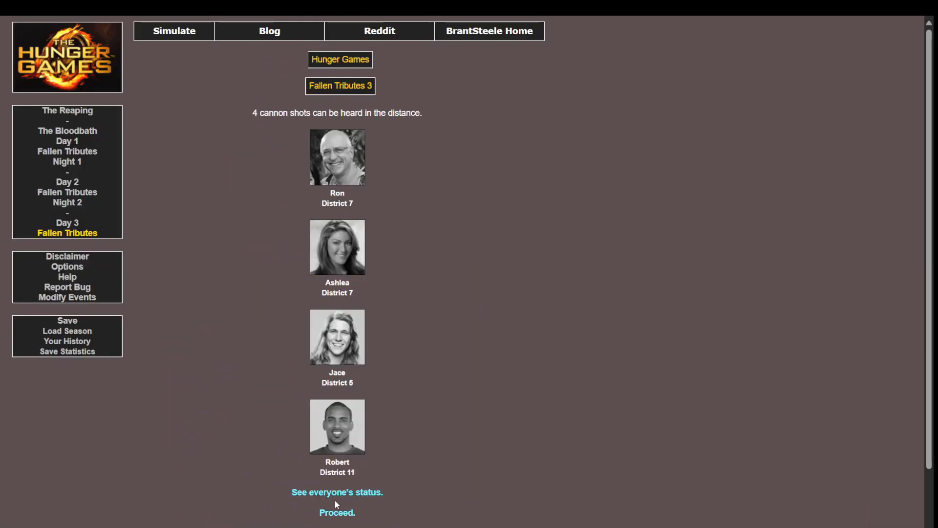
{"action": "mouse_move", "coordinate": [334, 395]}
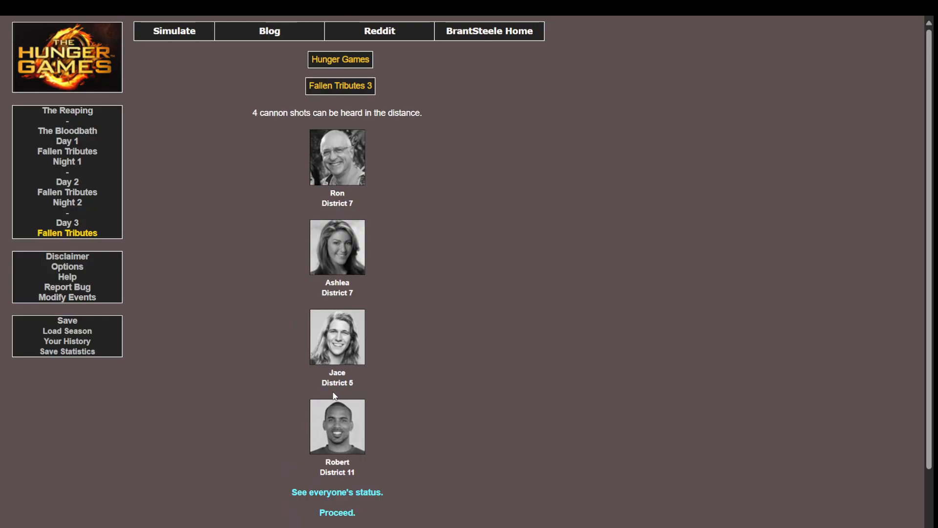
Step: View the status grid of alive and deceased tributes after Day 3's four fallen tributes
{"action": "left_click", "coordinate": [336, 492]}
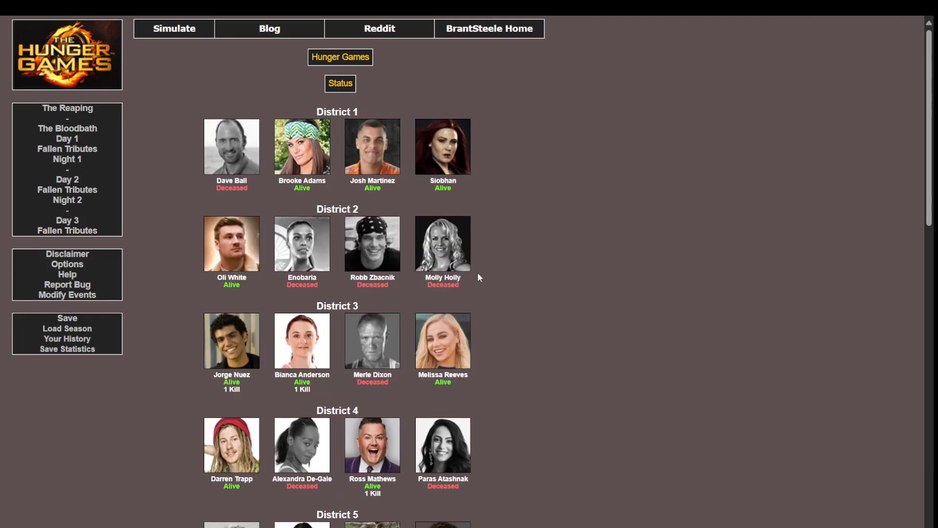
{"action": "scroll", "scroll_direction": "down", "scroll_amount": 3}
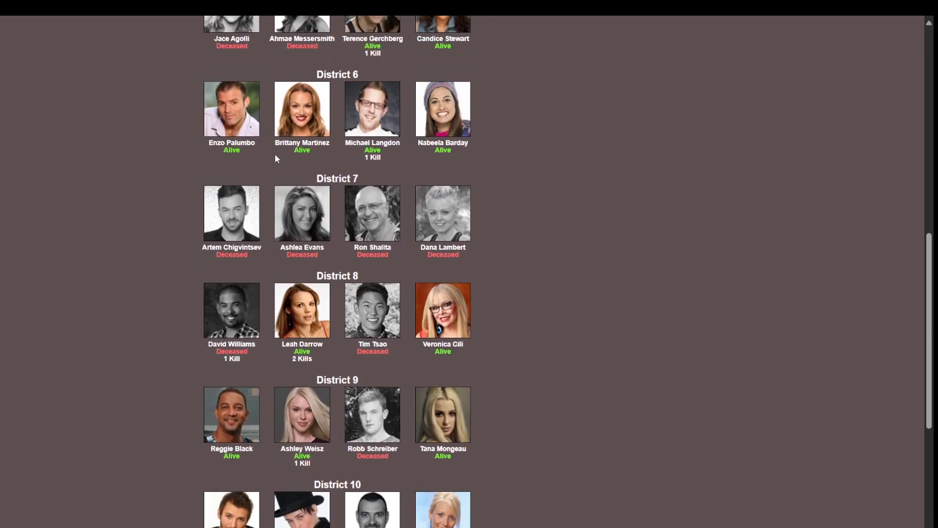
{"action": "mouse_move", "coordinate": [398, 259]}
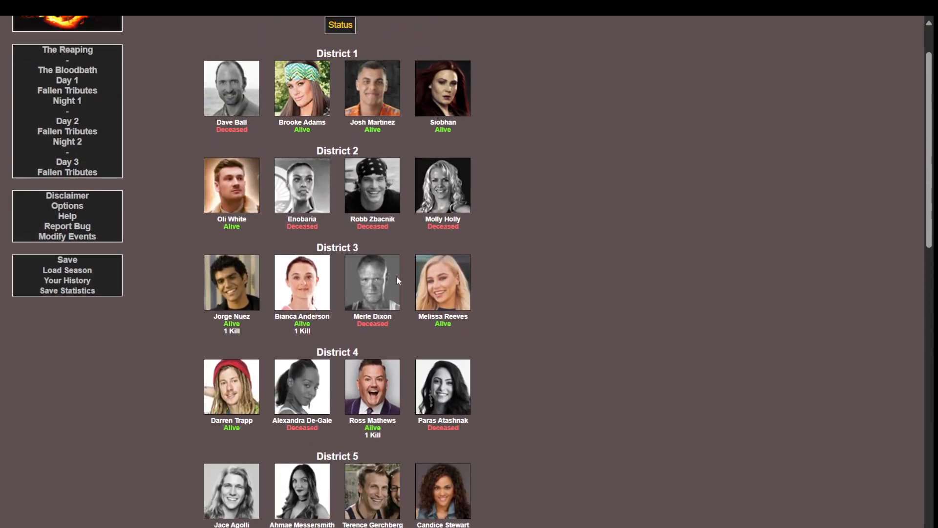
{"action": "scroll", "scroll_direction": "down", "scroll_amount": 3}
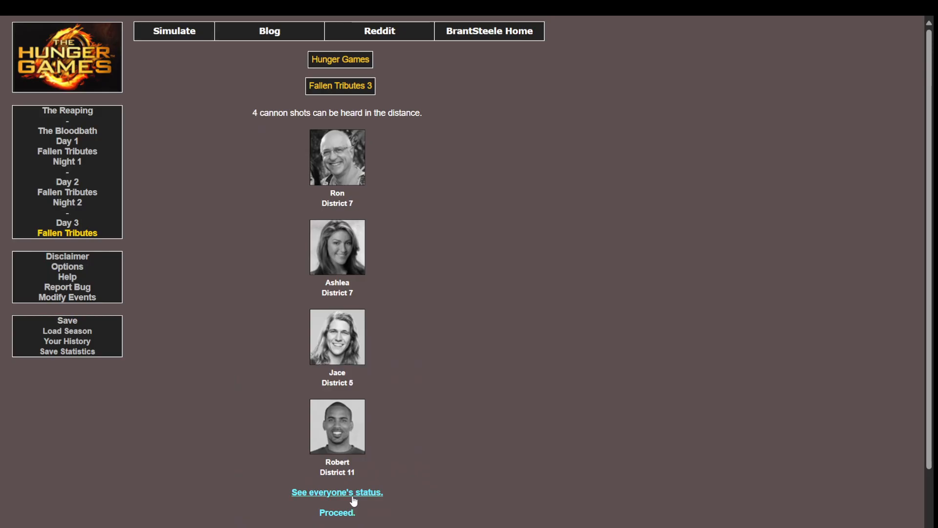
Step: Check everyone's status again through District 11, then proceed to Night 3
{"action": "left_click", "coordinate": [337, 491]}
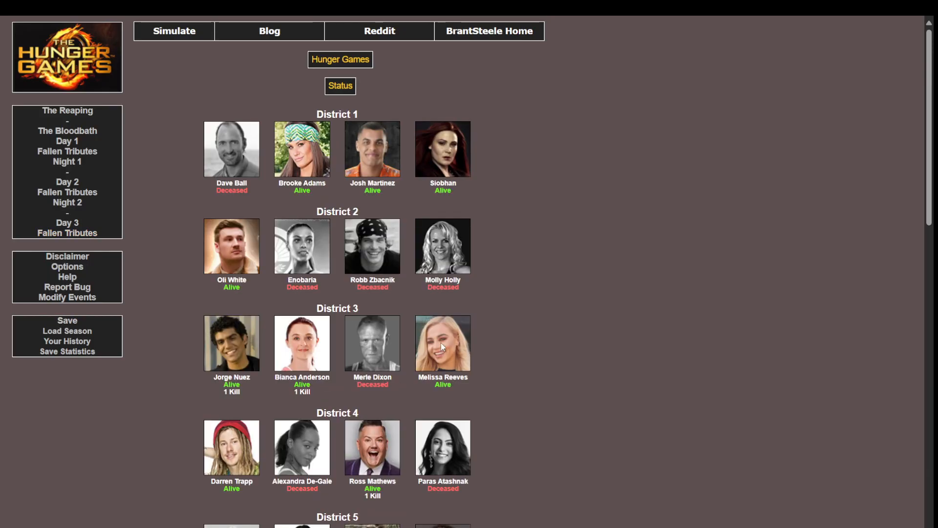
{"action": "scroll", "scroll_direction": "down", "scroll_amount": 3}
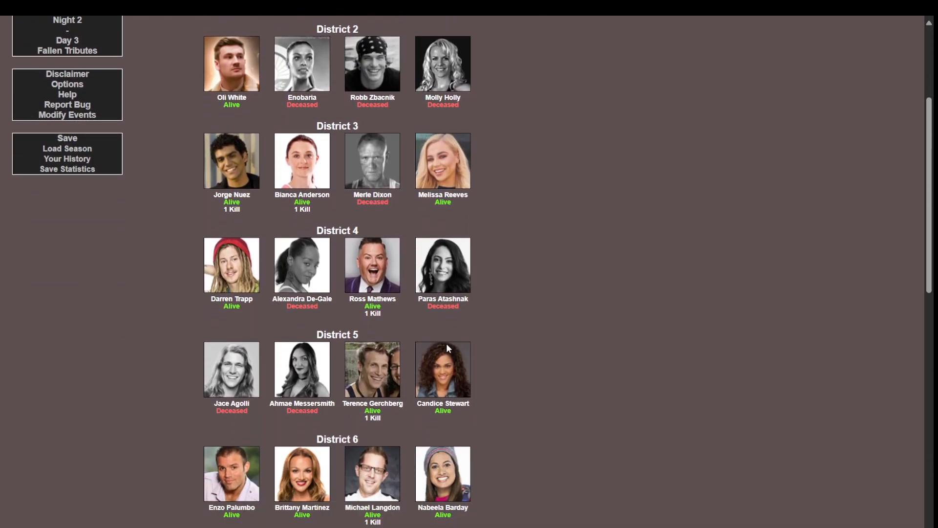
{"action": "scroll", "scroll_direction": "down", "scroll_amount": 3}
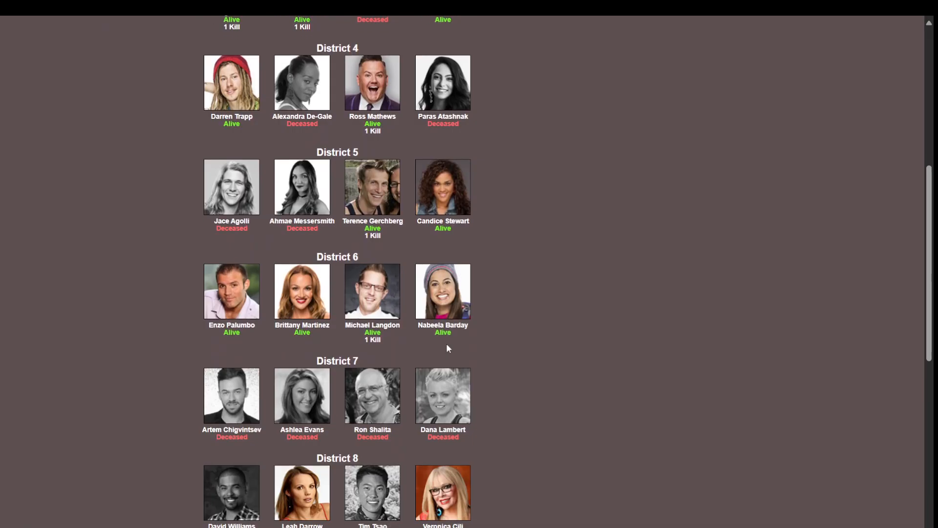
{"action": "scroll", "scroll_direction": "down", "scroll_amount": 3}
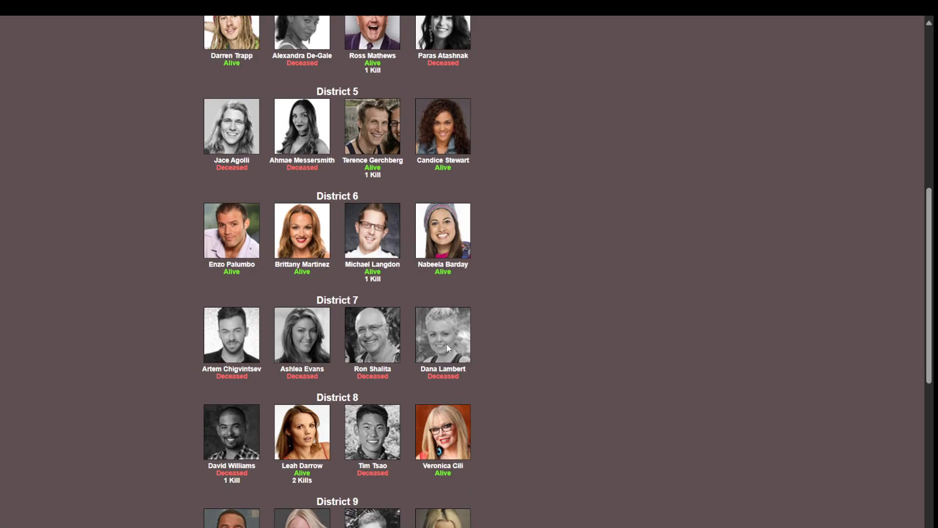
{"action": "scroll", "scroll_direction": "down", "scroll_amount": 3}
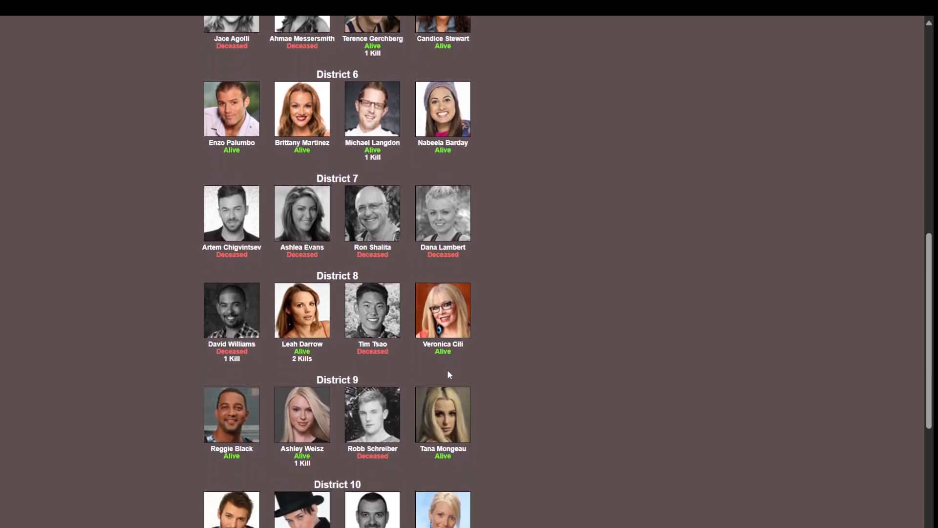
{"action": "scroll", "scroll_direction": "down", "scroll_amount": 3}
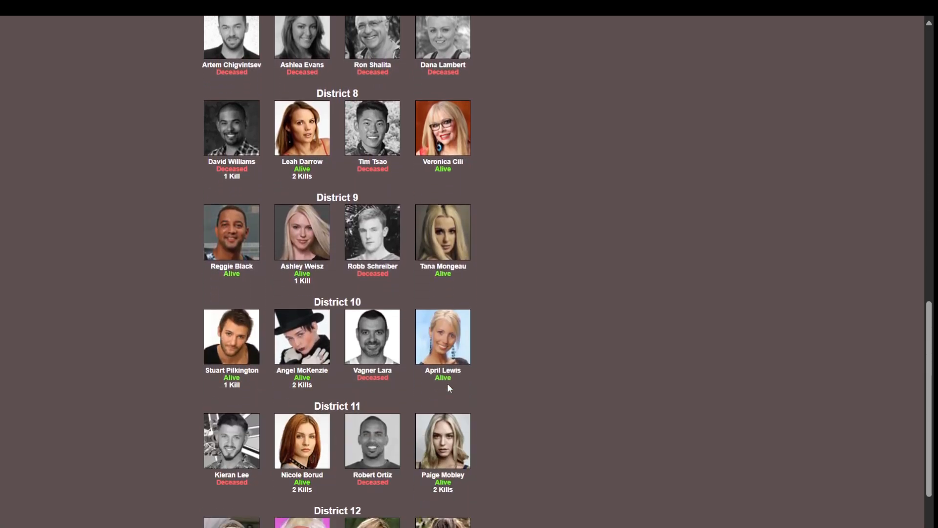
{"action": "scroll", "scroll_direction": "down", "scroll_amount": 3}
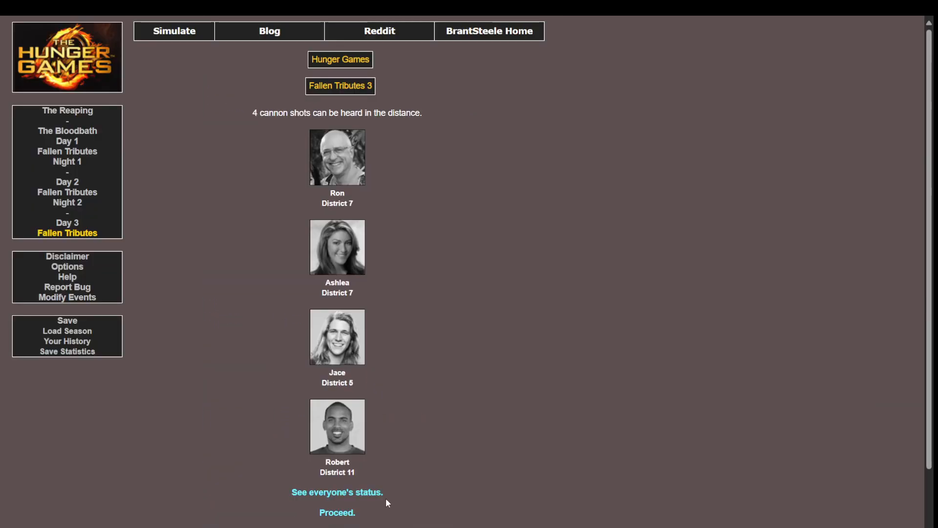
{"action": "left_click", "coordinate": [337, 512]}
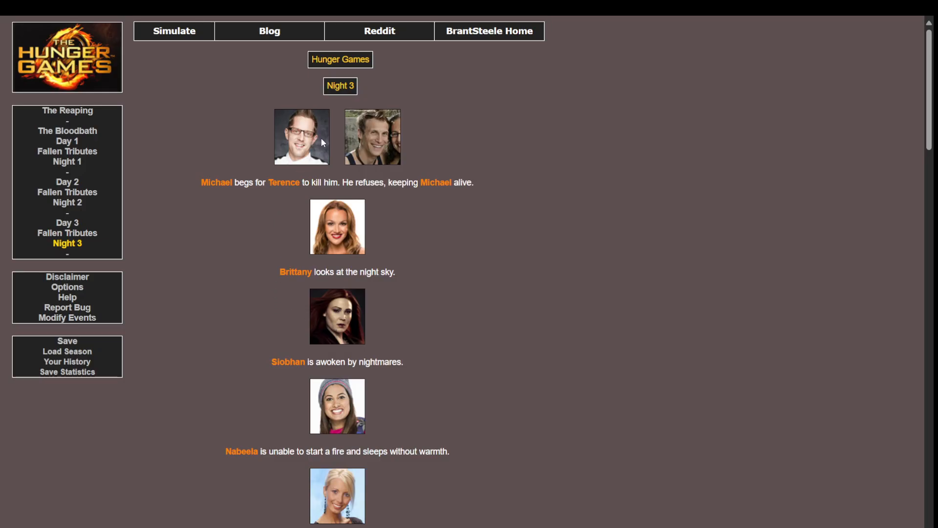
Step: Read the Night 3 events to the bottom and proceed to Day 4's raid on Enzo's camp
{"action": "scroll", "scroll_direction": "down", "scroll_amount": 3}
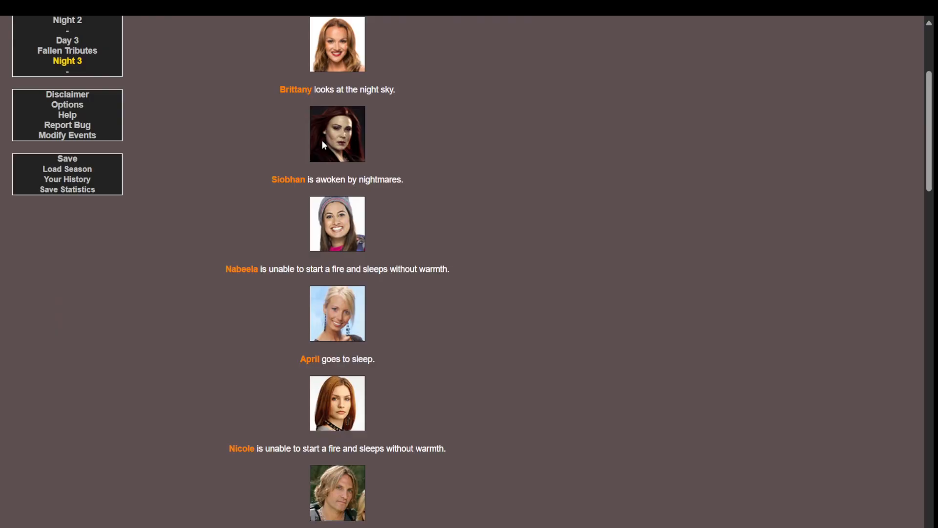
{"action": "scroll", "scroll_direction": "down", "scroll_amount": 3}
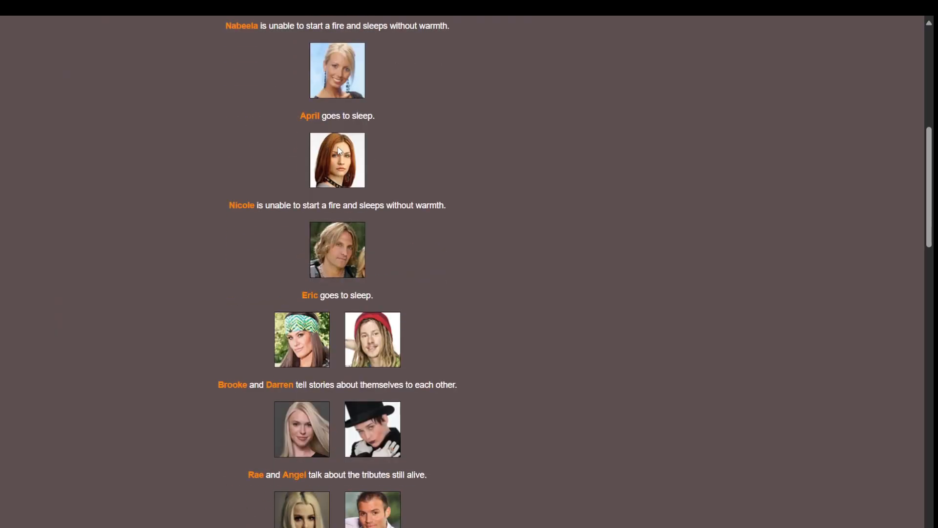
{"action": "scroll", "scroll_direction": "down", "scroll_amount": 3}
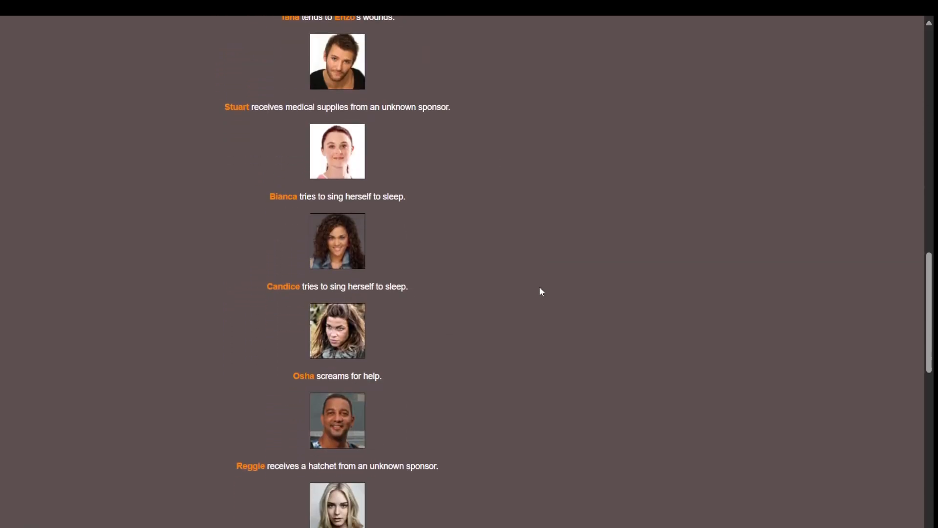
{"action": "scroll", "scroll_direction": "down", "scroll_amount": 3}
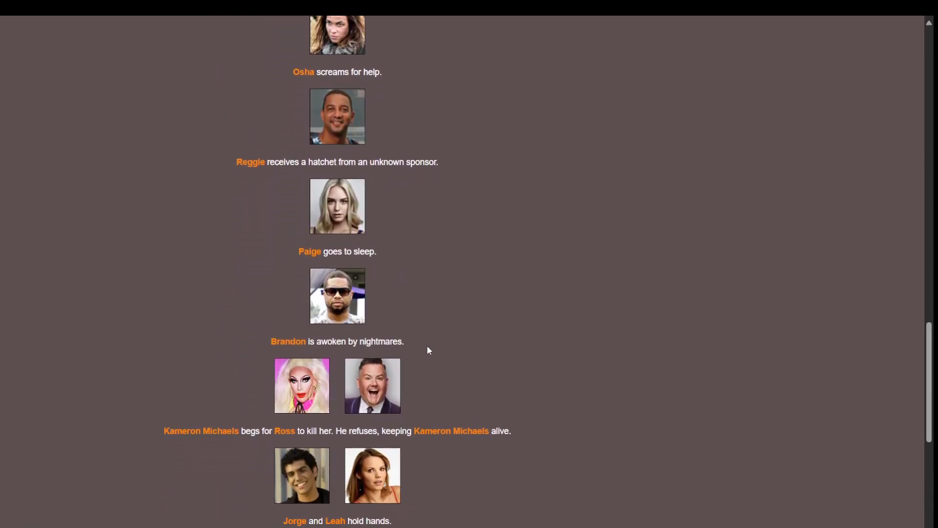
{"action": "scroll", "scroll_direction": "down", "scroll_amount": 3}
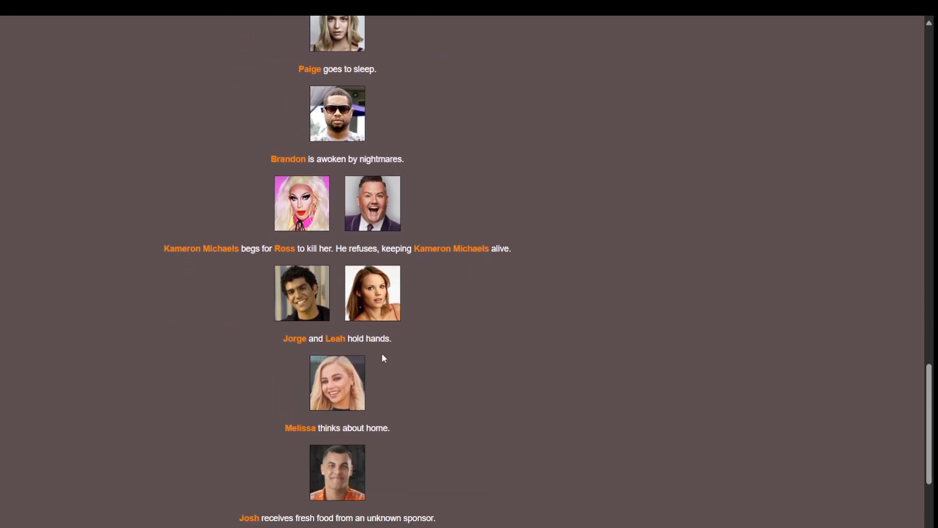
{"action": "scroll", "scroll_direction": "down", "scroll_amount": 3}
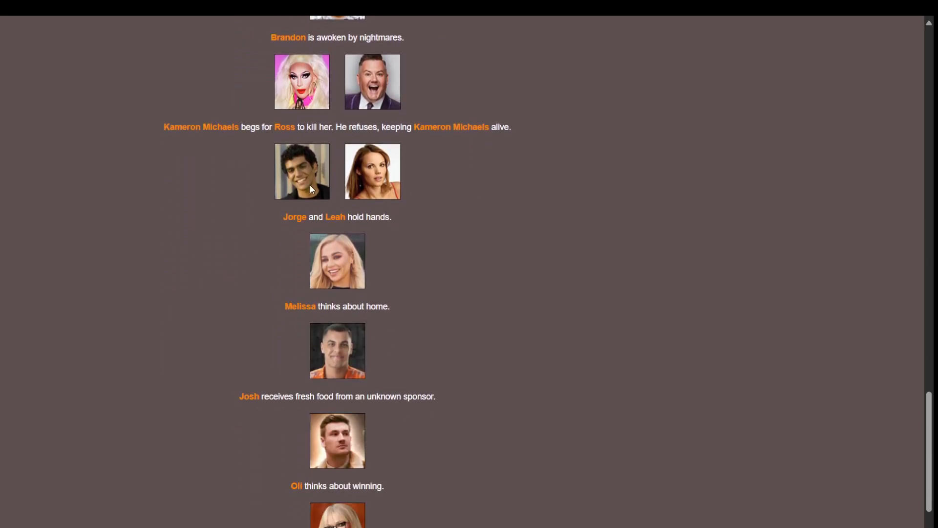
{"action": "scroll", "scroll_direction": "down", "scroll_amount": 3}
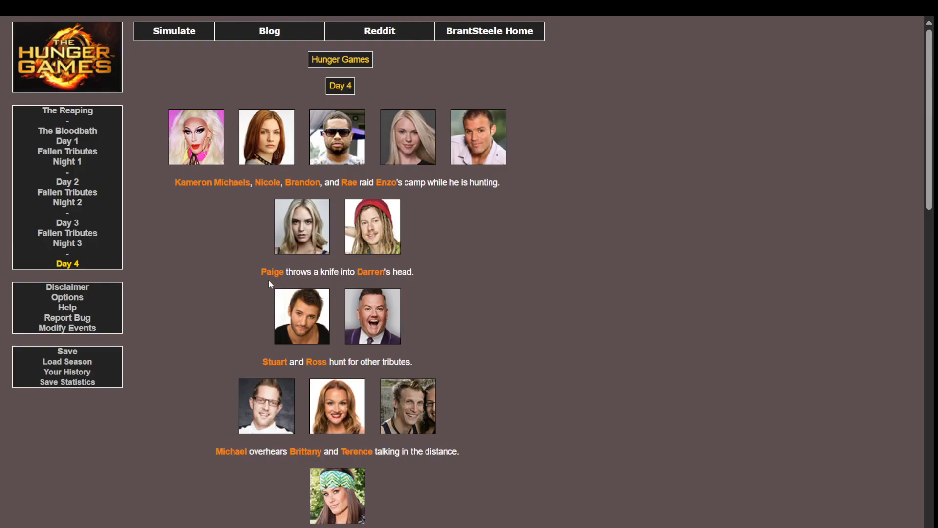
Step: Read the Day 4 events to the bottom and proceed to Fallen Tributes 4 with six cannon shots
{"action": "scroll", "scroll_direction": "down", "scroll_amount": 3}
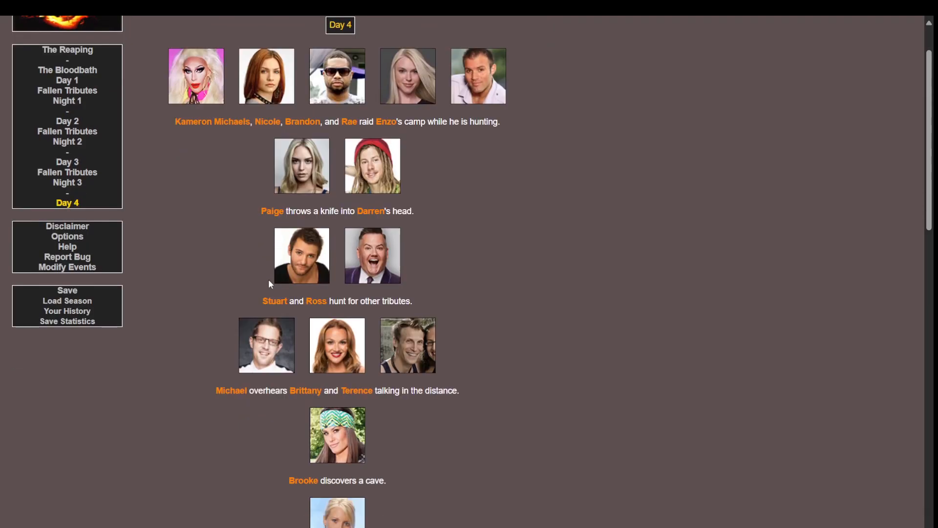
{"action": "scroll", "scroll_direction": "down", "scroll_amount": 3}
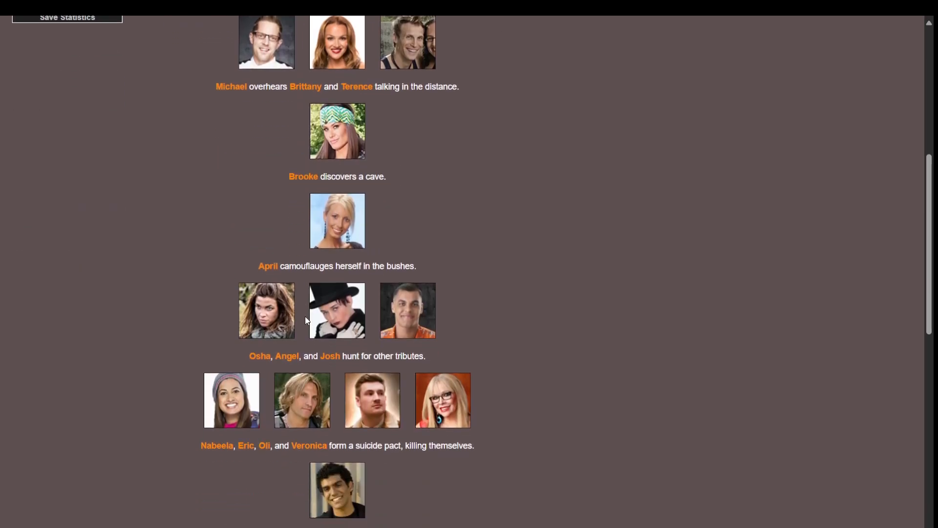
{"action": "mouse_move", "coordinate": [406, 431]}
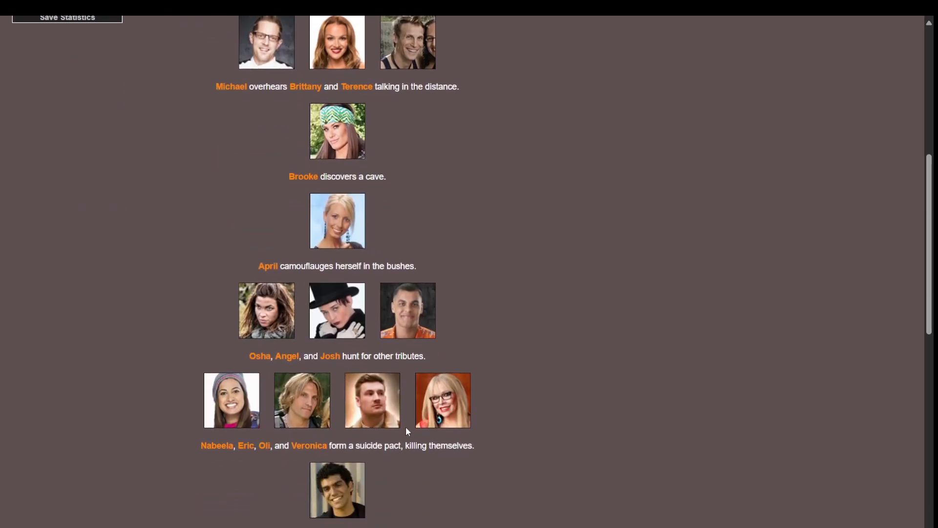
{"action": "scroll", "scroll_direction": "down", "scroll_amount": 3}
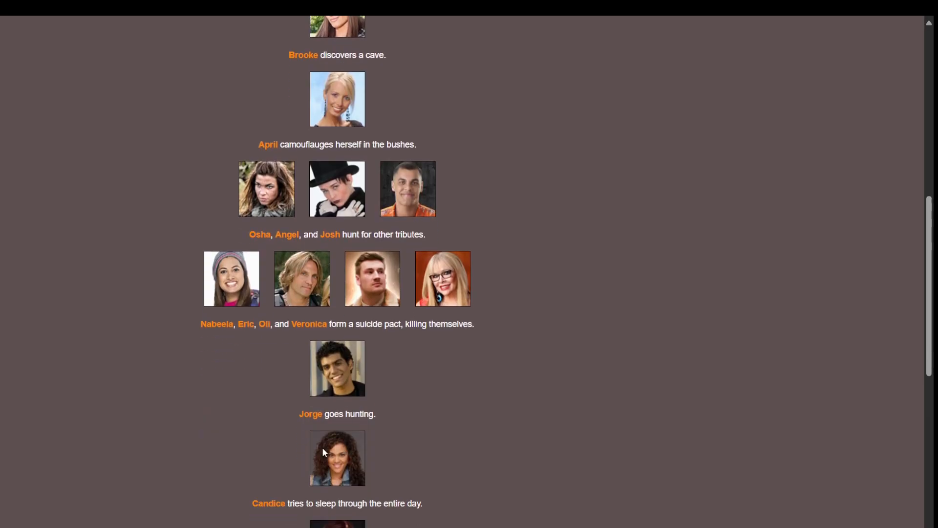
{"action": "mouse_move", "coordinate": [418, 301]}
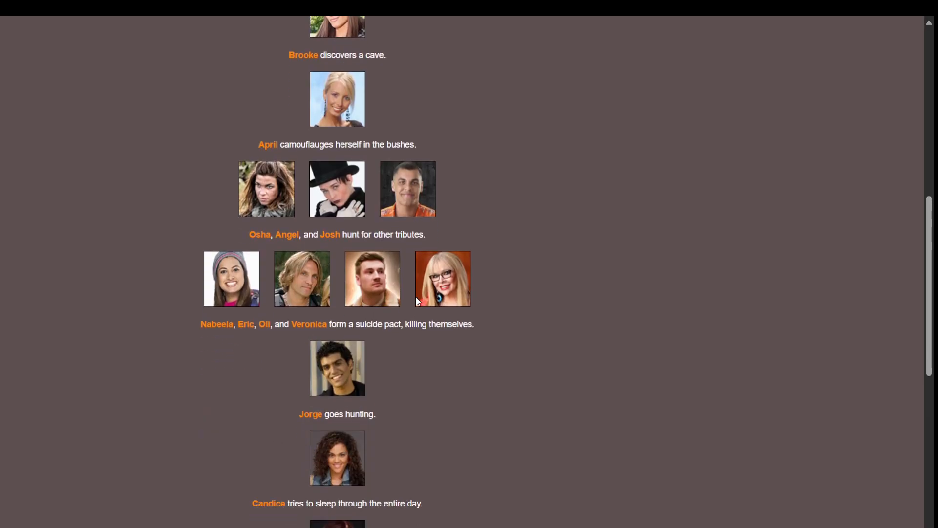
{"action": "scroll", "scroll_direction": "down", "scroll_amount": 3}
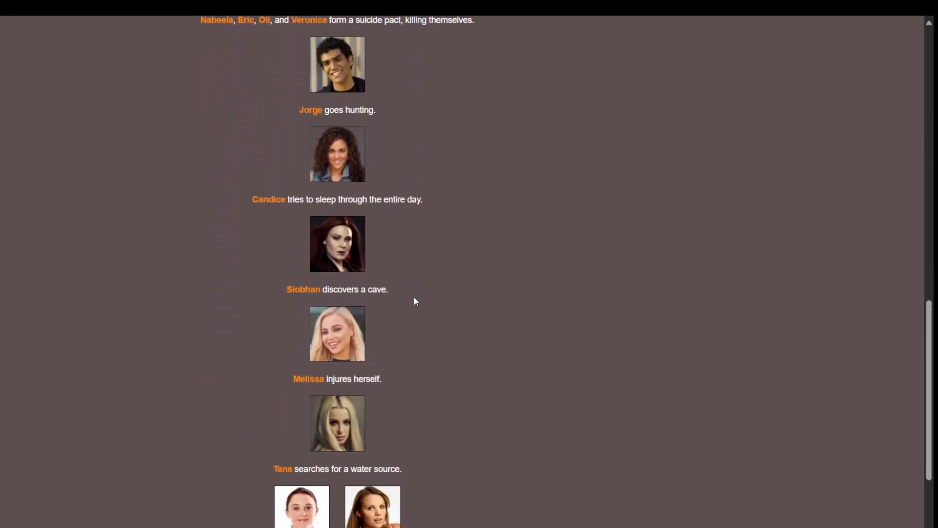
{"action": "scroll", "scroll_direction": "down", "scroll_amount": 3}
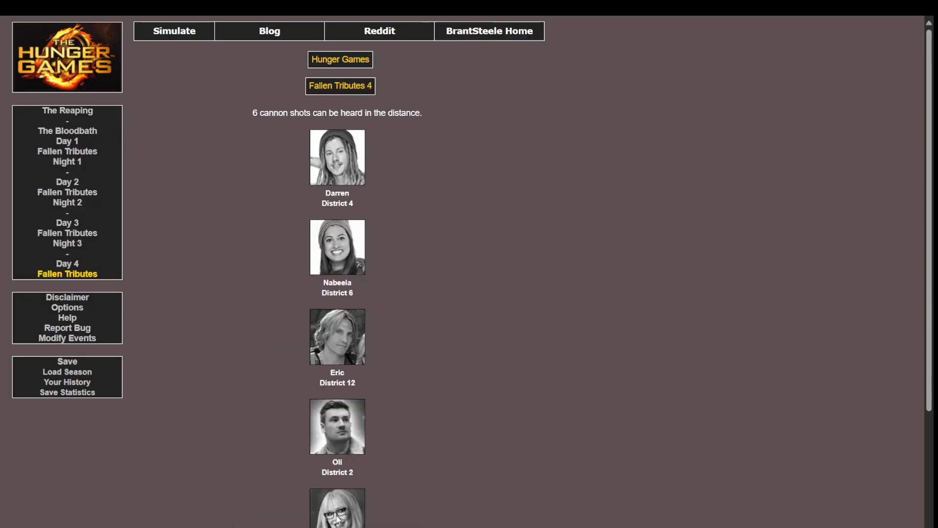
Step: Review the Day 4 fallen tributes and district status grid, then proceed to Night 4
{"action": "scroll", "scroll_direction": "down", "scroll_amount": 3}
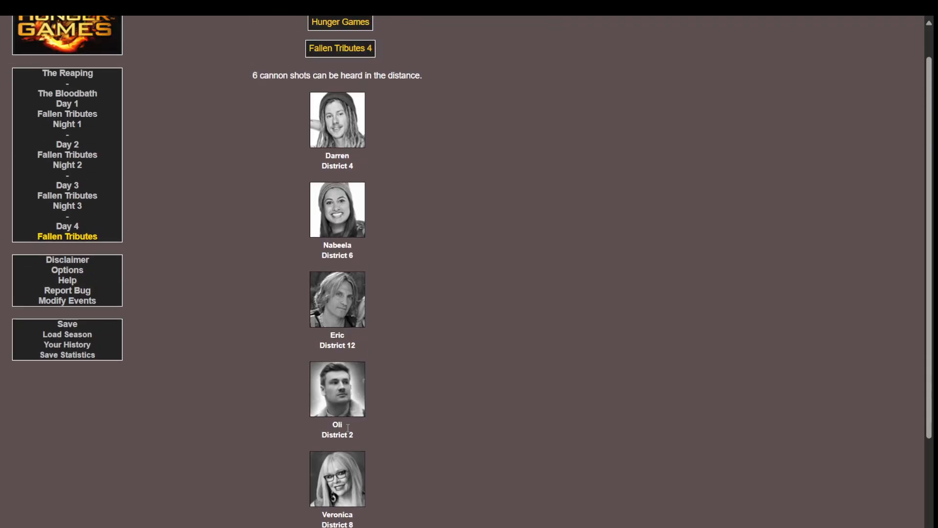
{"action": "scroll", "scroll_direction": "down", "scroll_amount": 3}
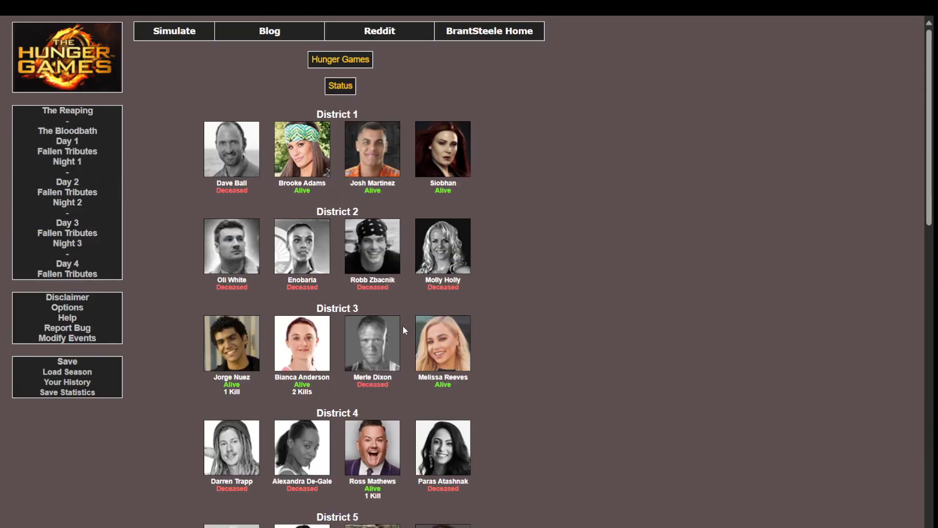
{"action": "scroll", "scroll_direction": "down", "scroll_amount": 3}
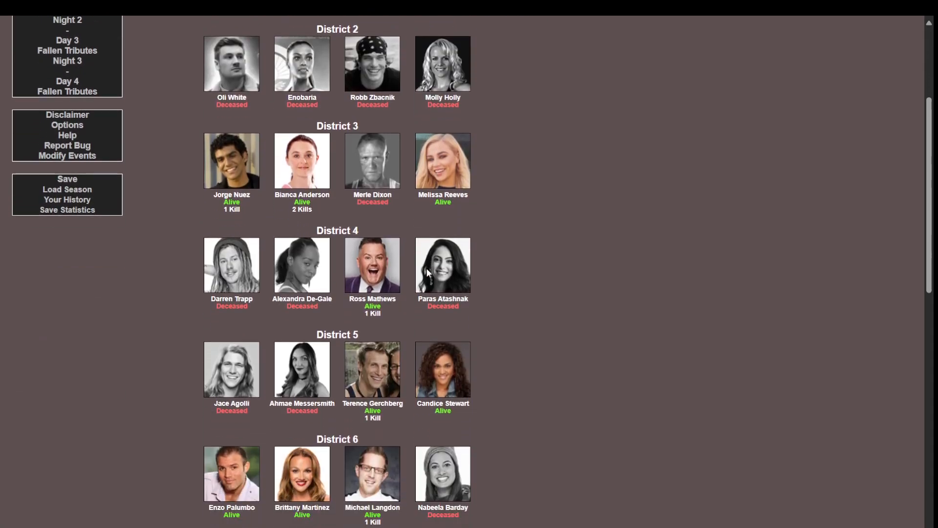
{"action": "scroll", "scroll_direction": "down", "scroll_amount": 3}
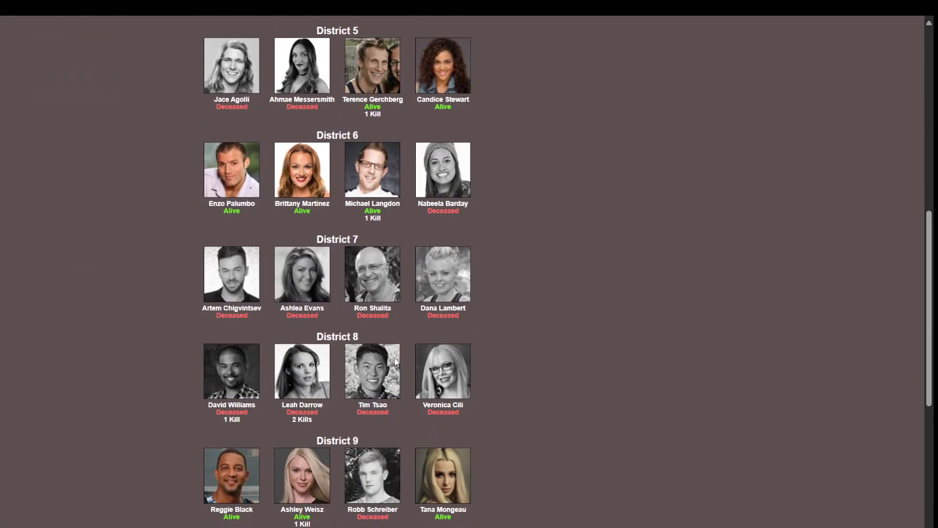
{"action": "scroll", "scroll_direction": "down", "scroll_amount": 3}
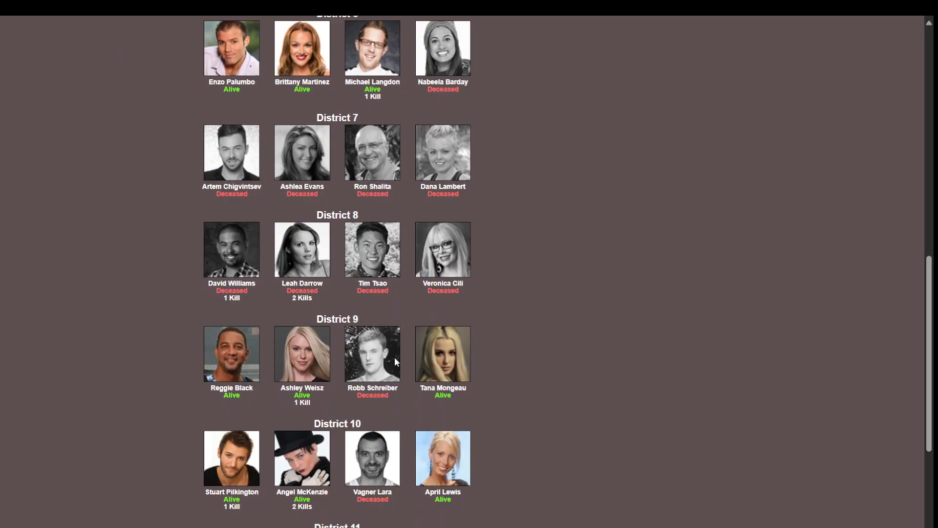
{"action": "scroll", "scroll_direction": "up", "scroll_amount": 3}
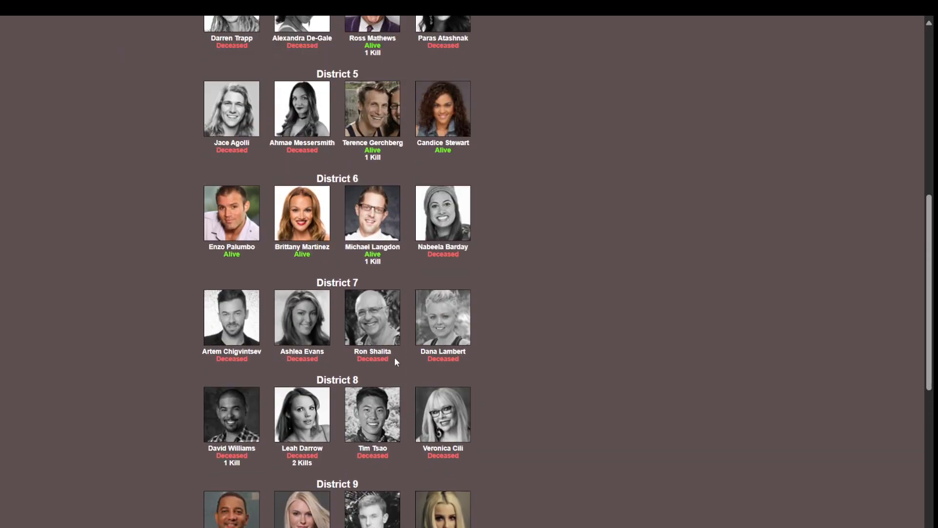
{"action": "scroll", "scroll_direction": "down", "scroll_amount": 3}
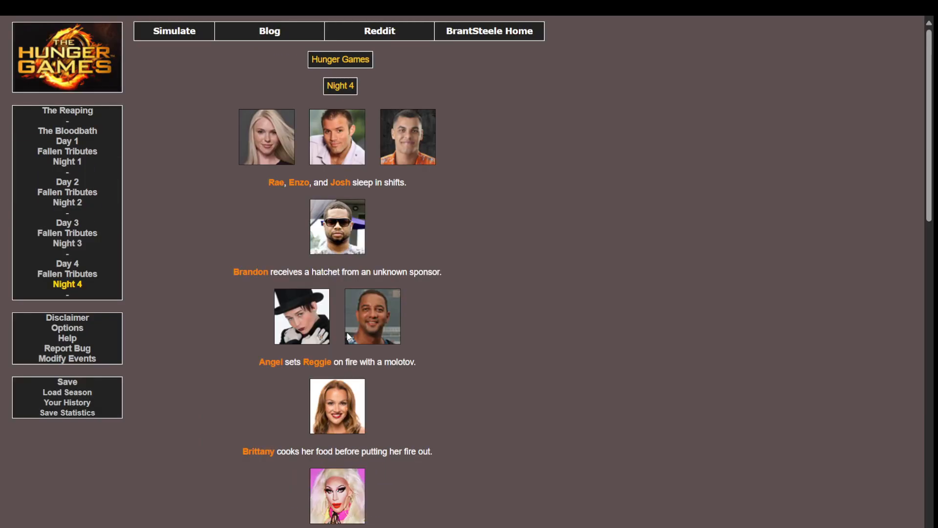
Step: Read Night 4's events, including Stuart killing Jorge, and proceed to Day 5
{"action": "scroll", "scroll_direction": "down", "scroll_amount": 3}
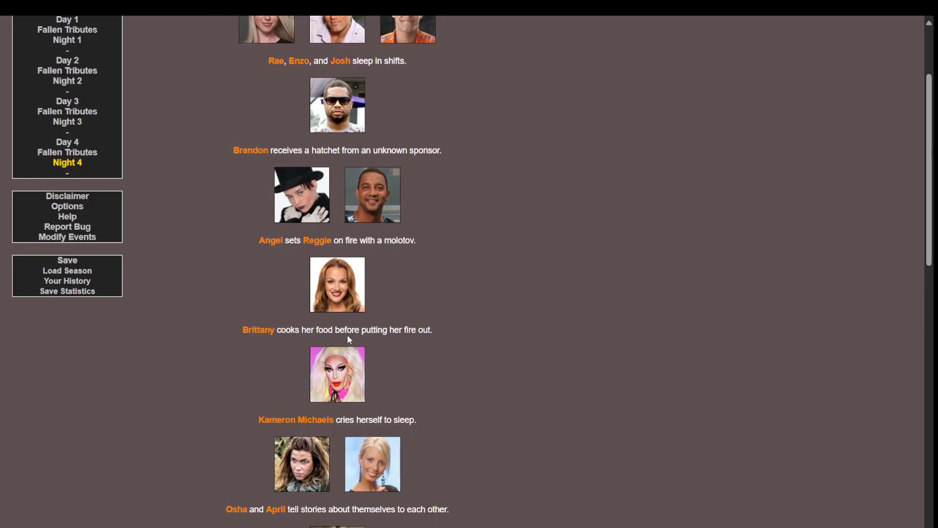
{"action": "scroll", "scroll_direction": "down", "scroll_amount": 3}
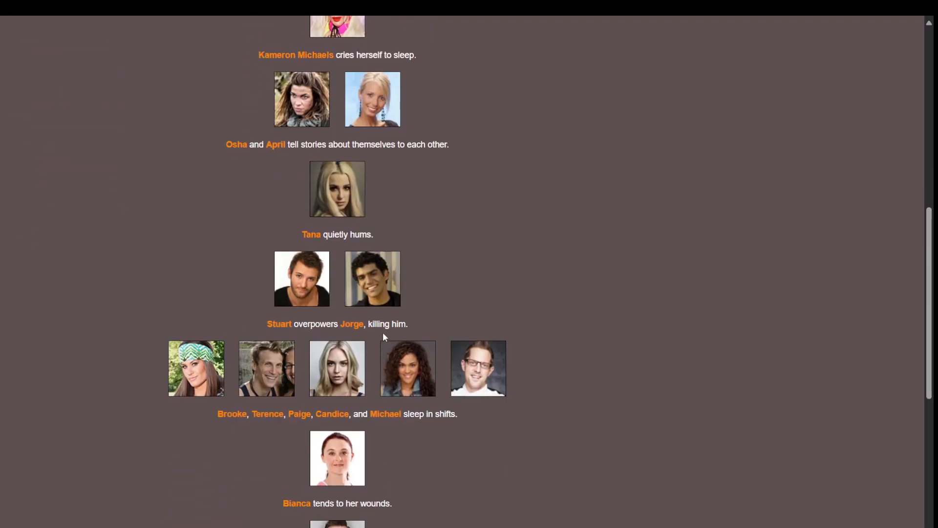
{"action": "mouse_move", "coordinate": [387, 293]}
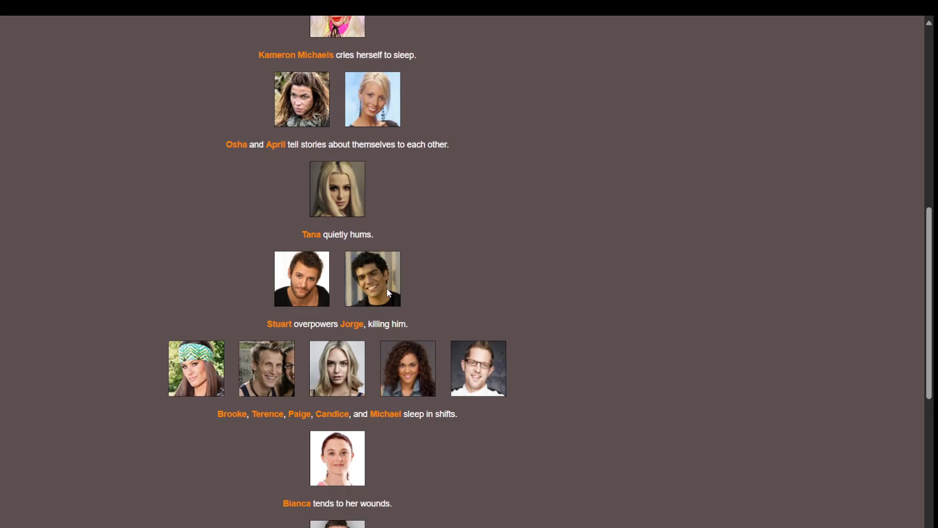
{"action": "scroll", "scroll_direction": "down", "scroll_amount": 3}
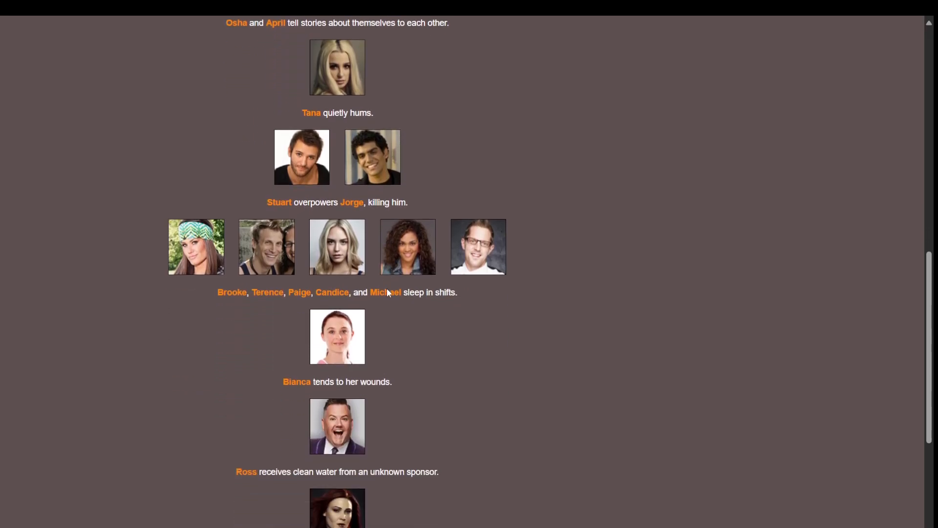
{"action": "scroll", "scroll_direction": "down", "scroll_amount": 3}
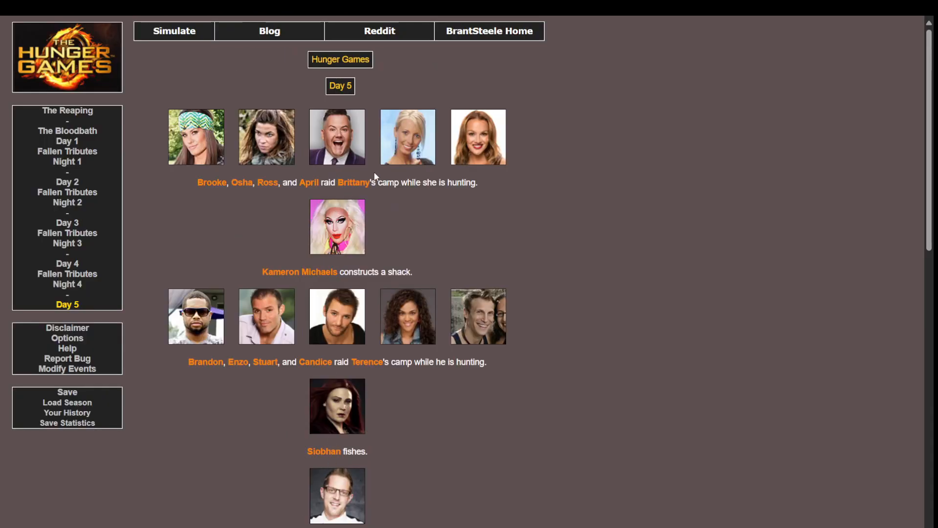
Step: Read Day 5's events, including Paige's poisoning and Nicole's hypothermia, and proceed to Night 5
{"action": "scroll", "scroll_direction": "down", "scroll_amount": 3}
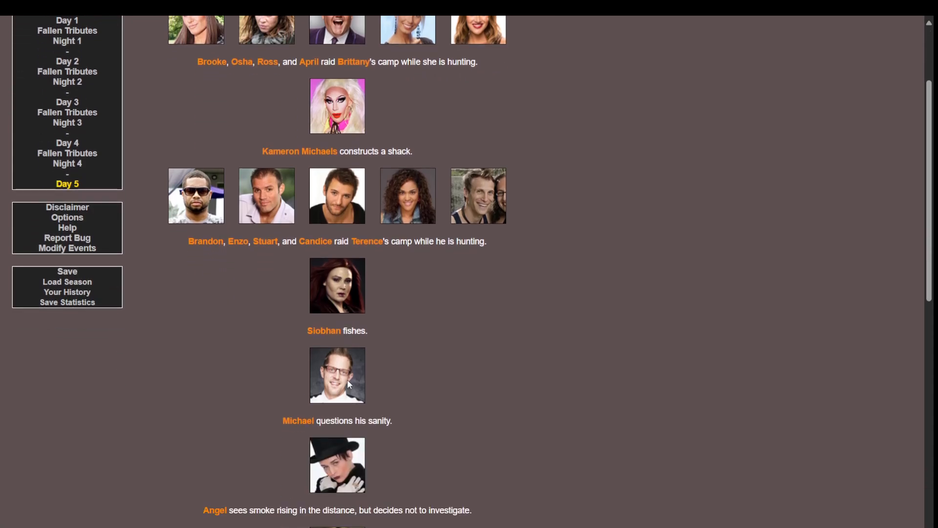
{"action": "scroll", "scroll_direction": "down", "scroll_amount": 3}
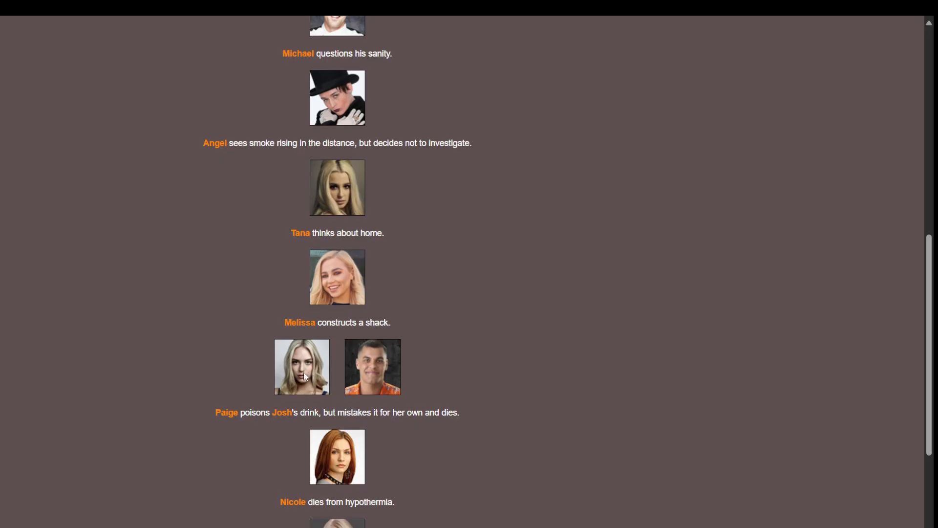
{"action": "scroll", "scroll_direction": "down", "scroll_amount": 3}
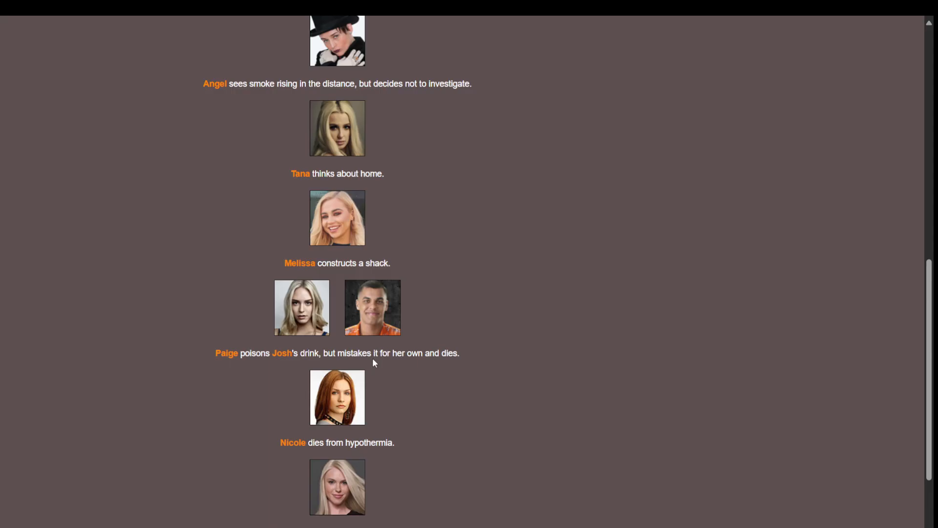
{"action": "scroll", "scroll_direction": "down", "scroll_amount": 3}
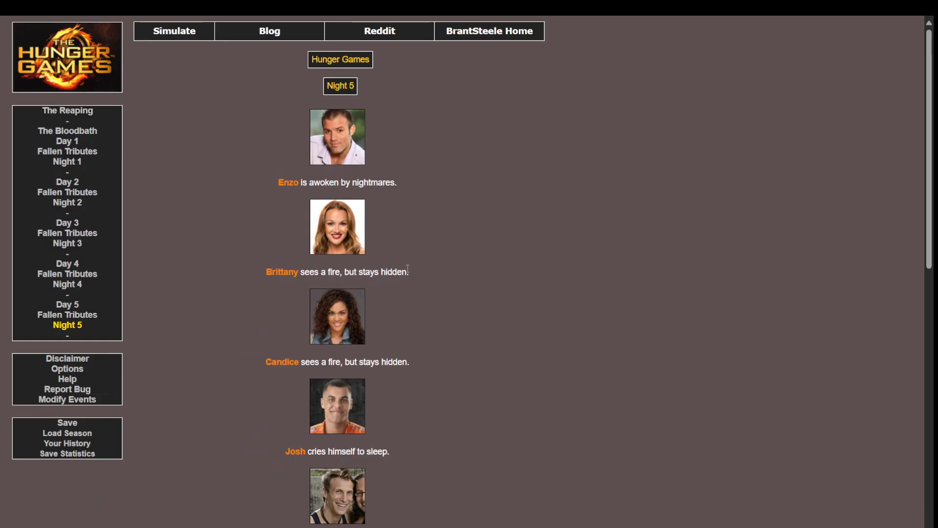
Step: Read Night 5's events, including Stuart killing Melissa, and proceed to Day 6
{"action": "scroll", "scroll_direction": "down", "scroll_amount": 3}
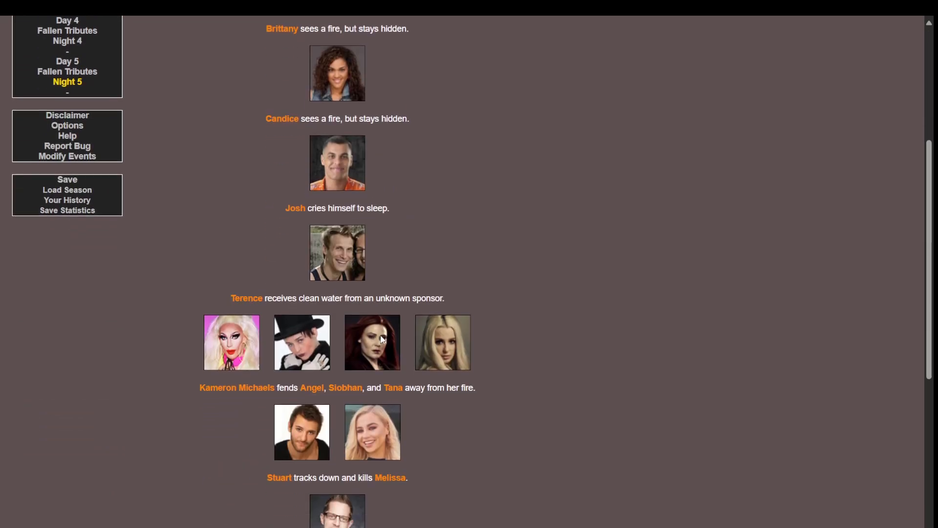
{"action": "scroll", "scroll_direction": "down", "scroll_amount": 3}
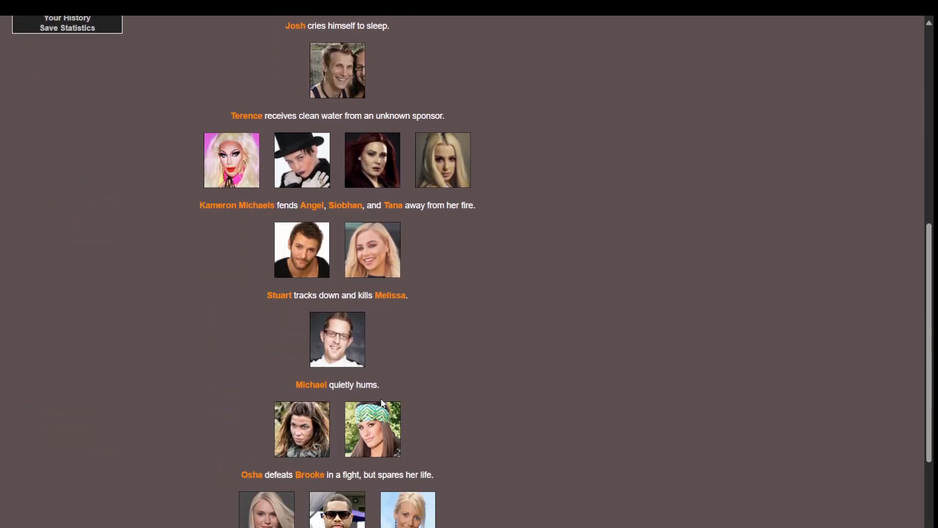
{"action": "scroll", "scroll_direction": "down", "scroll_amount": 3}
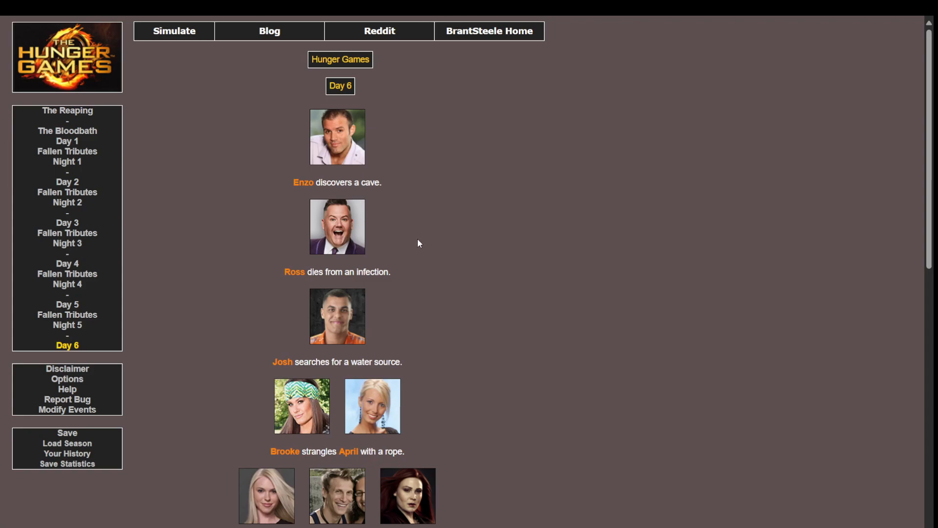
{"action": "mouse_move", "coordinate": [356, 266]}
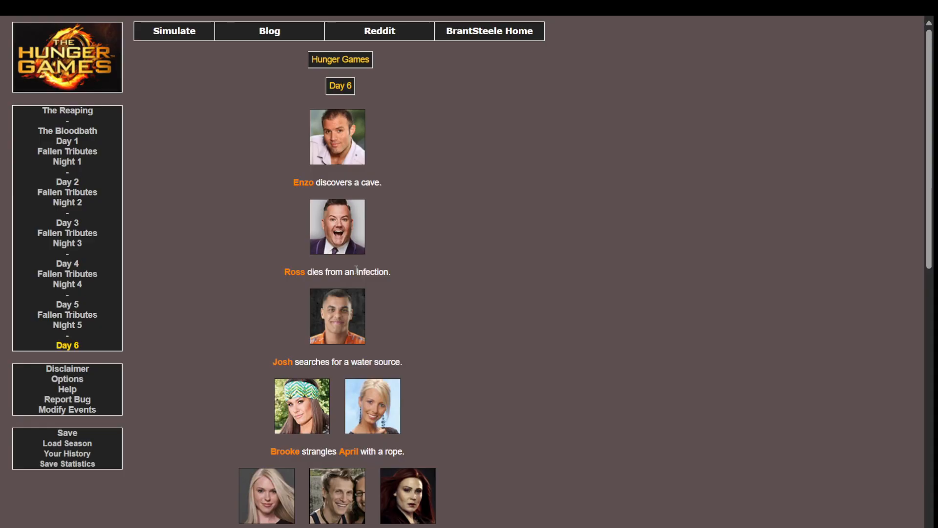
Step: Read Day 6 and its five fallen tributes from Melissa to Brandon, then proceed to Night 6
{"action": "scroll", "scroll_direction": "down", "scroll_amount": 3}
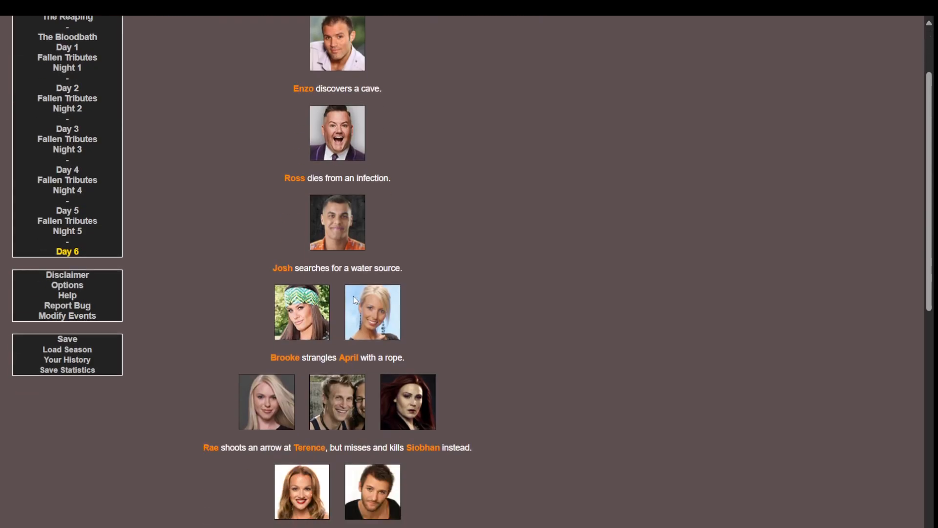
{"action": "scroll", "scroll_direction": "down", "scroll_amount": 3}
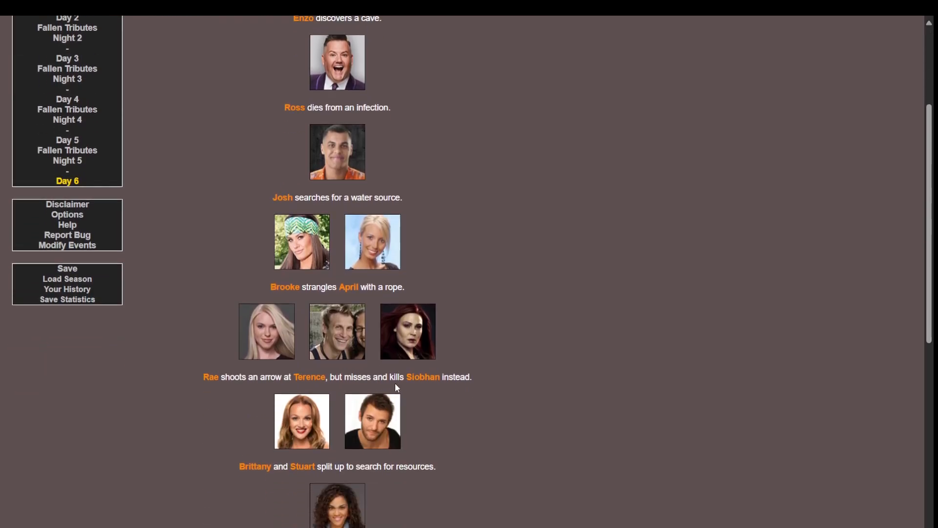
{"action": "scroll", "scroll_direction": "down", "scroll_amount": 3}
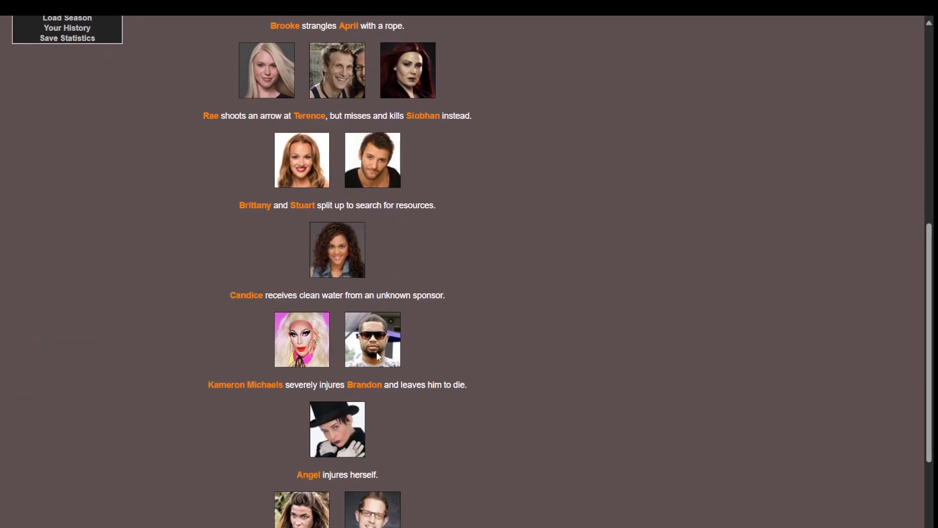
{"action": "scroll", "scroll_direction": "down", "scroll_amount": 3}
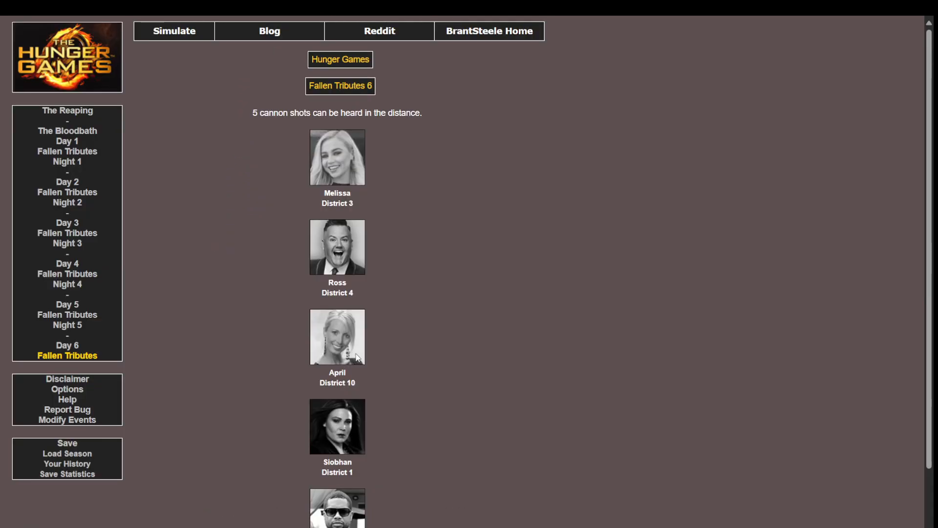
{"action": "scroll", "scroll_direction": "down", "scroll_amount": 3}
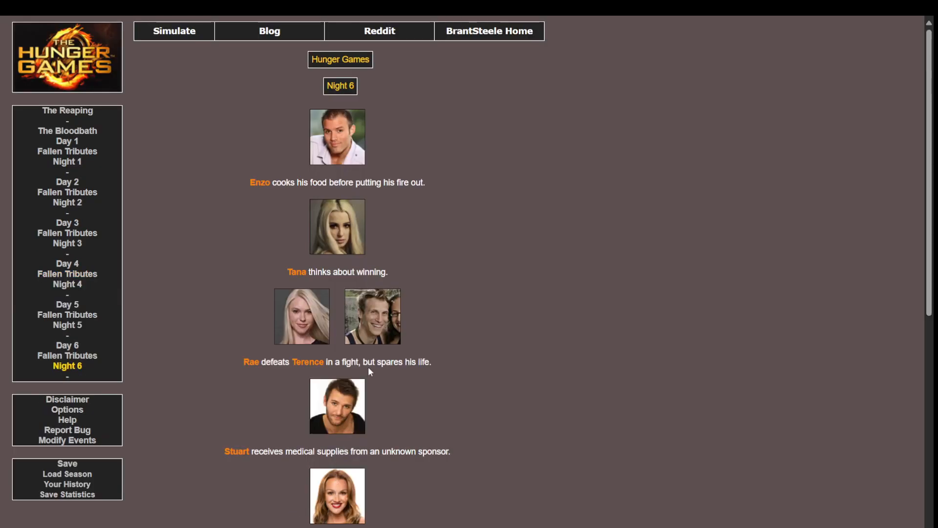
{"action": "mouse_move", "coordinate": [402, 179]}
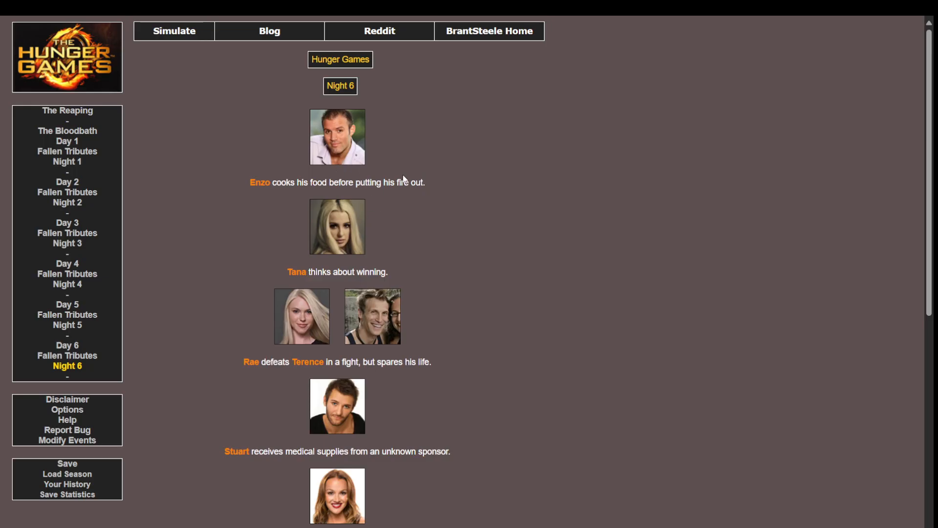
{"action": "mouse_move", "coordinate": [393, 205]}
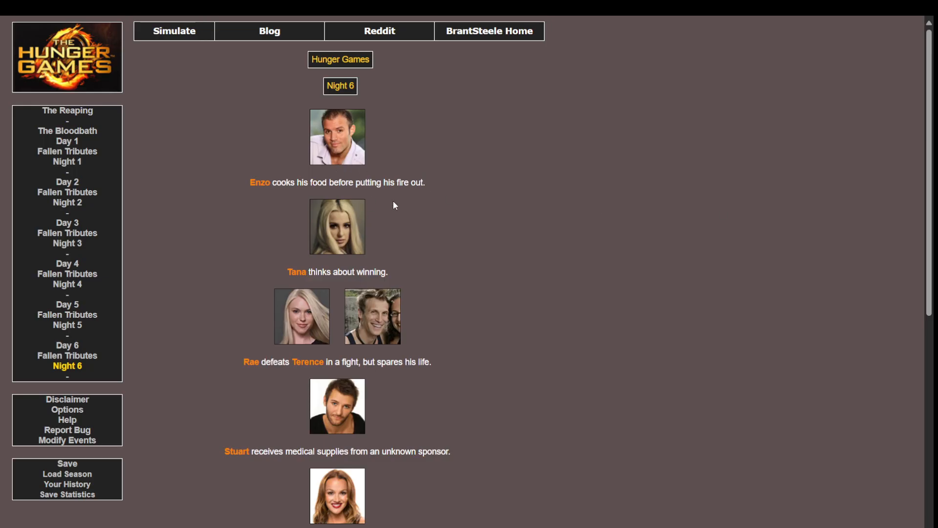
Step: Read Night 6's events, including Brittany dying of thirst, and proceed to The Feast
{"action": "scroll", "scroll_direction": "down", "scroll_amount": 3}
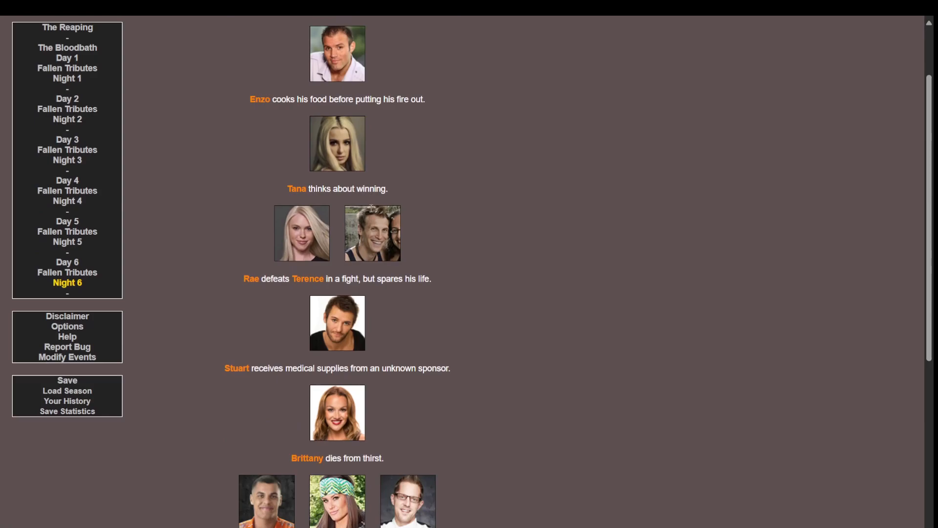
{"action": "scroll", "scroll_direction": "down", "scroll_amount": 3}
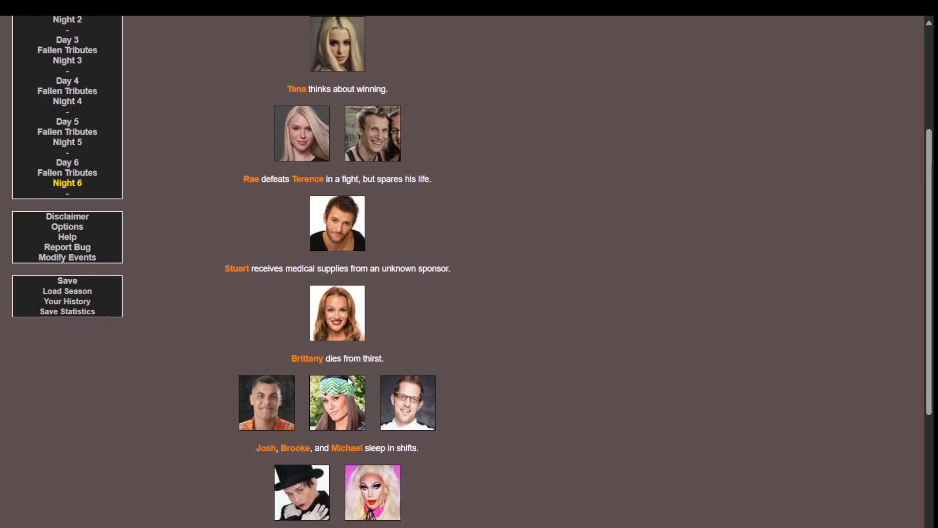
{"action": "scroll", "scroll_direction": "down", "scroll_amount": 3}
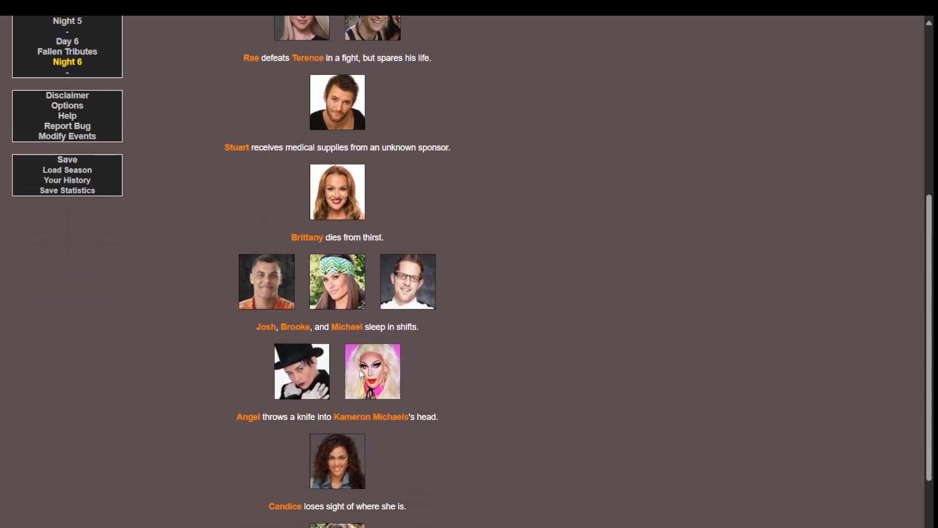
{"action": "scroll", "scroll_direction": "down", "scroll_amount": 3}
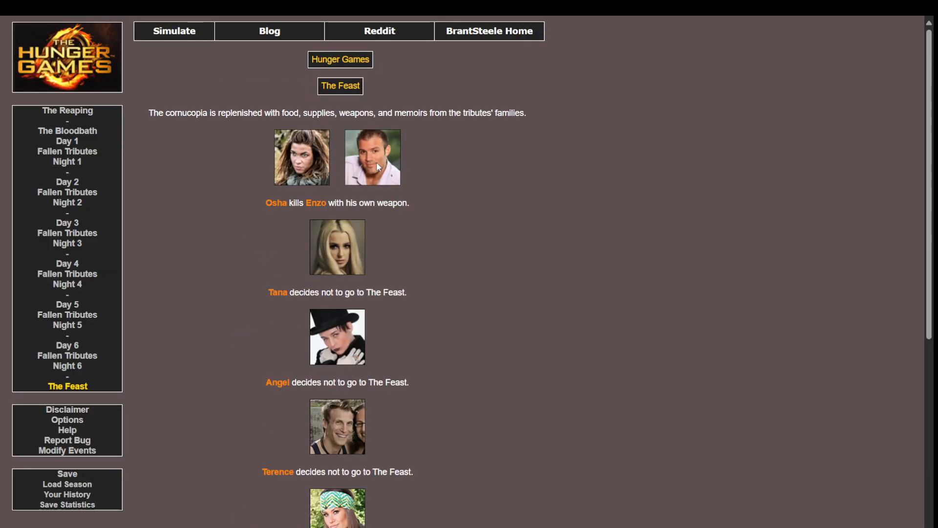
Step: Read The Feast and Day 7 events, then proceed to Fallen Tributes 7 with seven cannon shots
{"action": "scroll", "scroll_direction": "down", "scroll_amount": 3}
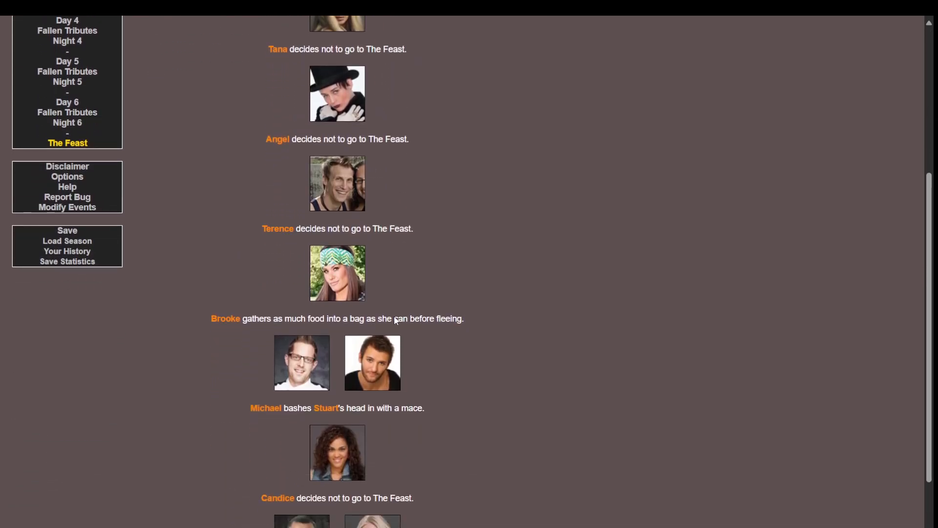
{"action": "scroll", "scroll_direction": "down", "scroll_amount": 3}
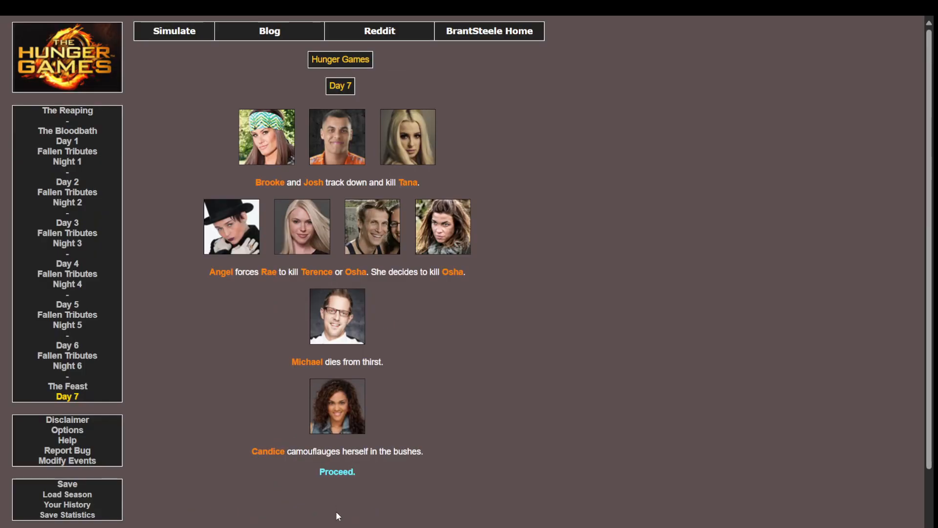
{"action": "mouse_move", "coordinate": [430, 183]}
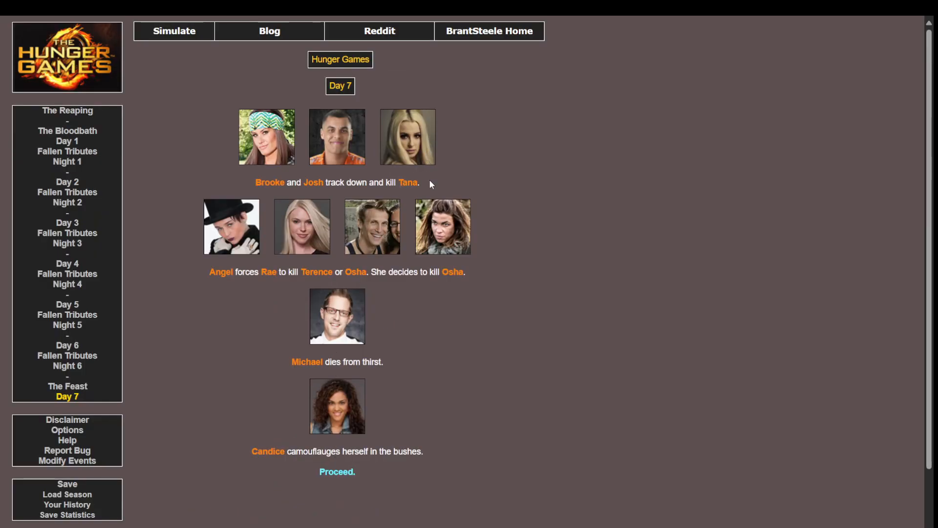
{"action": "mouse_move", "coordinate": [321, 422]}
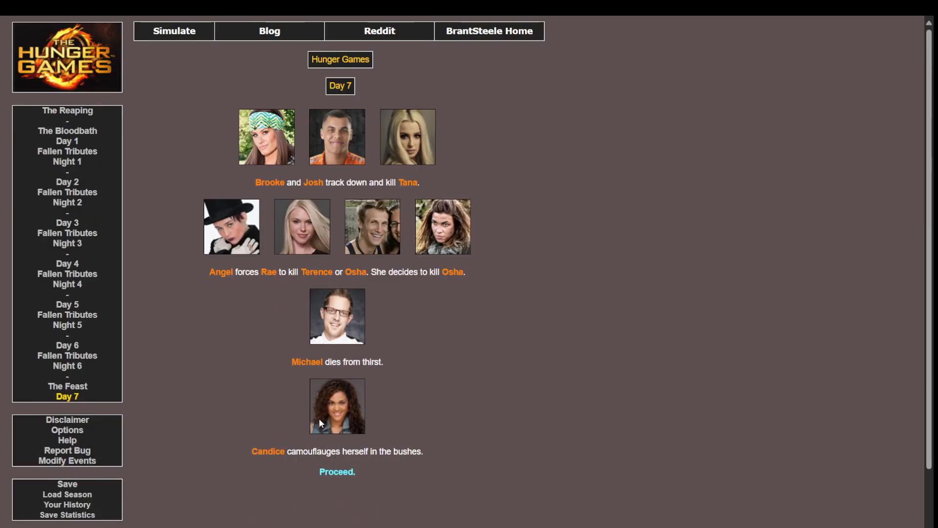
{"action": "left_click", "coordinate": [337, 471]}
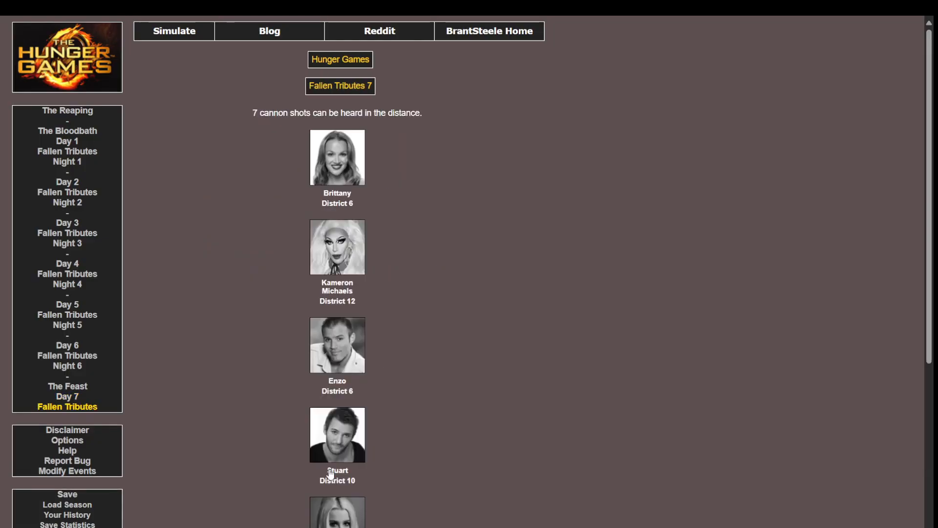
Step: Scroll through every district's Day 7 tribute status, then proceed to the Night 7 events
{"action": "scroll", "scroll_direction": "down", "scroll_amount": 3}
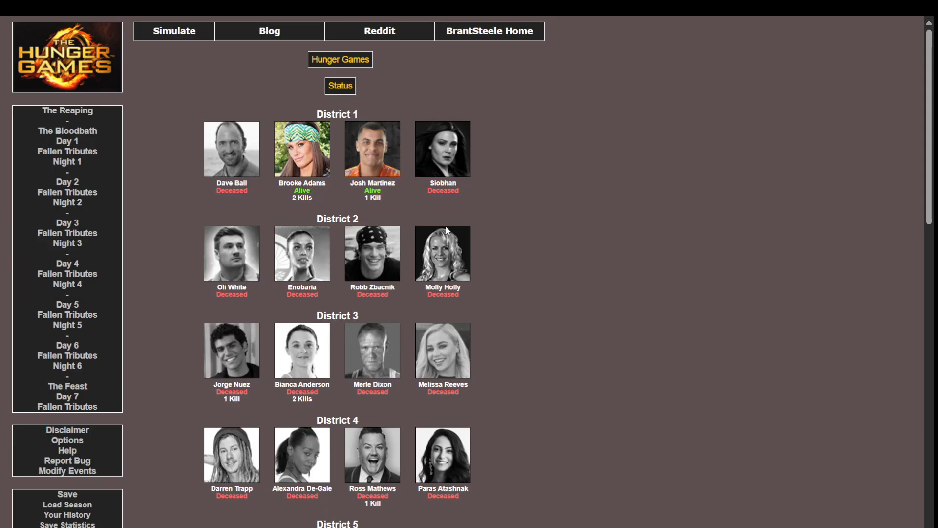
{"action": "scroll", "scroll_direction": "down", "scroll_amount": 3}
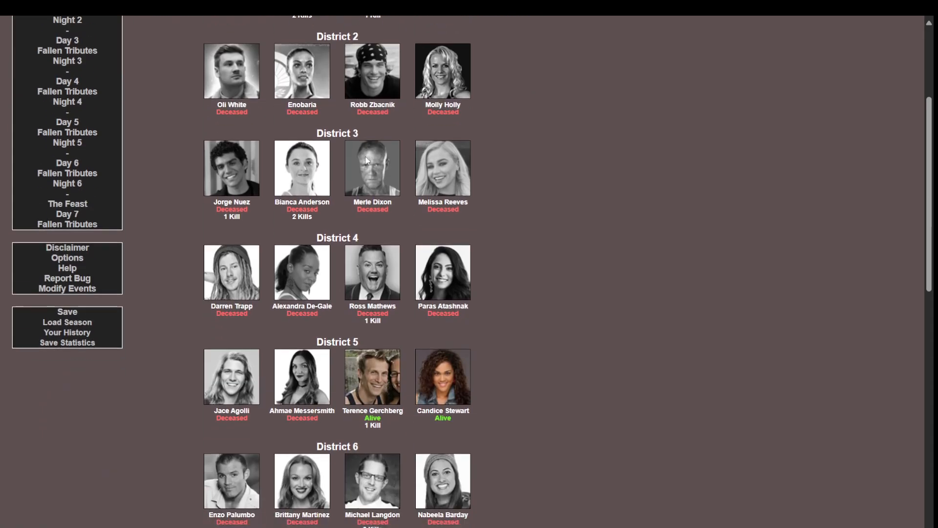
{"action": "scroll", "scroll_direction": "down", "scroll_amount": 3}
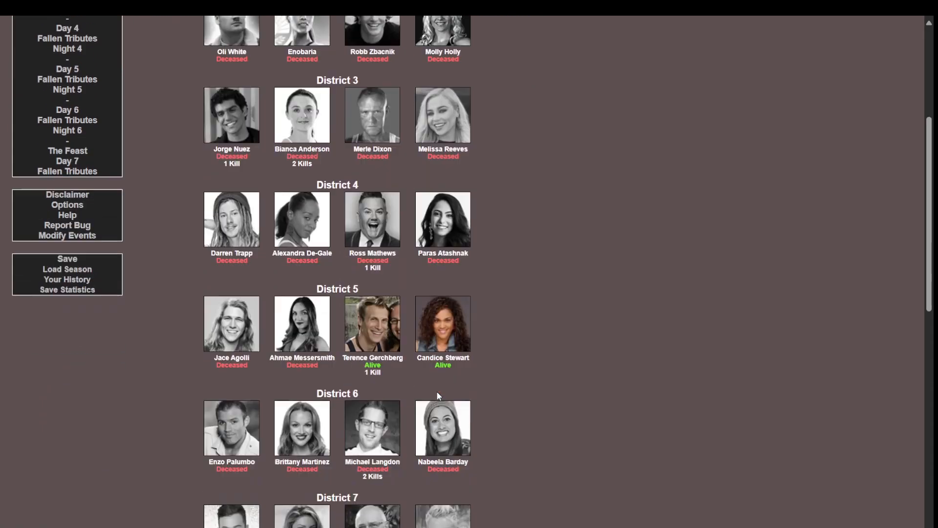
{"action": "scroll", "scroll_direction": "down", "scroll_amount": 3}
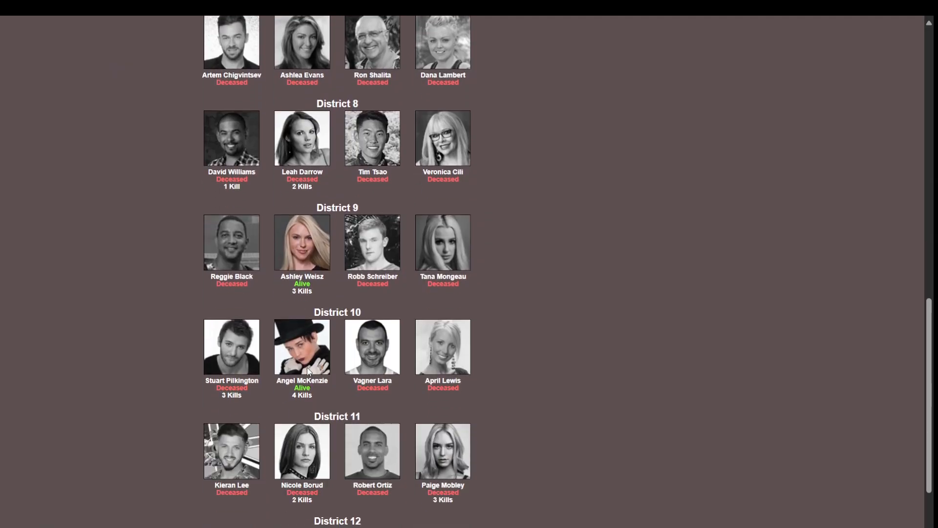
{"action": "scroll", "scroll_direction": "down", "scroll_amount": 3}
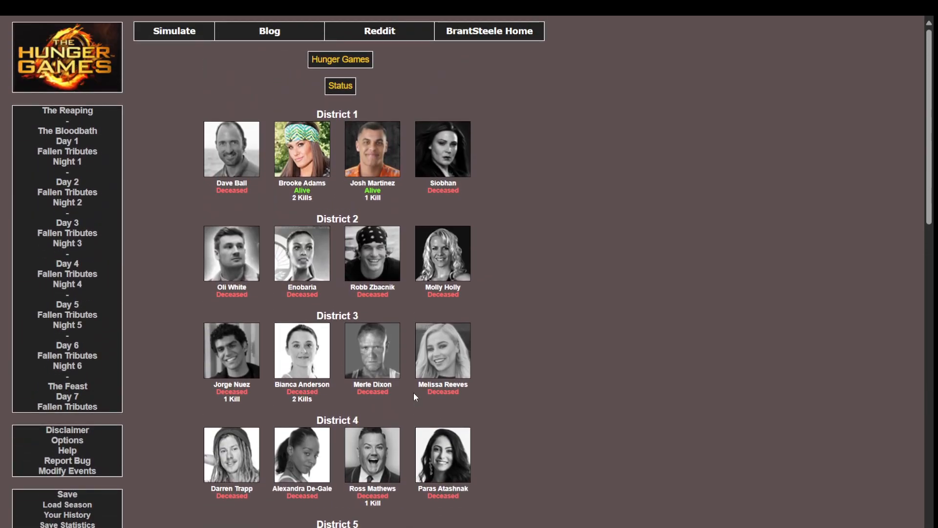
{"action": "scroll", "scroll_direction": "down", "scroll_amount": 3}
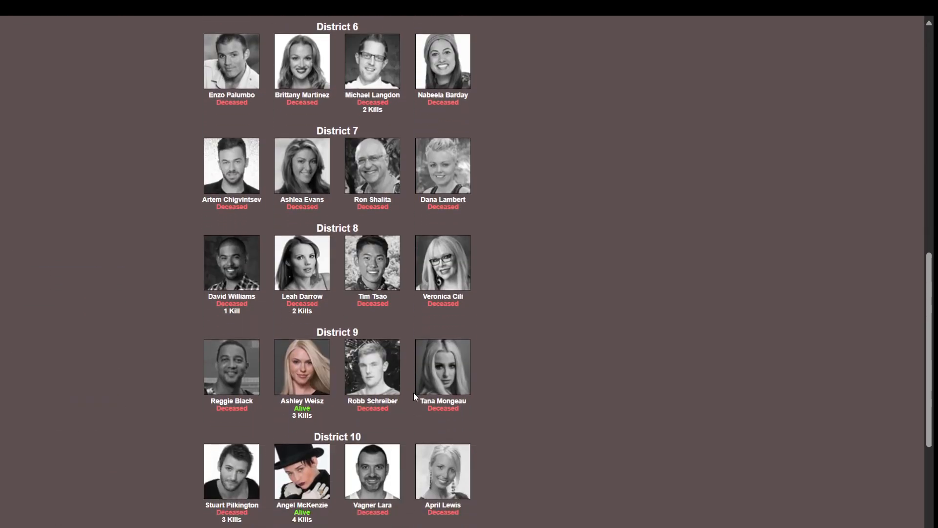
{"action": "scroll", "scroll_direction": "down", "scroll_amount": 3}
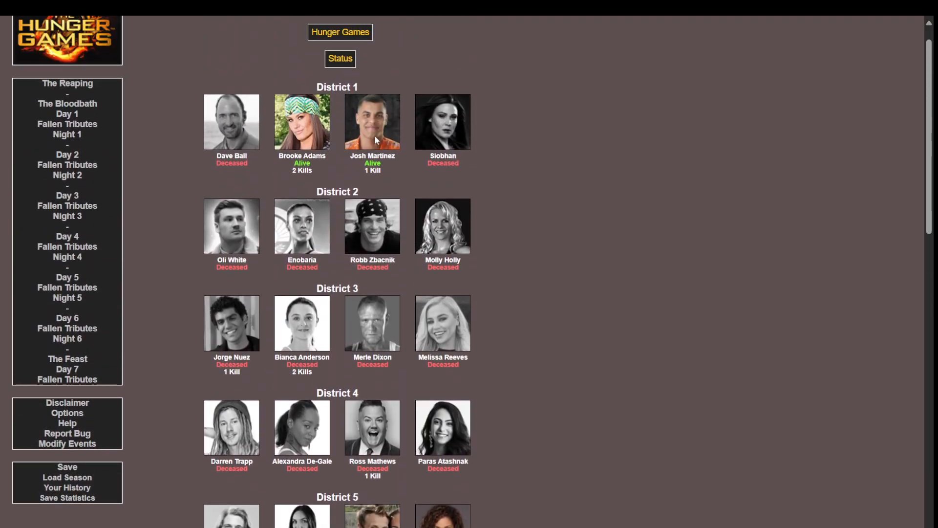
{"action": "scroll", "scroll_direction": "down", "scroll_amount": 3}
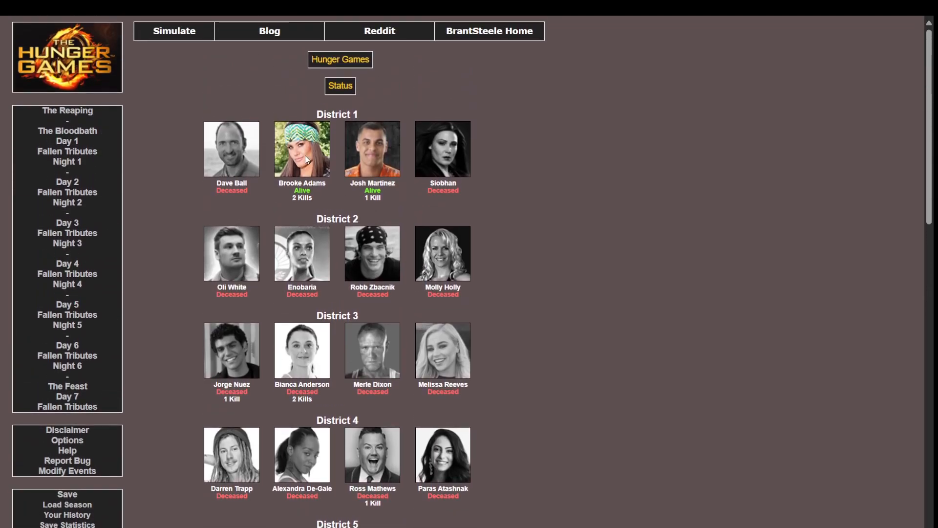
{"action": "mouse_move", "coordinate": [306, 173]}
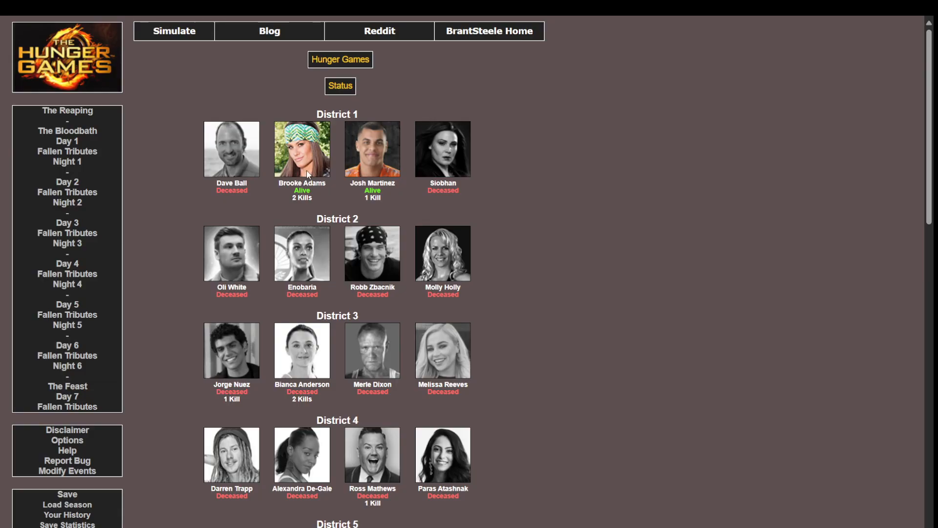
{"action": "mouse_move", "coordinate": [451, 231]}
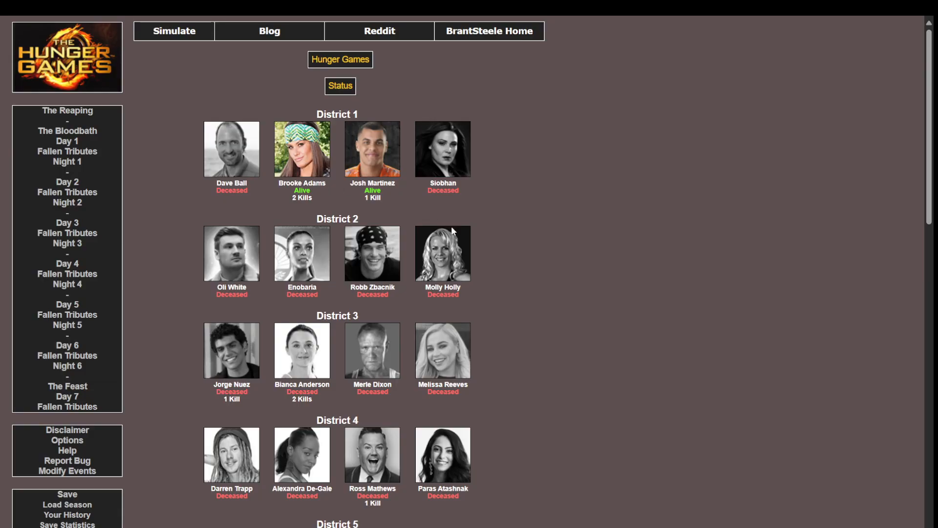
{"action": "scroll", "scroll_direction": "down", "scroll_amount": 3}
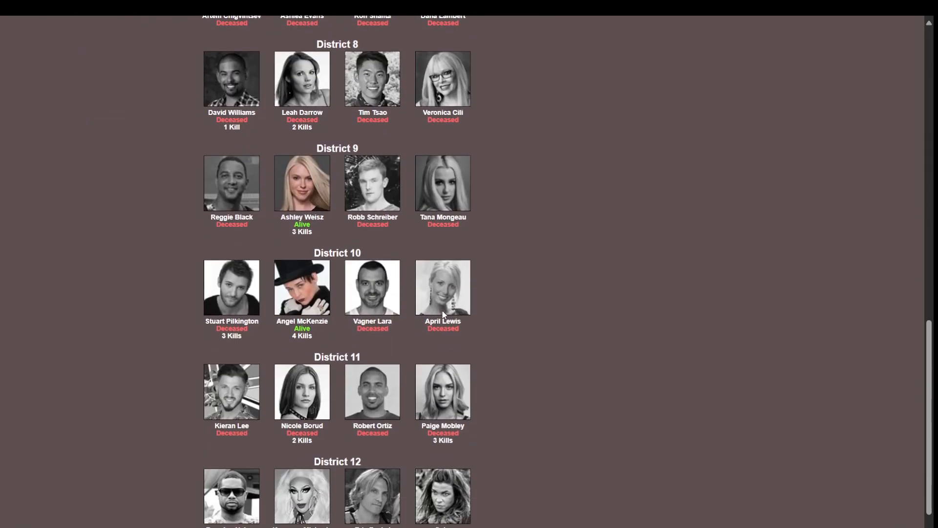
{"action": "left_click", "coordinate": [67, 406]}
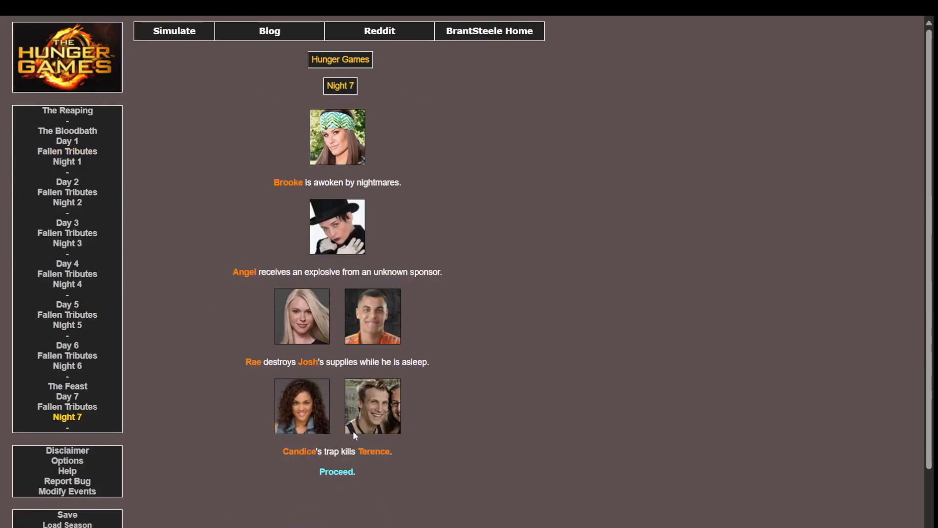
{"action": "mouse_move", "coordinate": [352, 243]}
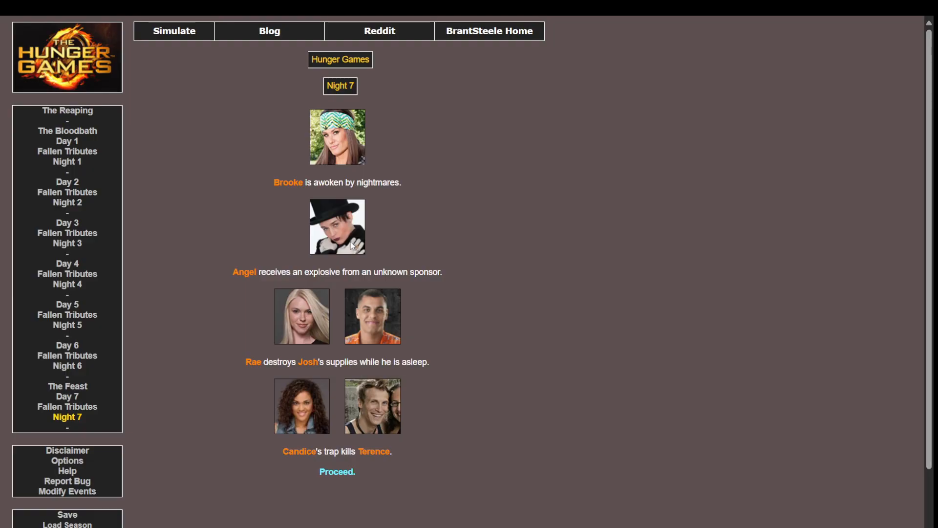
{"action": "mouse_move", "coordinate": [361, 405]}
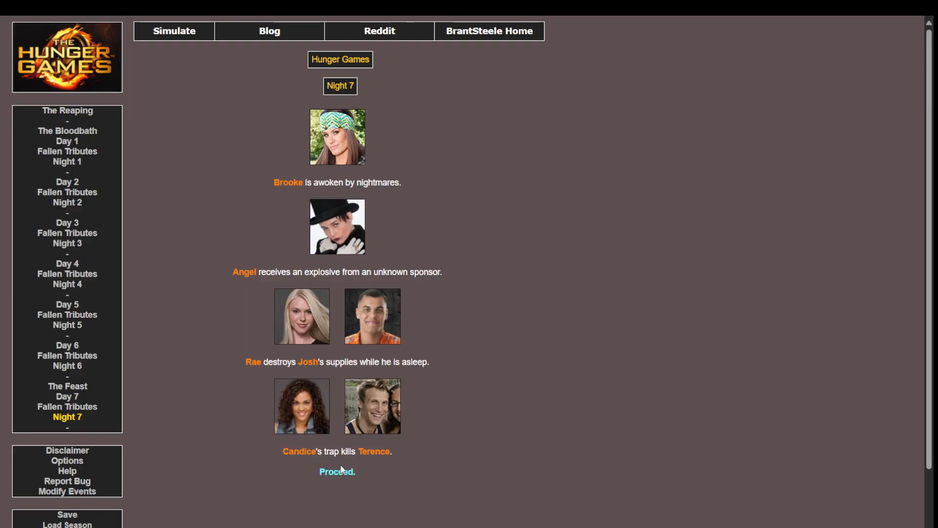
Step: Proceed from Night 7 through Day 8, its fallen tributes and Night 8 to Day 9
{"action": "left_click", "coordinate": [336, 472]}
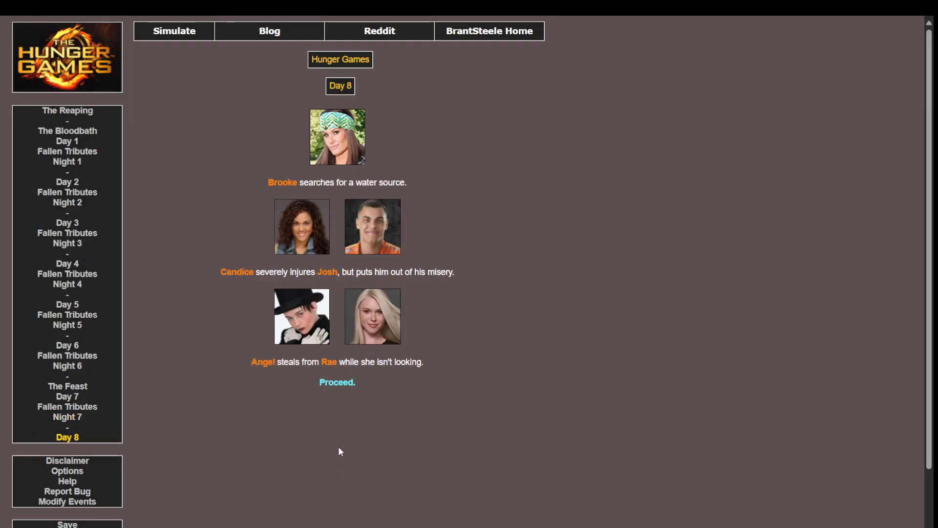
{"action": "mouse_move", "coordinate": [344, 311]}
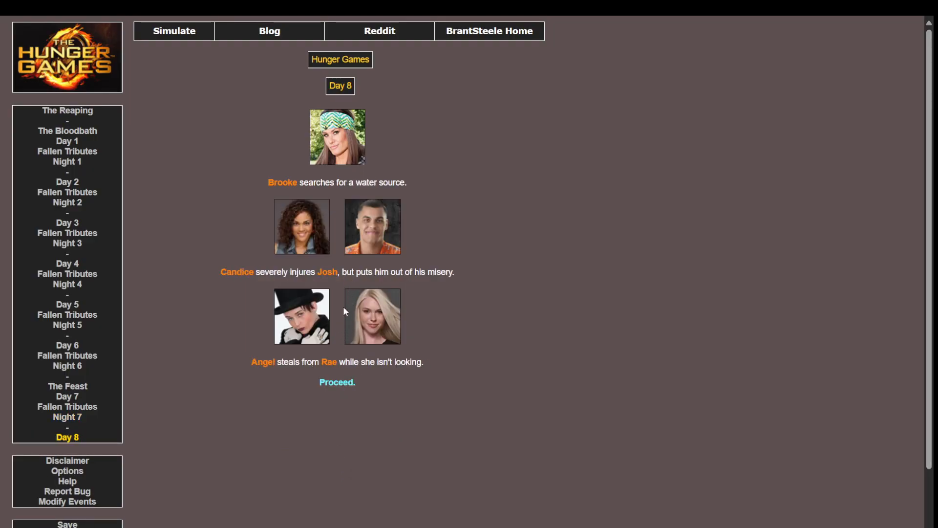
{"action": "left_click", "coordinate": [336, 382]}
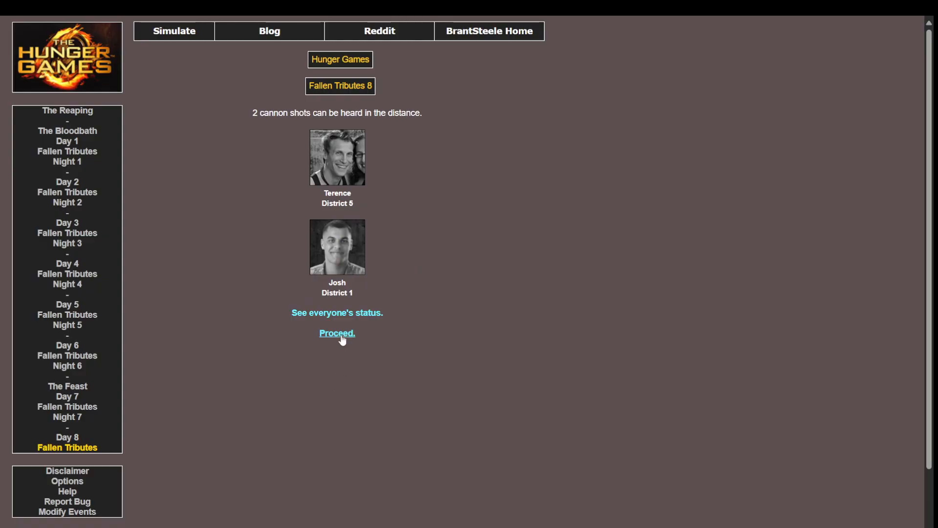
{"action": "left_click", "coordinate": [337, 333]}
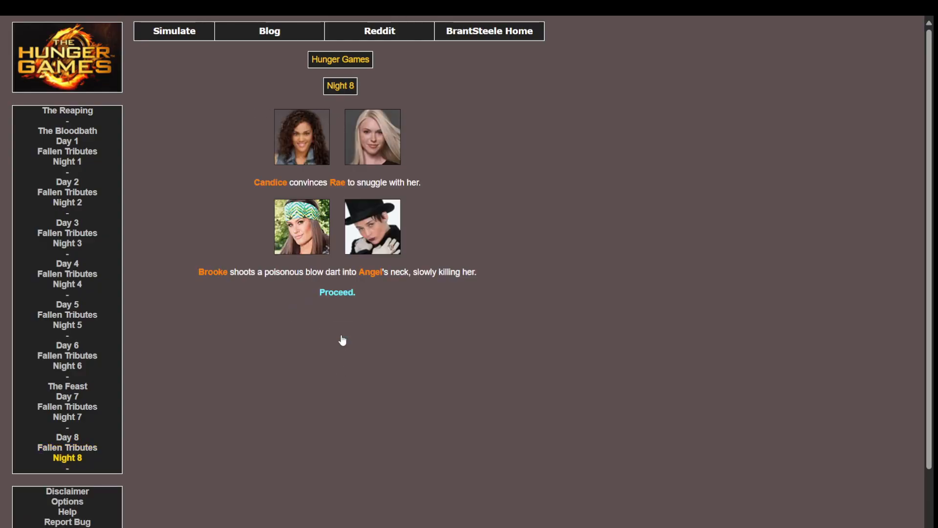
{"action": "mouse_move", "coordinate": [371, 265]}
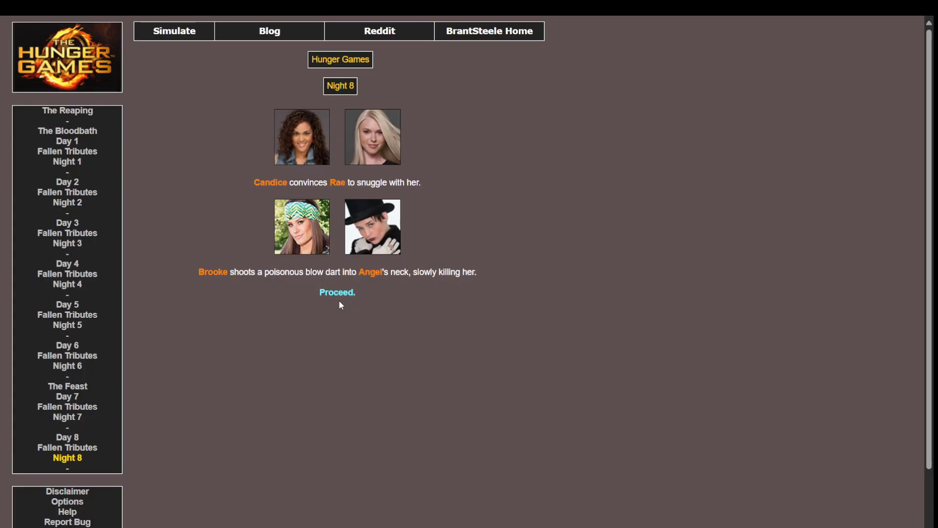
{"action": "left_click", "coordinate": [336, 293]}
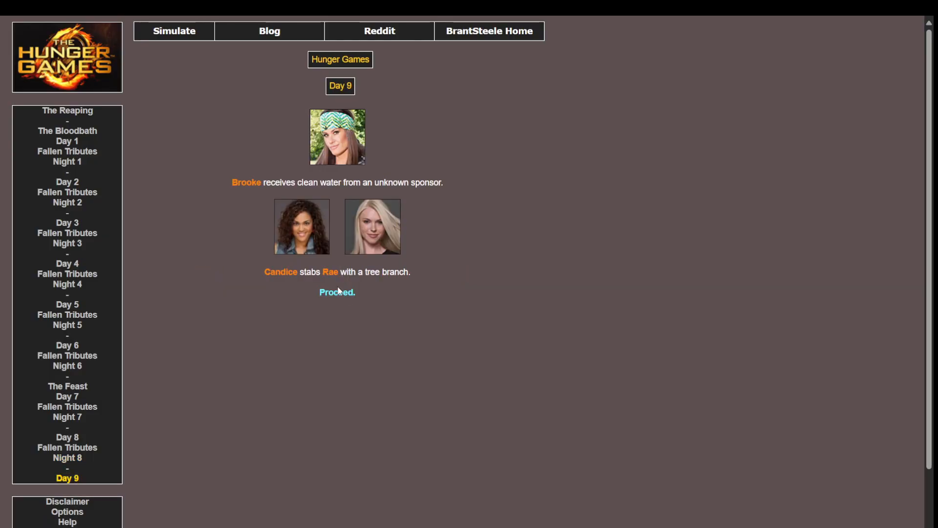
Step: View the Day 9 fallen tributes (Angel and Rae) and return to the Day 9 events
{"action": "left_click", "coordinate": [336, 292]}
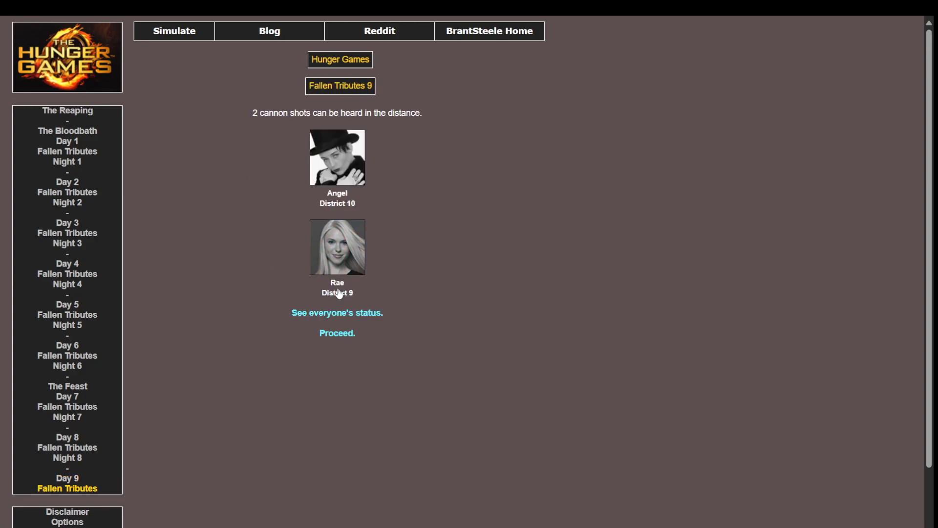
{"action": "mouse_move", "coordinate": [98, 451]}
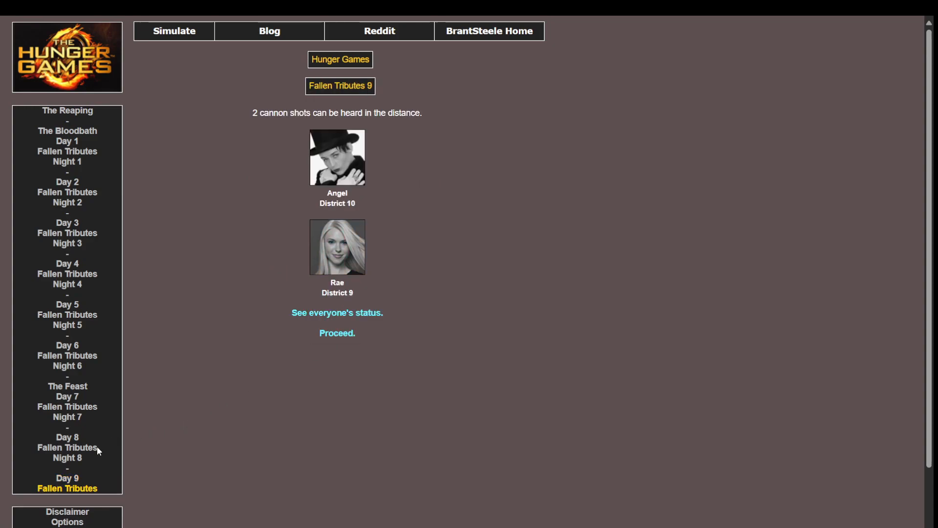
{"action": "left_click", "coordinate": [337, 333]}
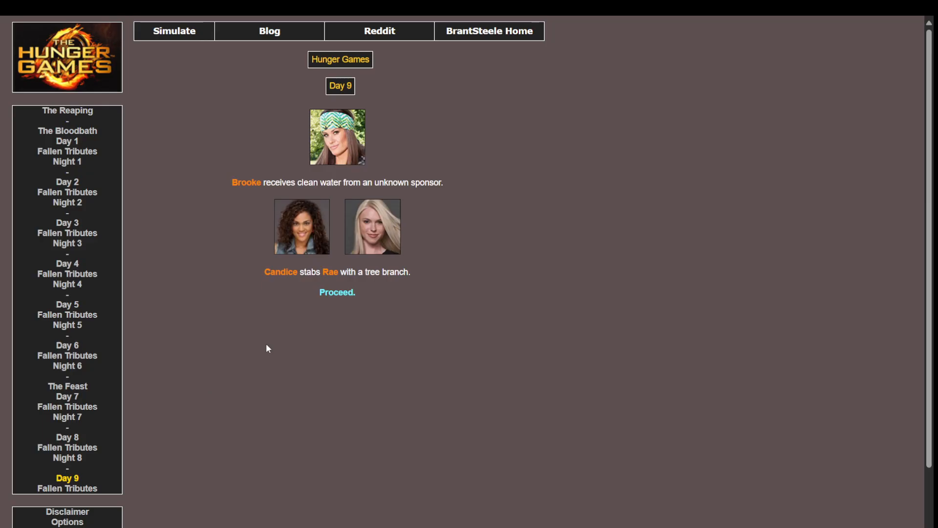
{"action": "mouse_move", "coordinate": [326, 237]}
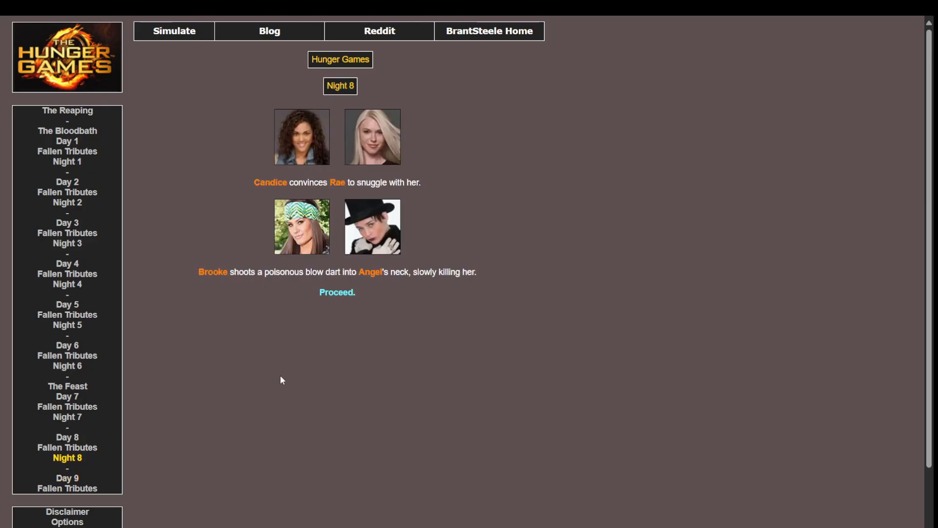
{"action": "mouse_move", "coordinate": [67, 437]}
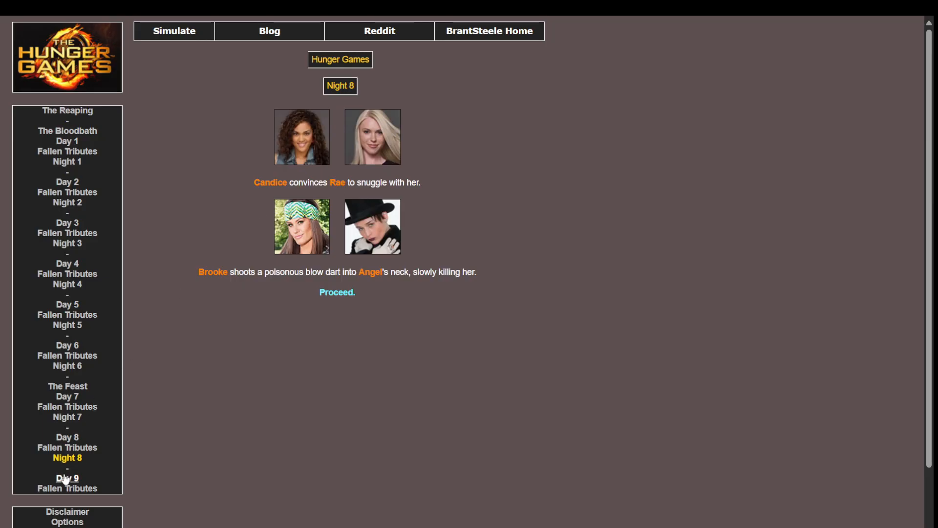
{"action": "left_click", "coordinate": [337, 292]}
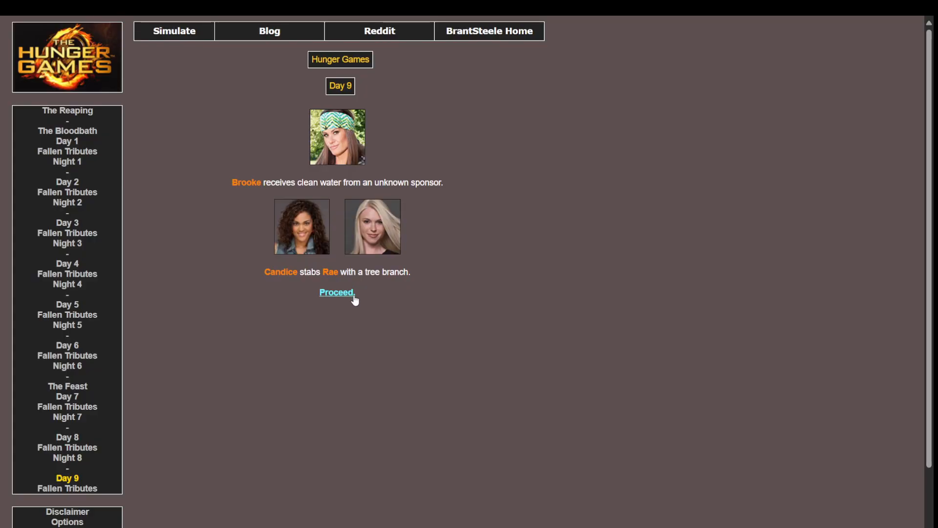
Step: Check Day 9's fallen tributes and everyone's status, then proceed to Night 9 where Candice kills Brooke
{"action": "left_click", "coordinate": [336, 293]}
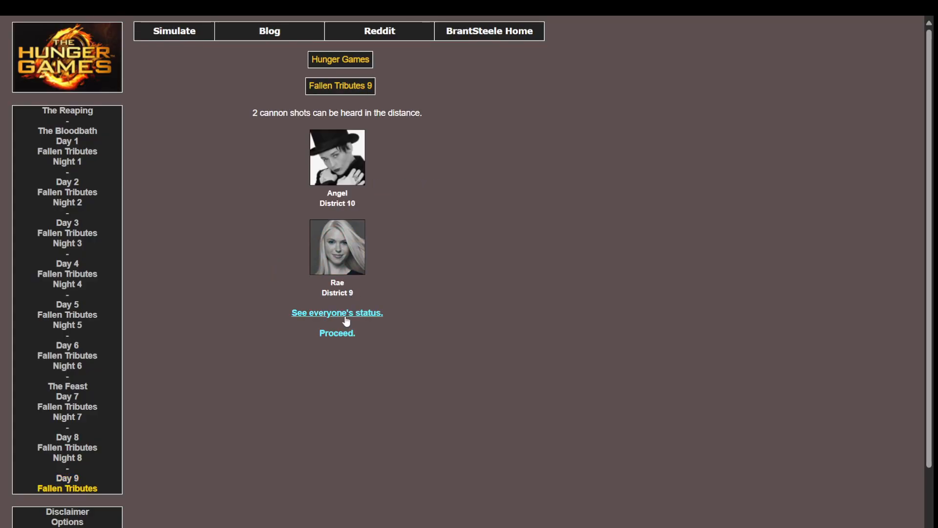
{"action": "left_click", "coordinate": [336, 312]}
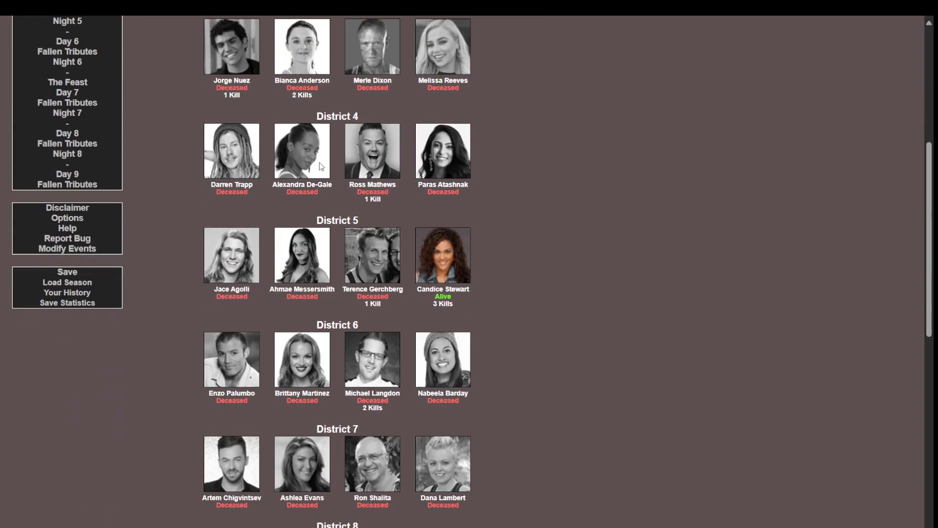
{"action": "scroll", "scroll_direction": "down", "scroll_amount": 3}
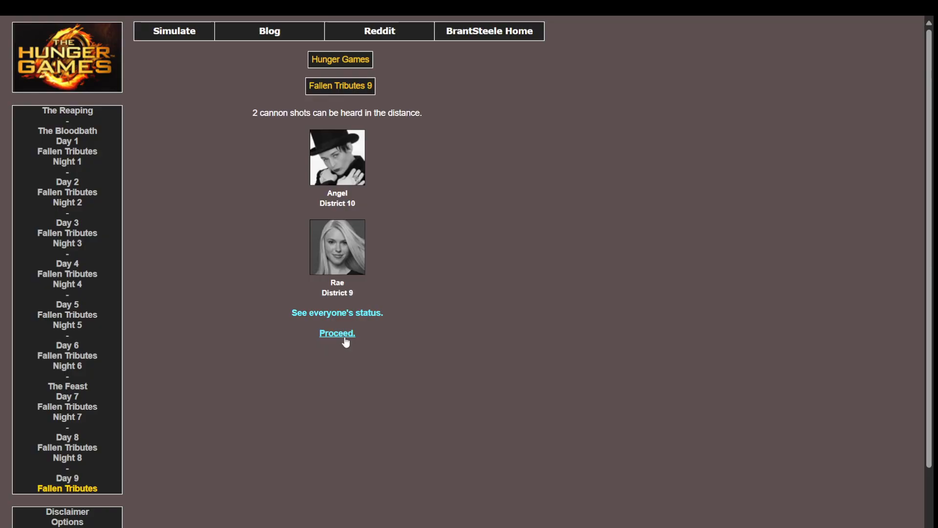
{"action": "mouse_move", "coordinate": [348, 323]}
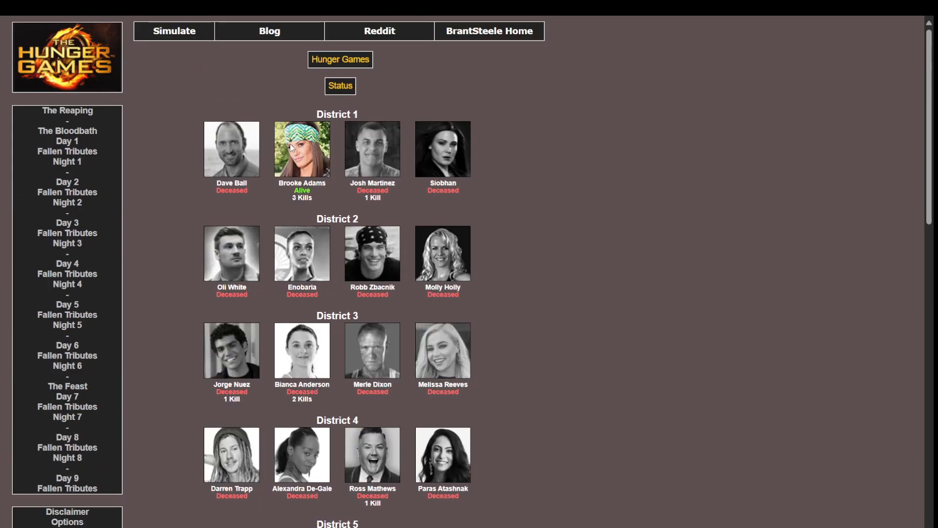
{"action": "scroll", "scroll_direction": "down", "scroll_amount": 3}
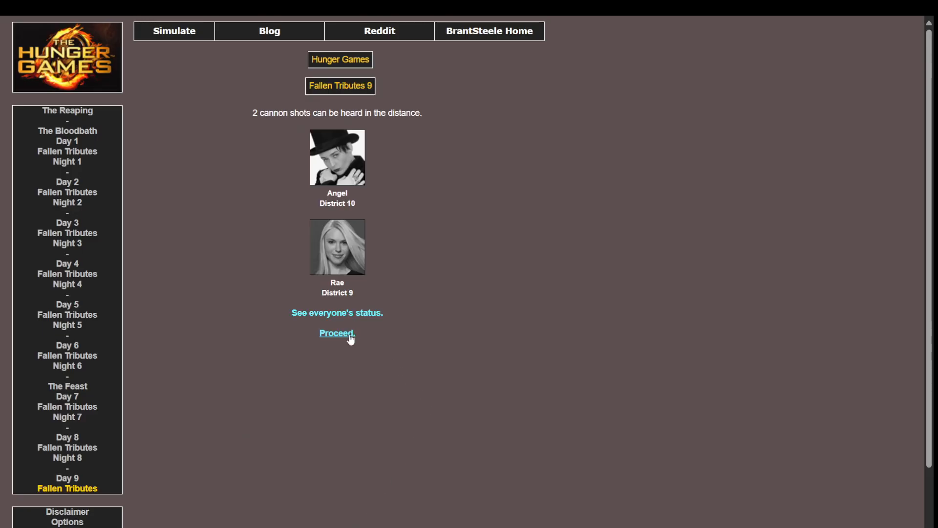
{"action": "left_click", "coordinate": [337, 333]}
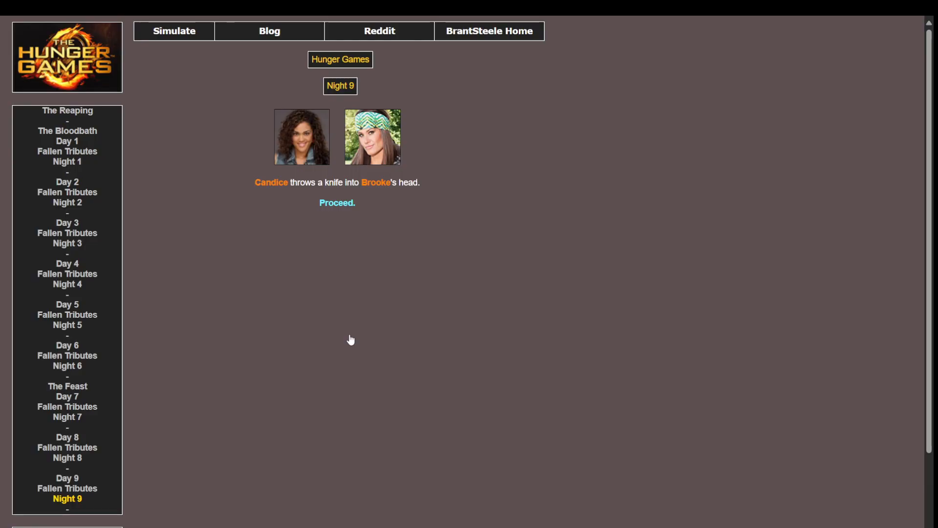
Step: Crown Candice from District 5 as winner and scroll the final placements grid
{"action": "left_click", "coordinate": [336, 203]}
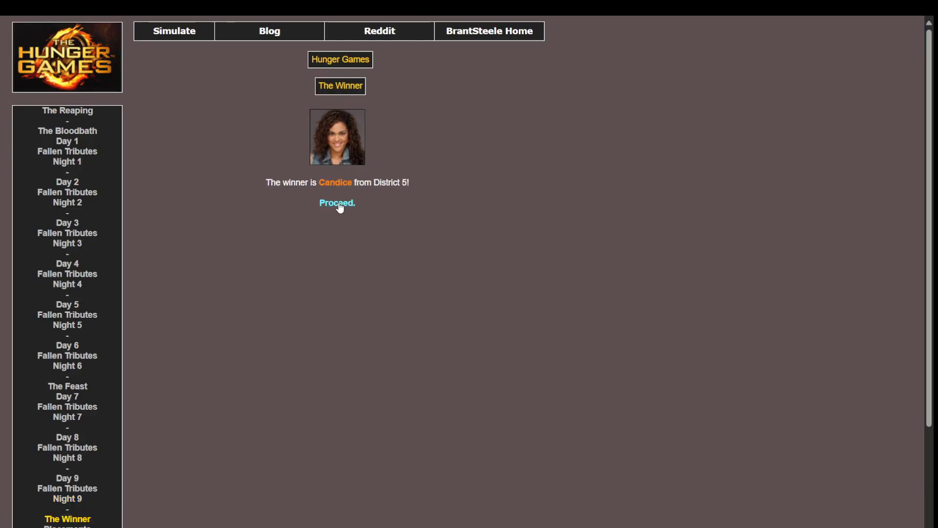
{"action": "left_click", "coordinate": [337, 202]}
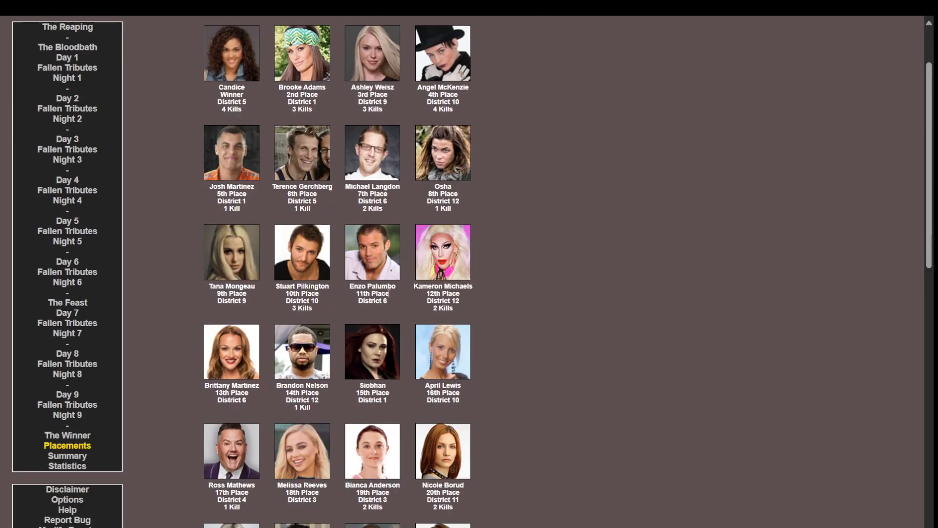
{"action": "scroll", "scroll_direction": "down", "scroll_amount": 3}
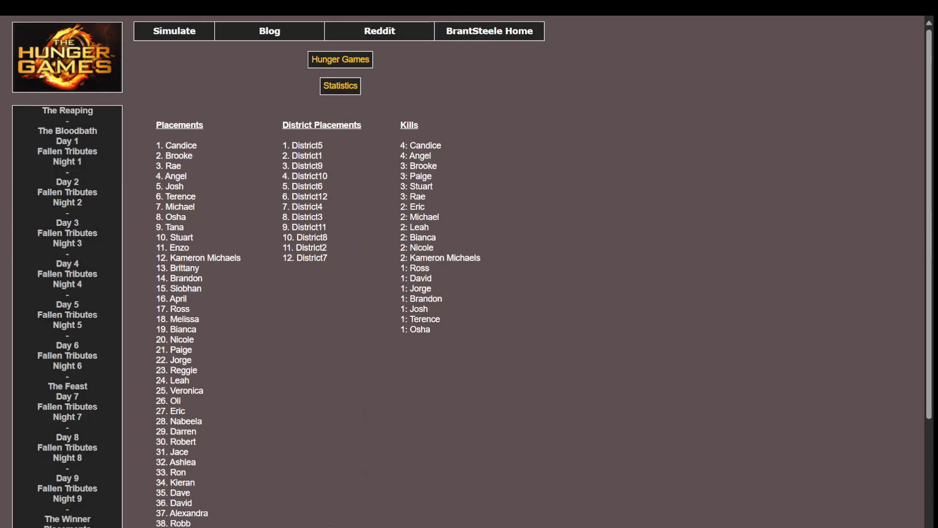
{"action": "mouse_move", "coordinate": [340, 500]}
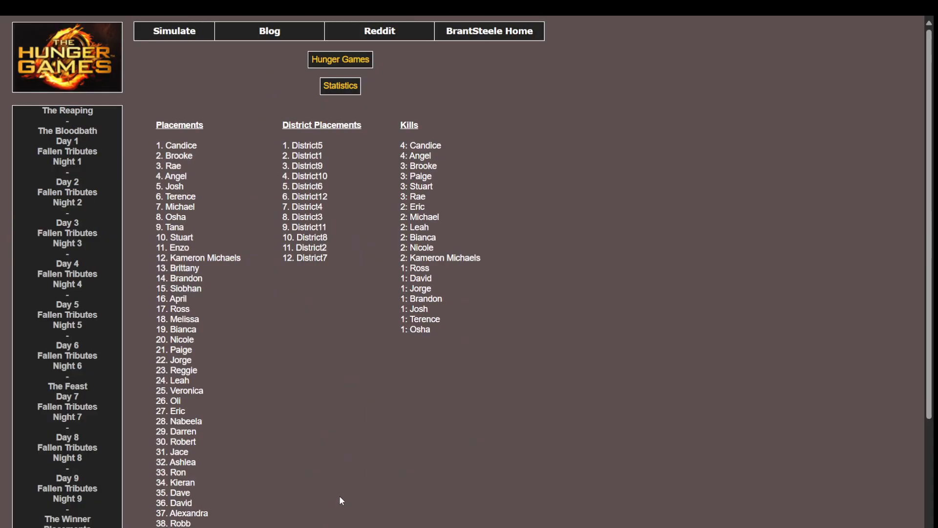